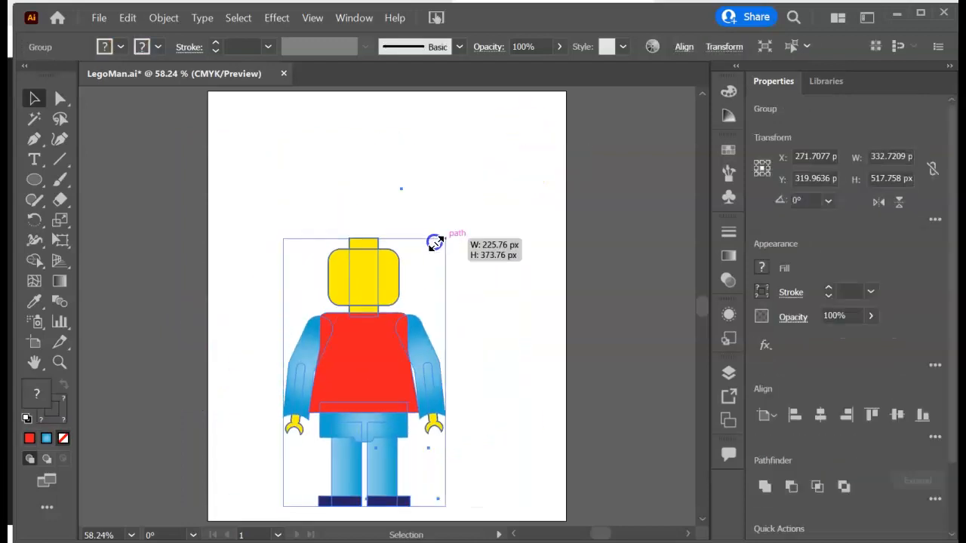
Move the shrunken minifigure to the lower left of the artboard and deselect it
left_click_drag(434, 243, 302, 336)
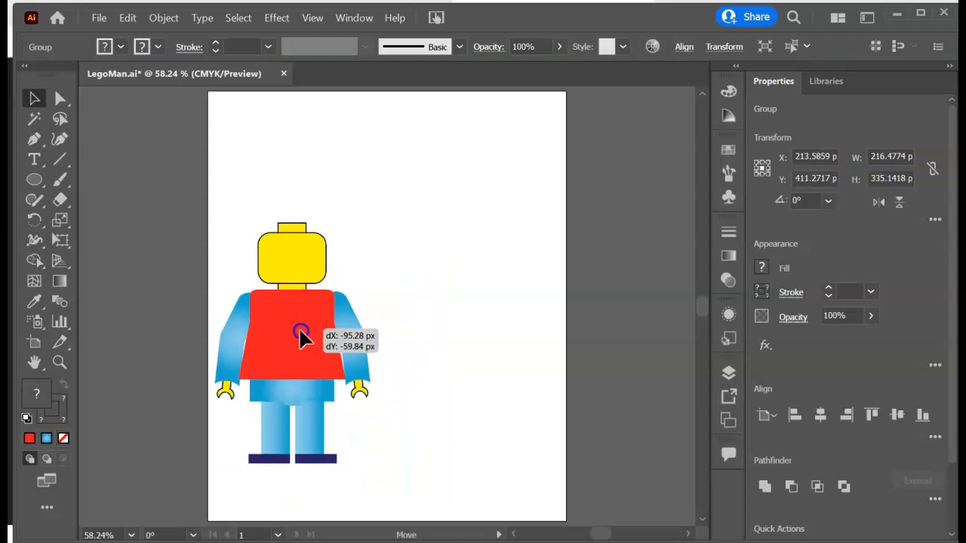
left_click(532, 155)
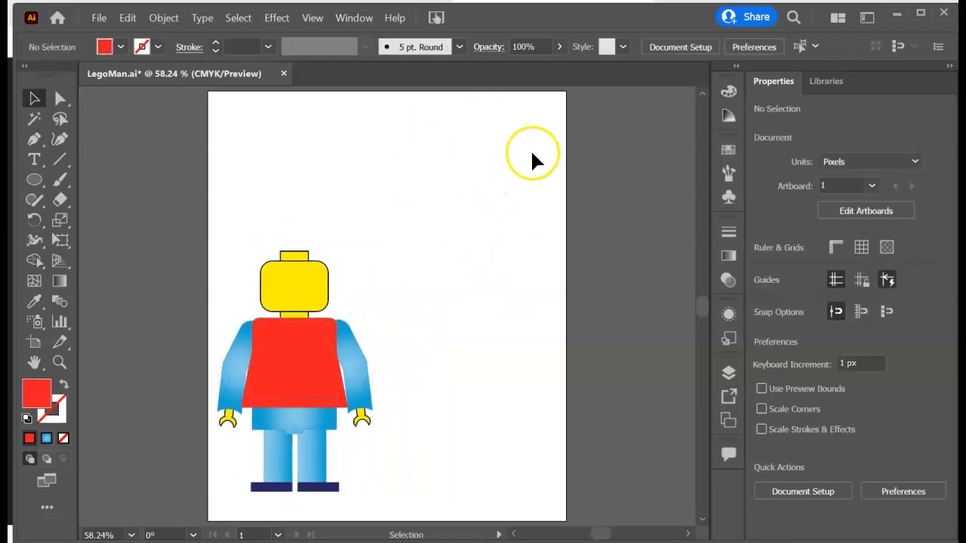
mouse_move(483, 215)
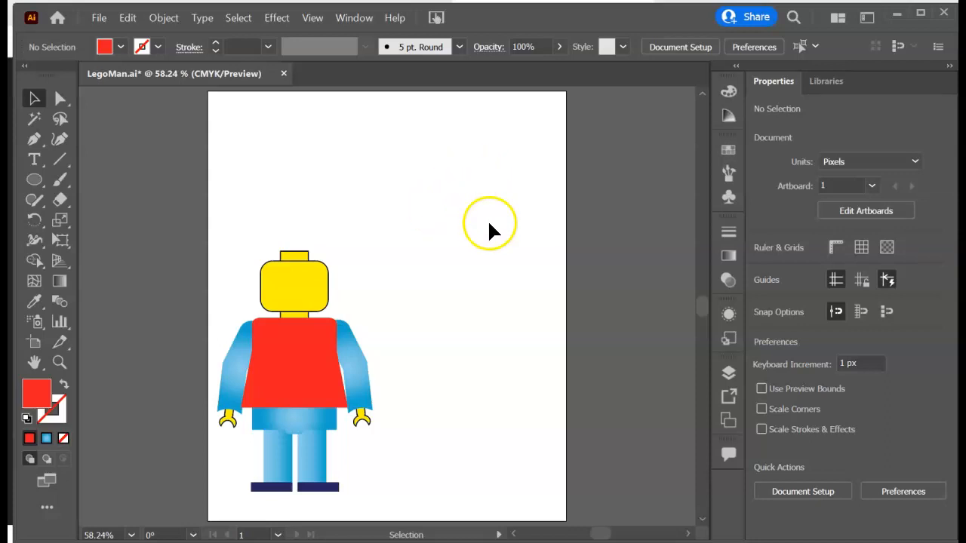
Draw a large black circle and centre a small white-filled circle inside it, ready to group
left_click(34, 179)
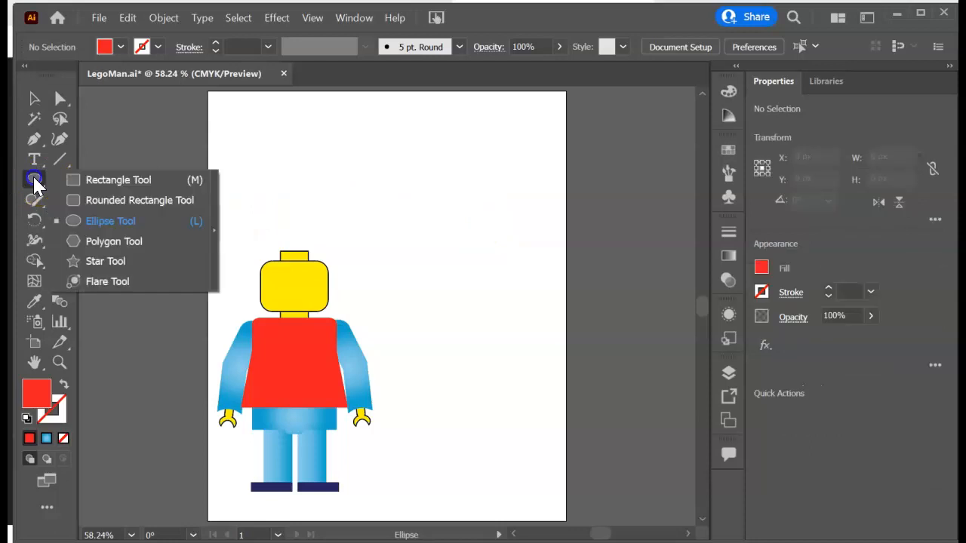
mouse_move(111, 221)
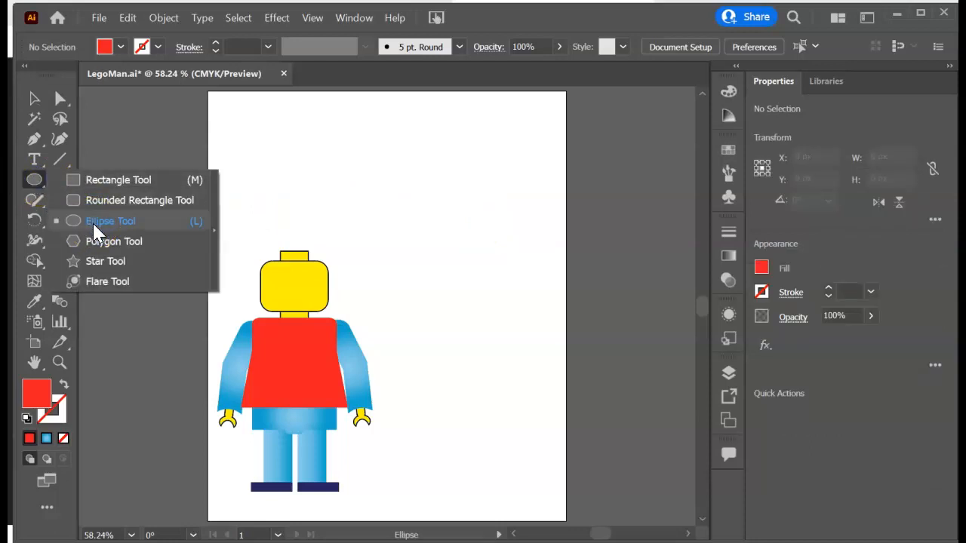
left_click(110, 221)
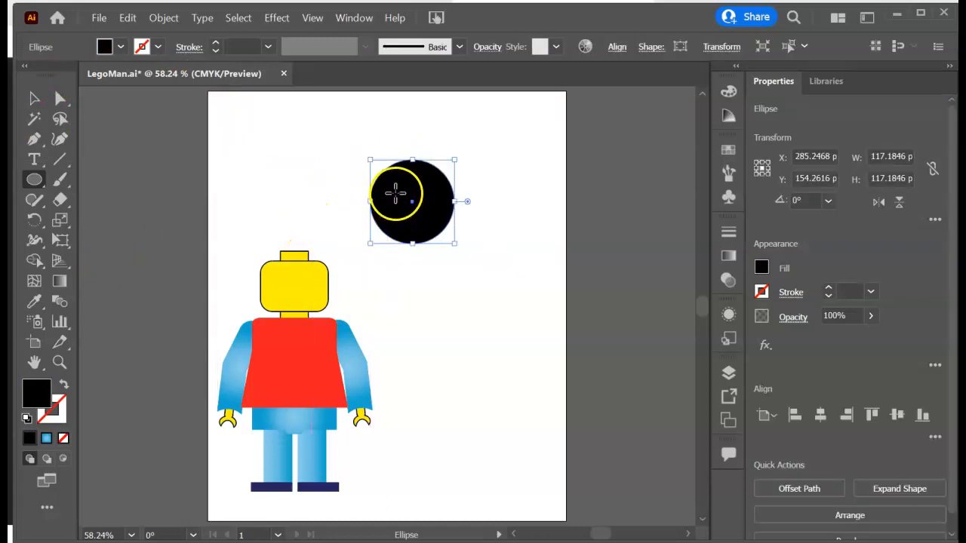
left_click_drag(411, 202, 344, 219)
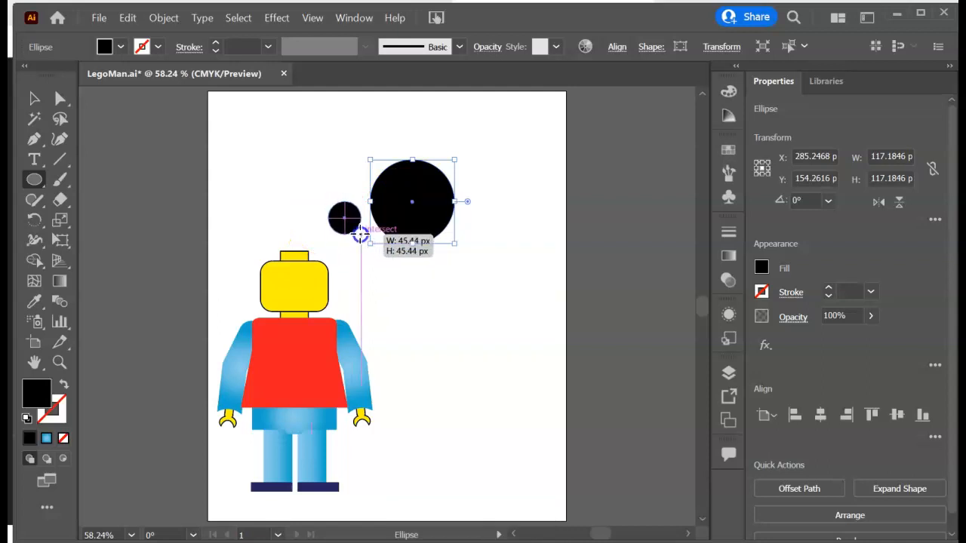
left_click(105, 47)
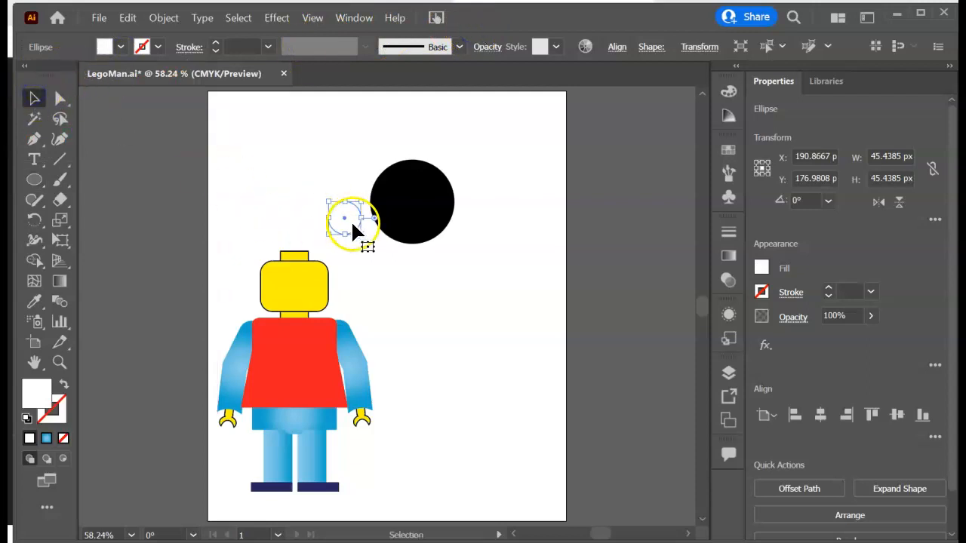
left_click_drag(351, 223, 419, 211)
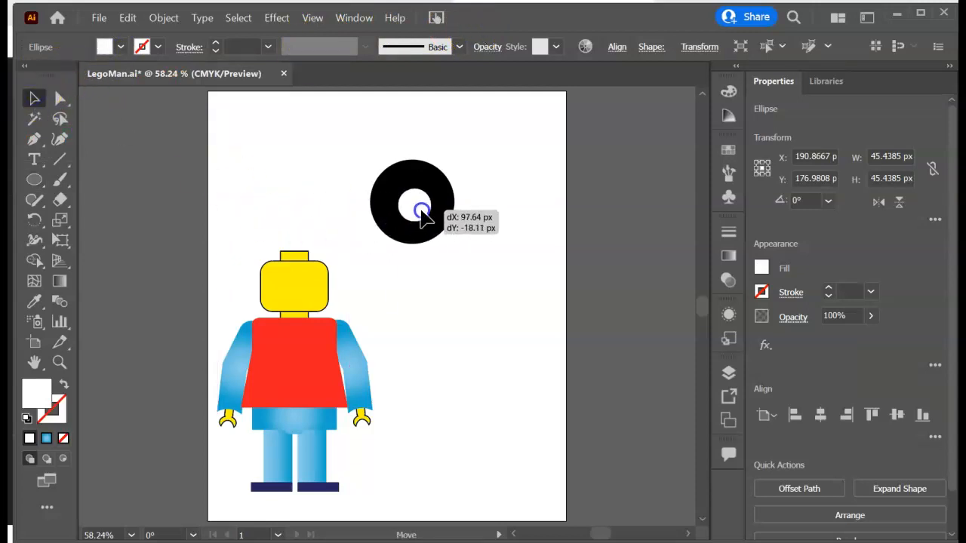
left_click_drag(412, 209, 449, 294)
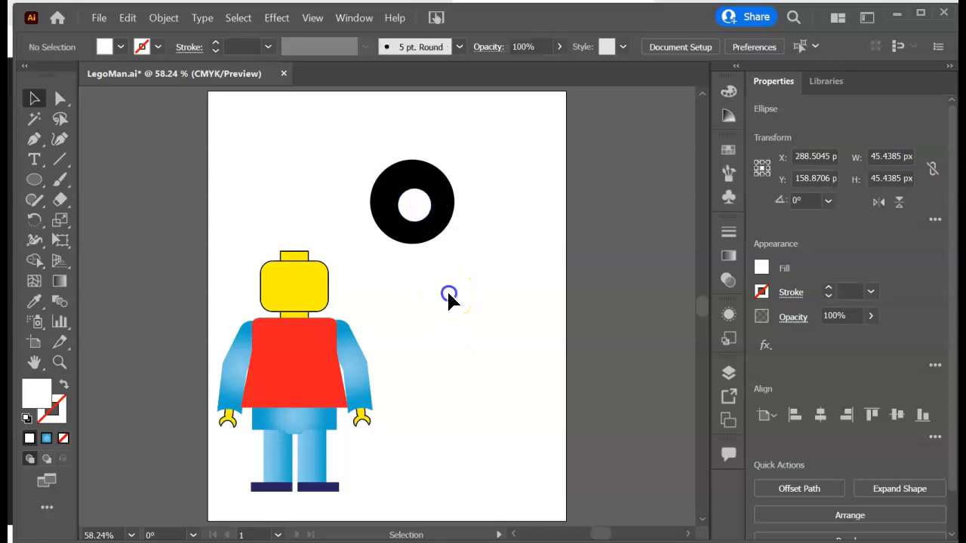
left_click(441, 226)
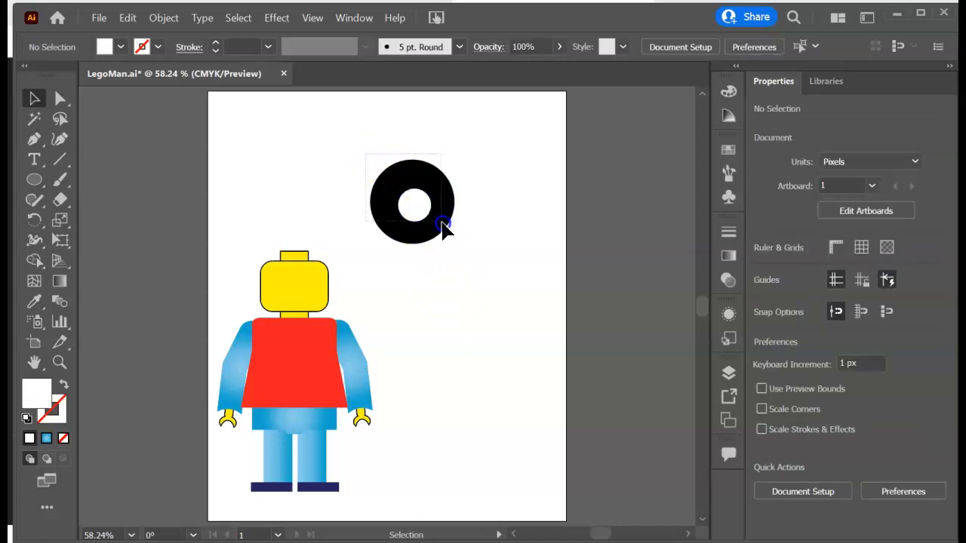
right_click(434, 223)
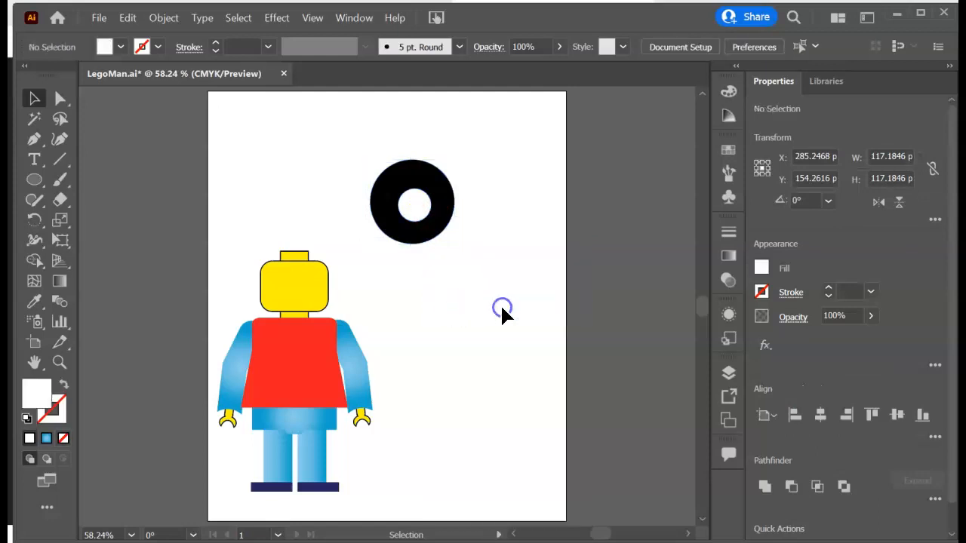
Reflect a copy of the grouped eye across the vertical axis for a second eye
left_click(411, 203)
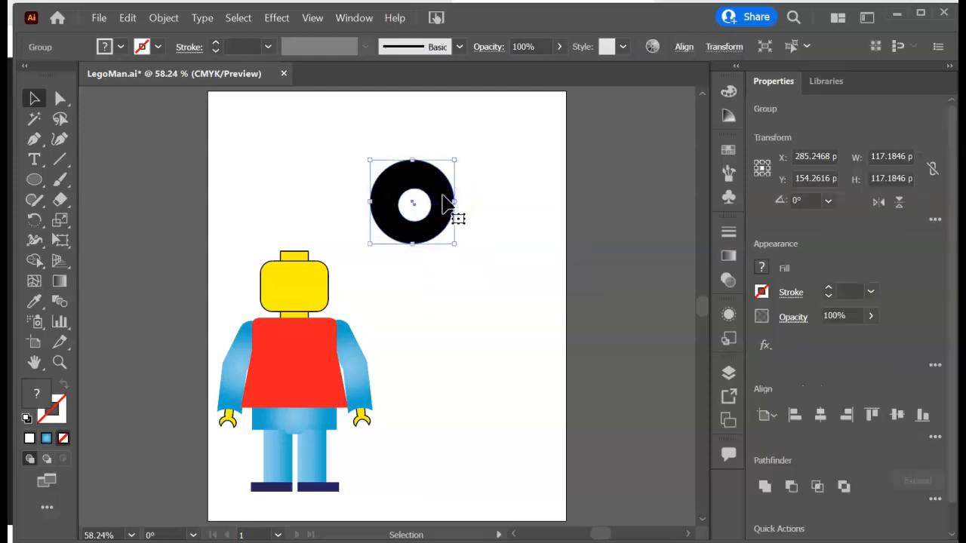
right_click(413, 204)
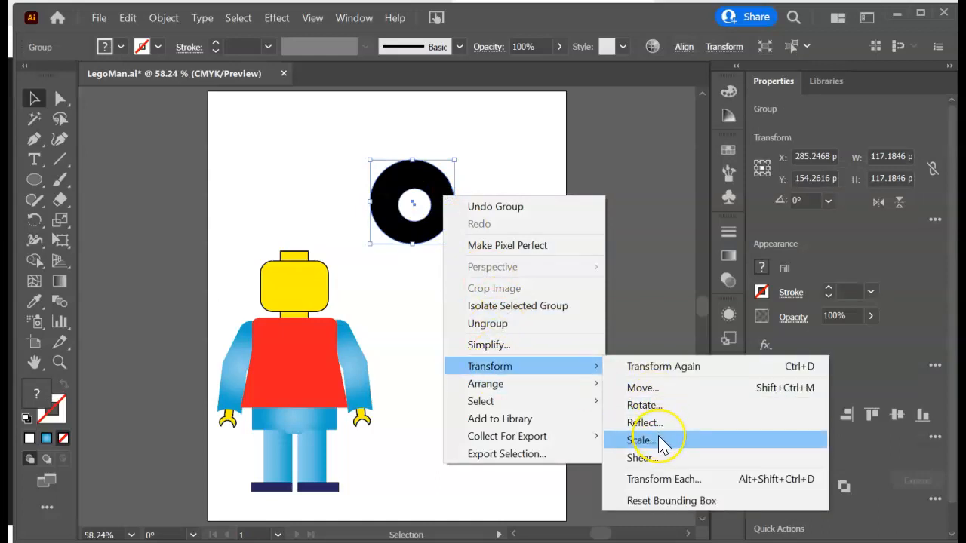
mouse_move(660, 423)
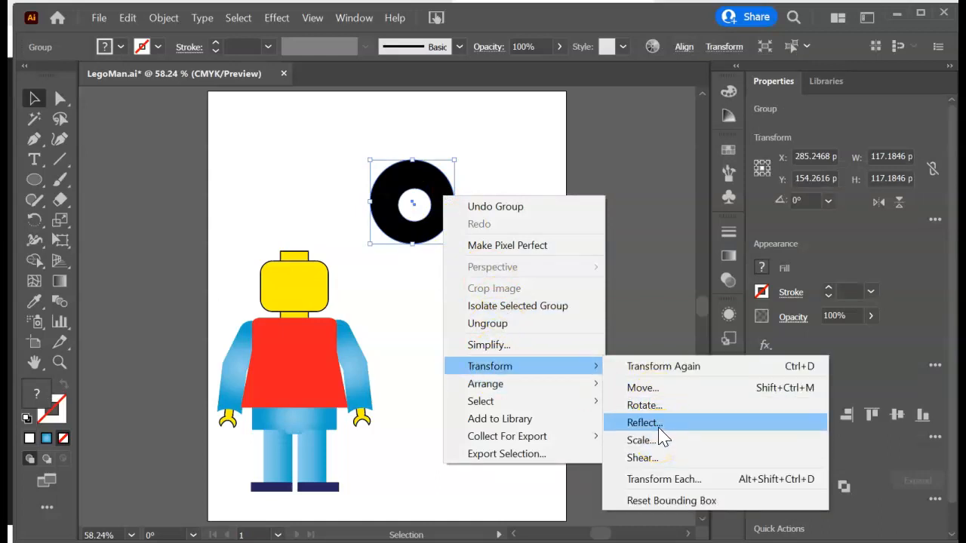
left_click(644, 422)
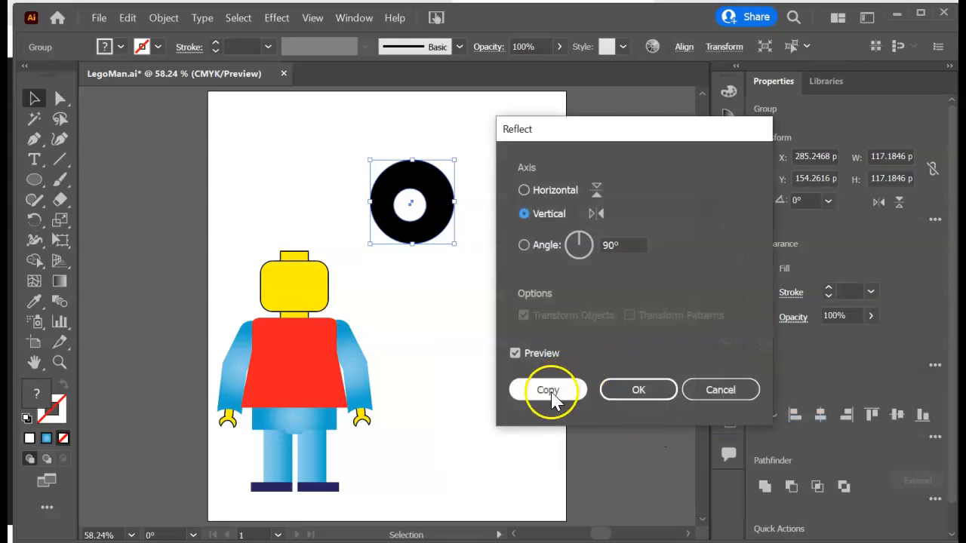
left_click(548, 390)
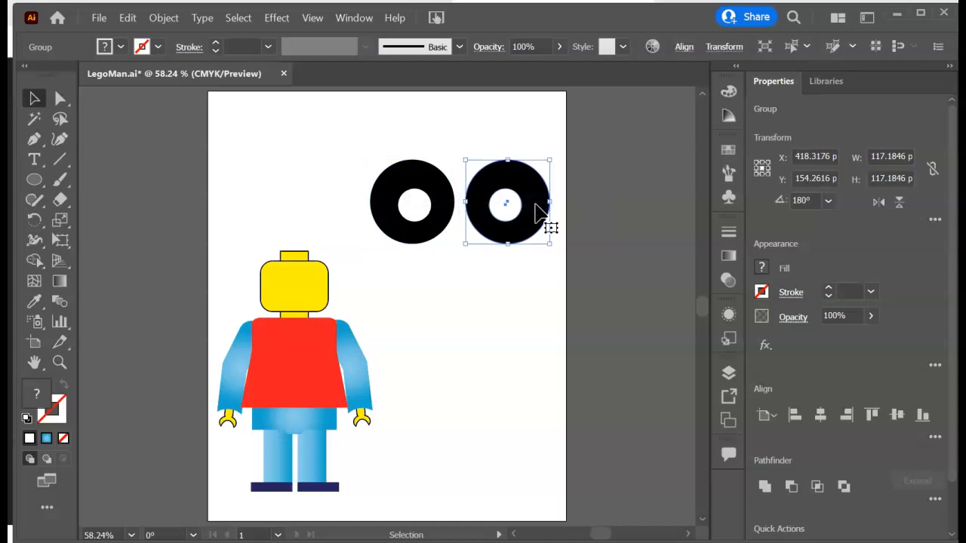
left_click(506, 306)
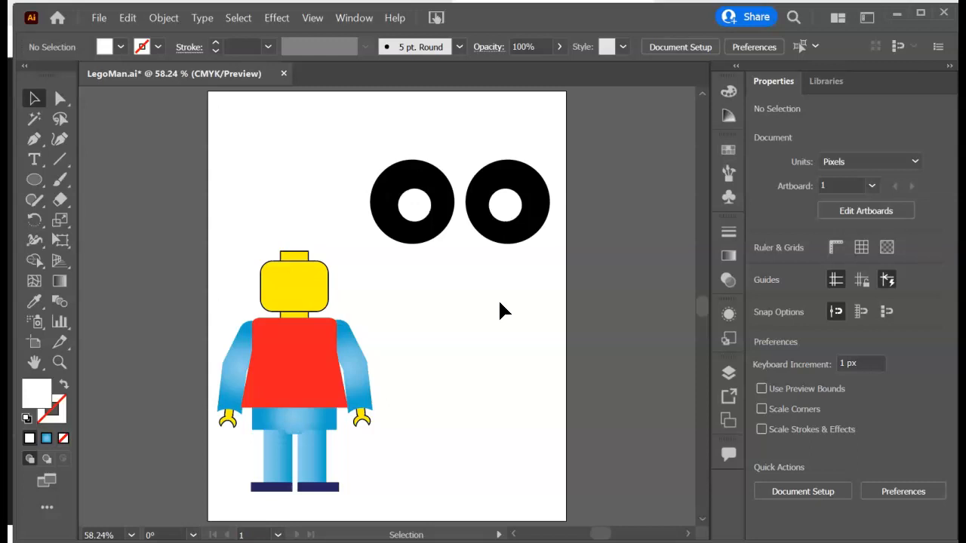
mouse_move(38, 200)
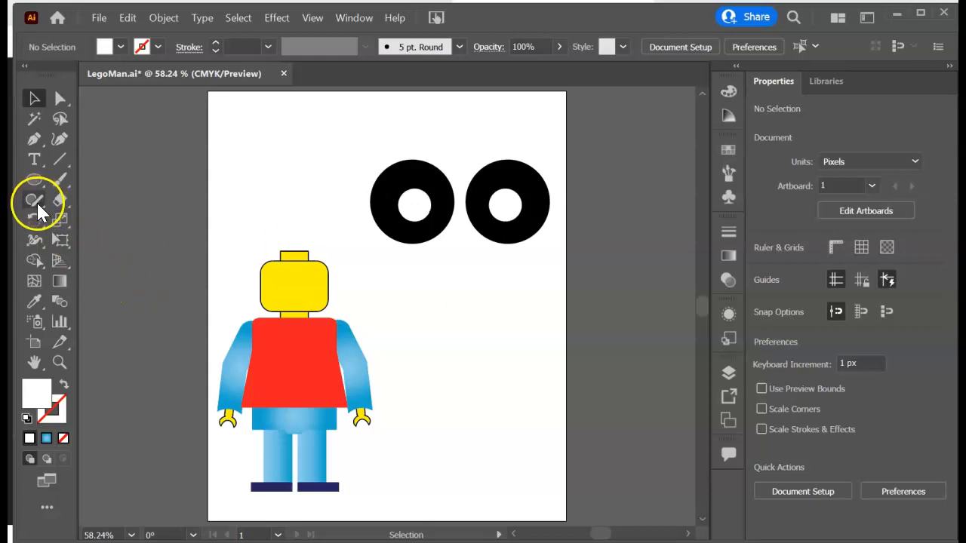
mouse_move(34, 204)
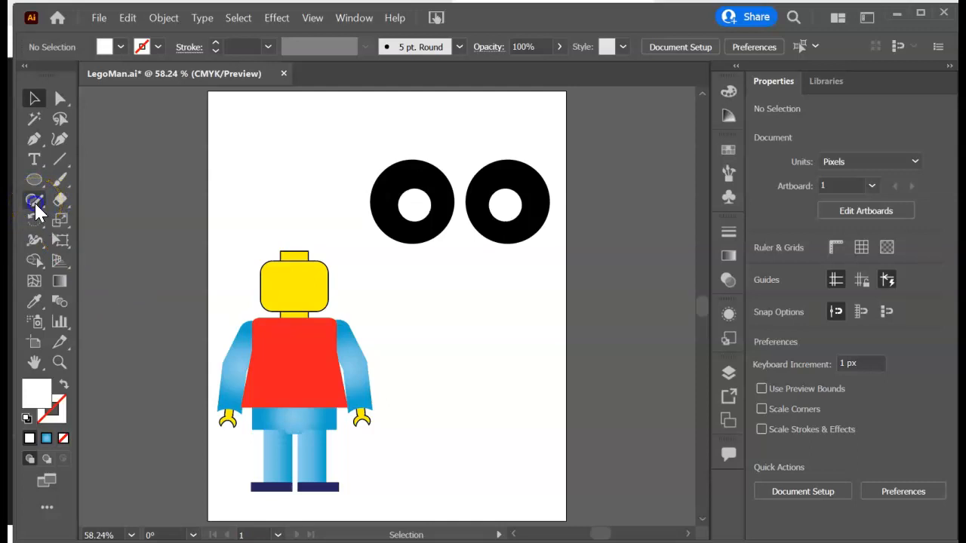
Switch to the Pencil Tool from the Shaper Tool group
left_click(34, 200)
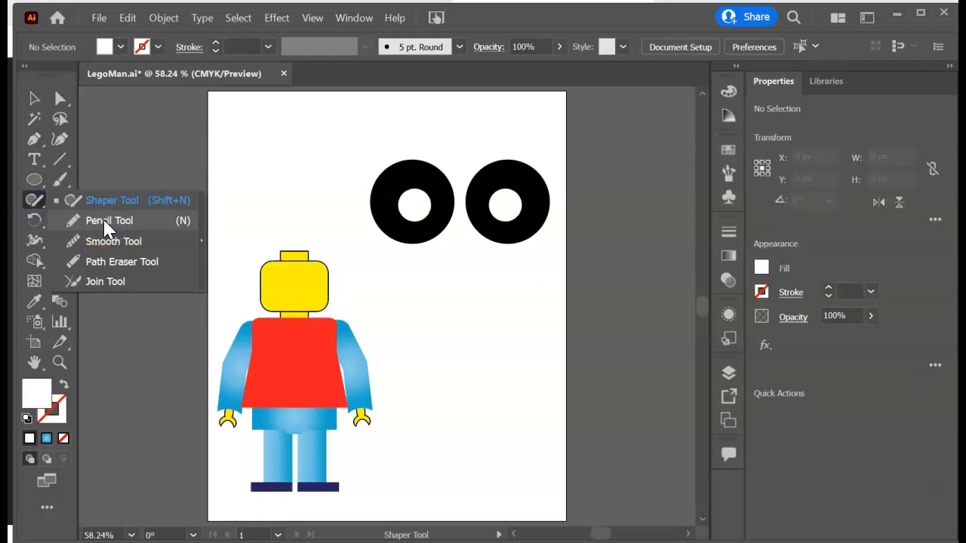
left_click(109, 221)
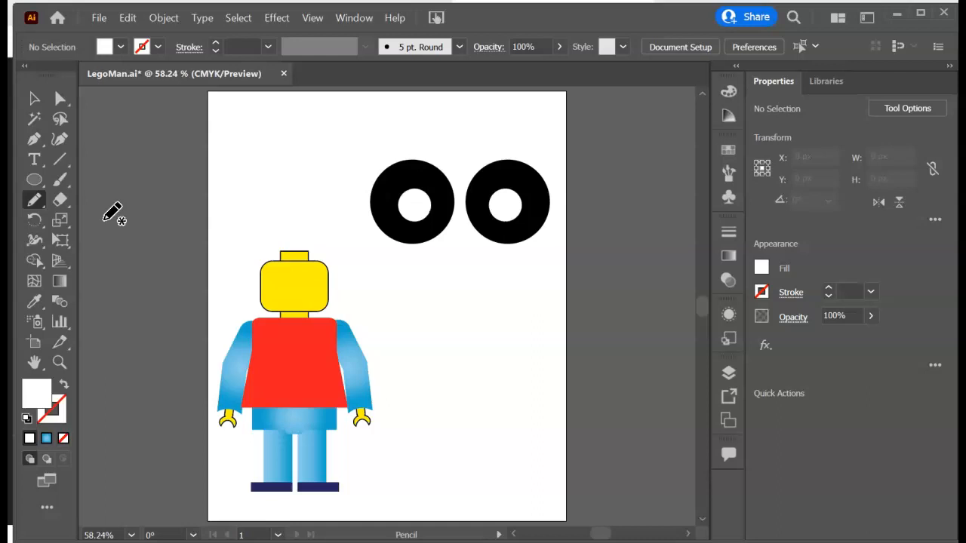
mouse_move(453, 143)
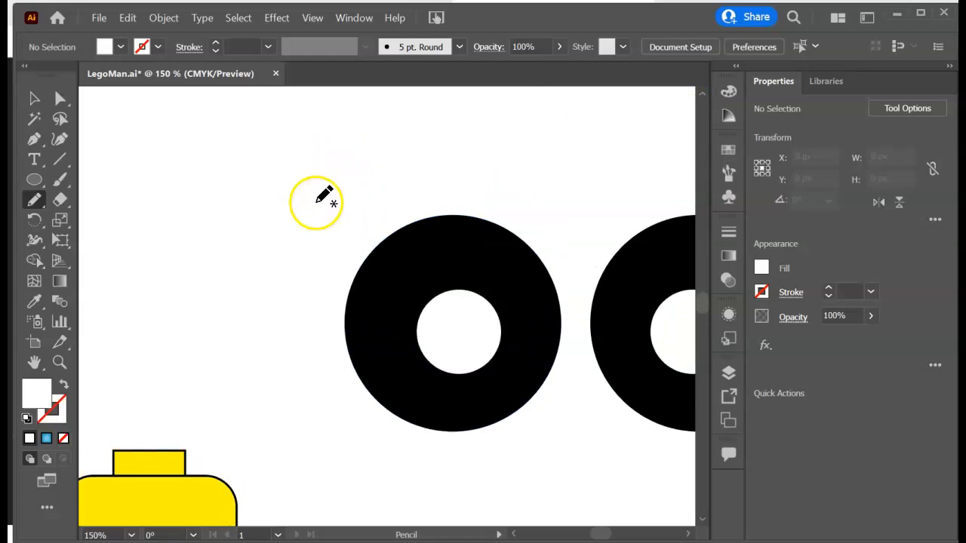
mouse_move(541, 181)
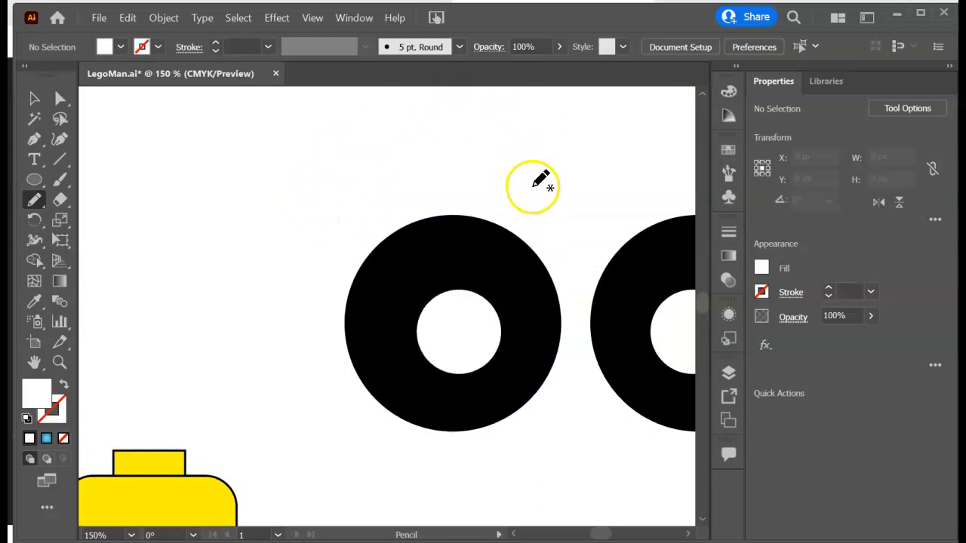
mouse_move(317, 230)
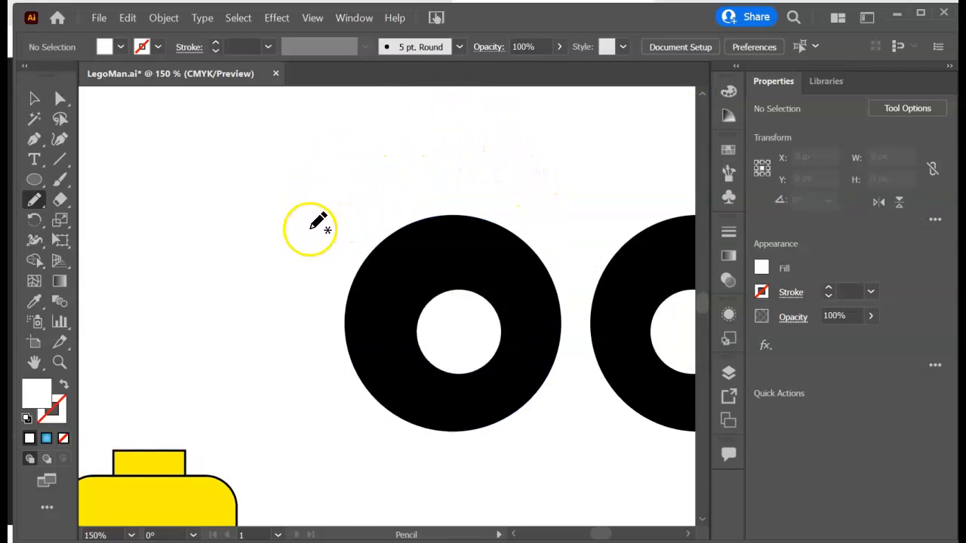
mouse_move(306, 208)
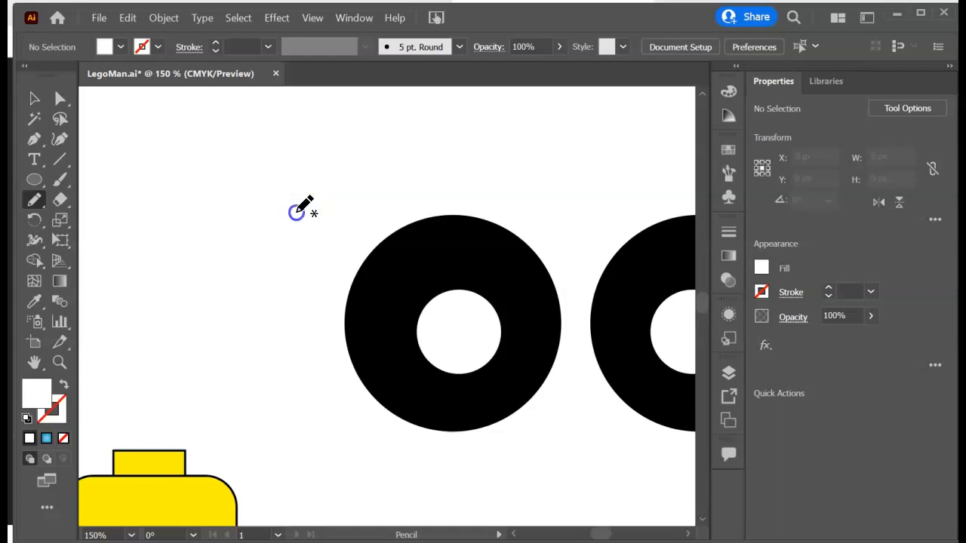
Pencil-draw a curved eyebrow shape above the left eye and fill it black
left_click_drag(296, 210, 486, 170)
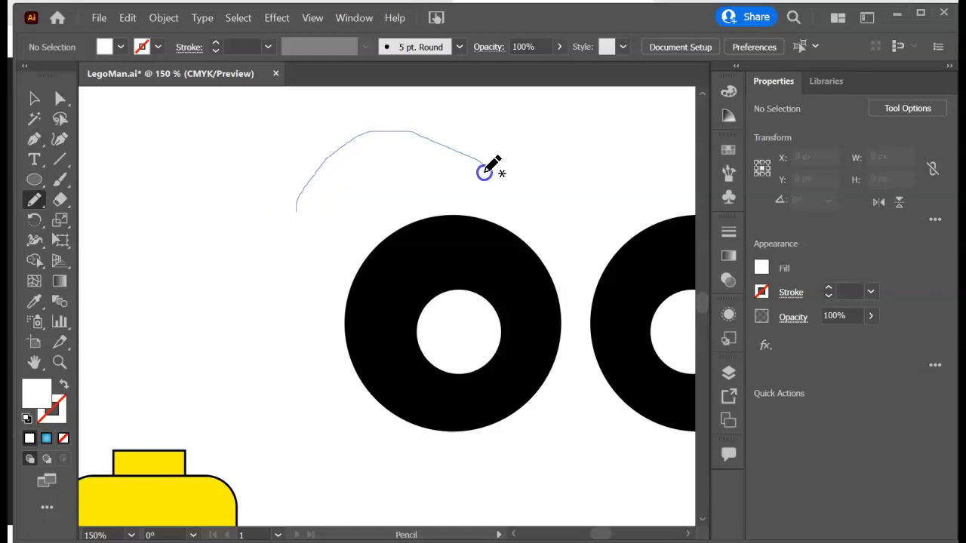
left_click_drag(487, 170, 298, 212)
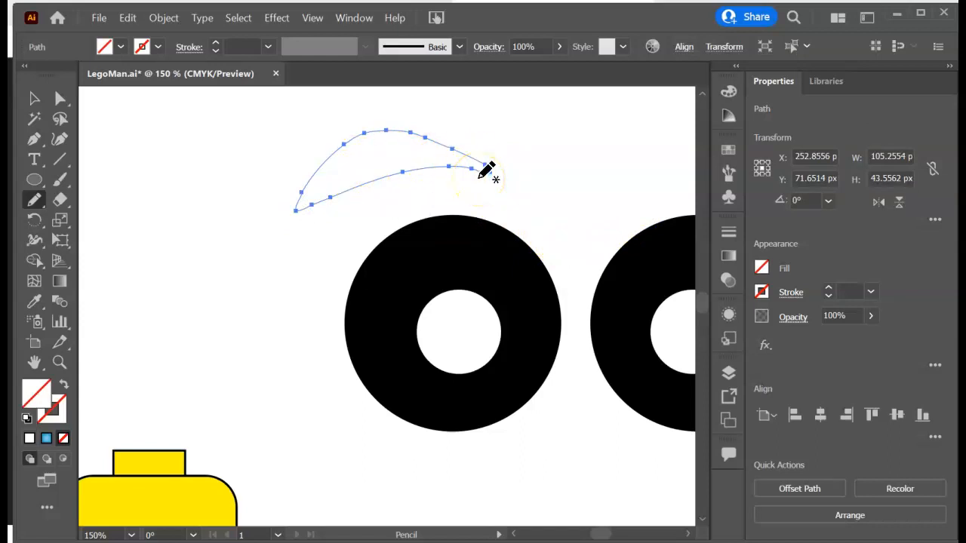
mouse_move(385, 147)
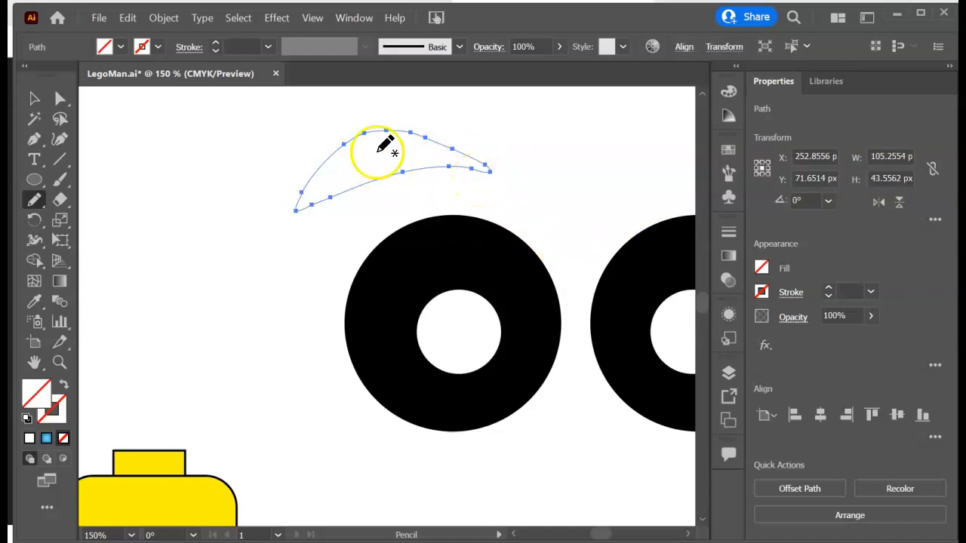
mouse_move(230, 159)
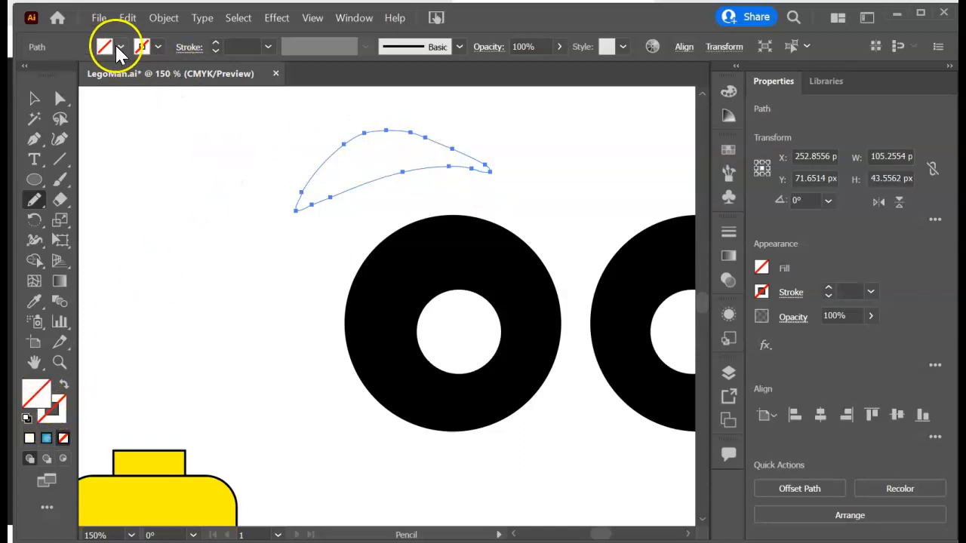
left_click(121, 47)
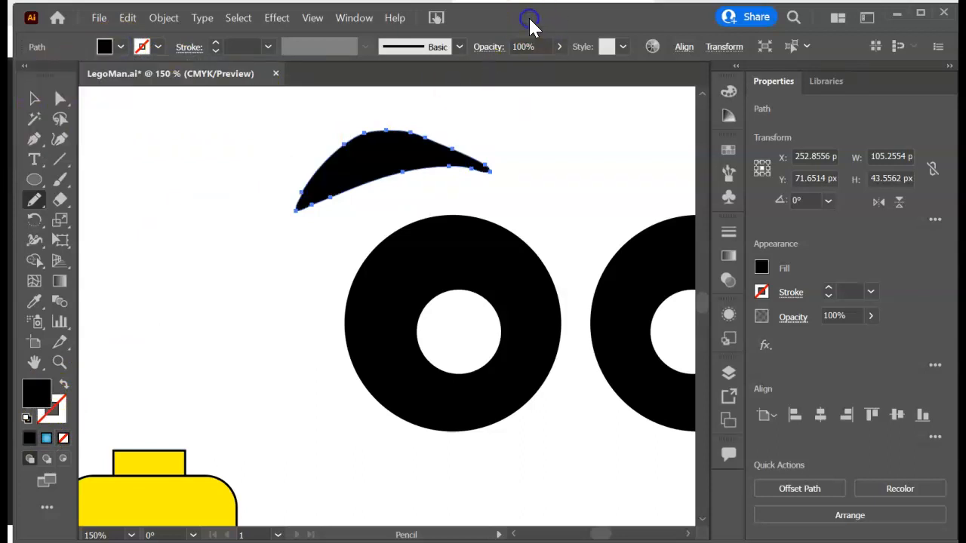
mouse_move(192, 185)
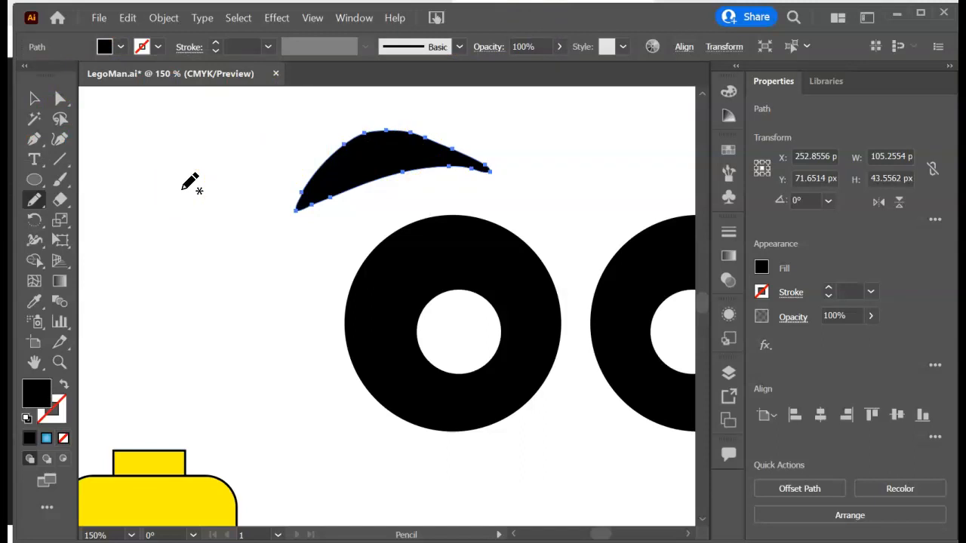
Widen the eyebrow and tilt it about 5 degrees
left_click(34, 99)
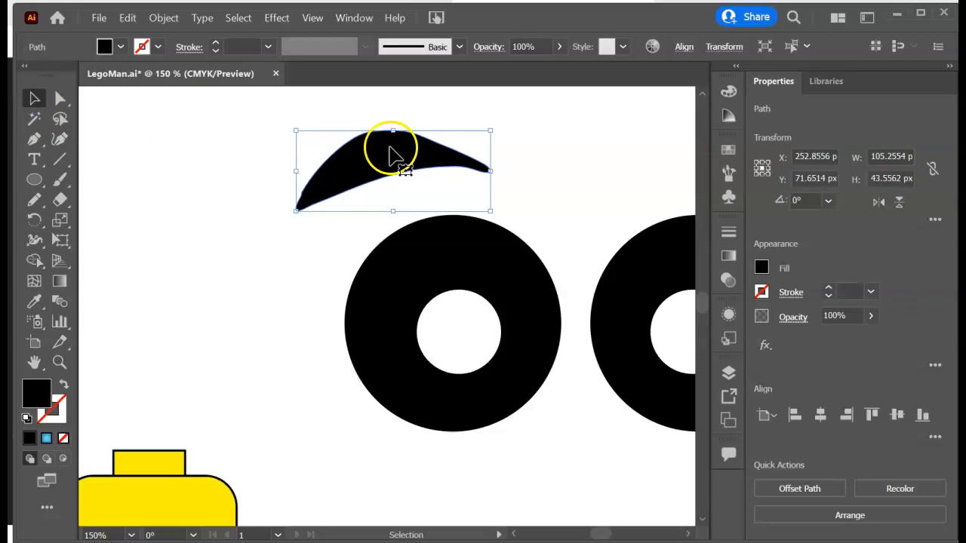
left_click_drag(491, 130, 537, 121)
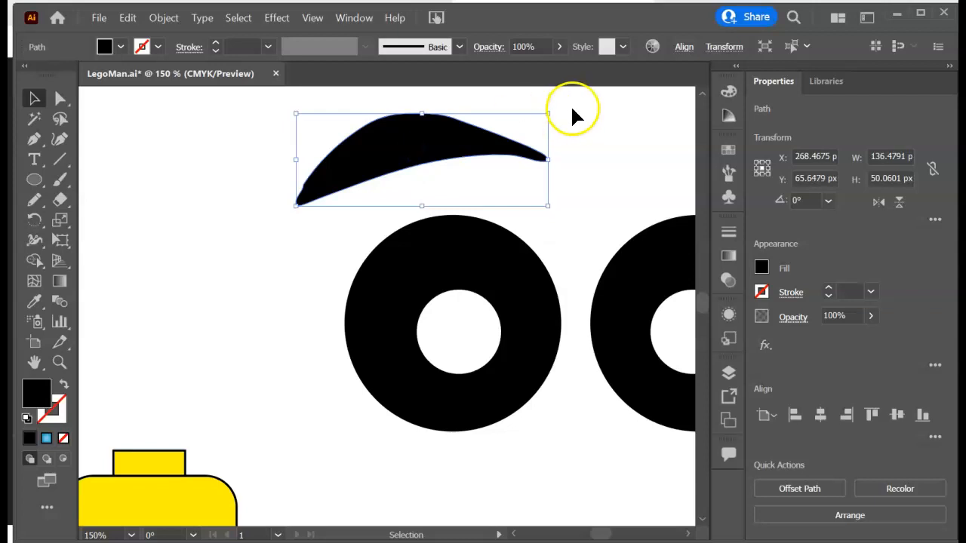
left_click_drag(570, 113, 539, 100)
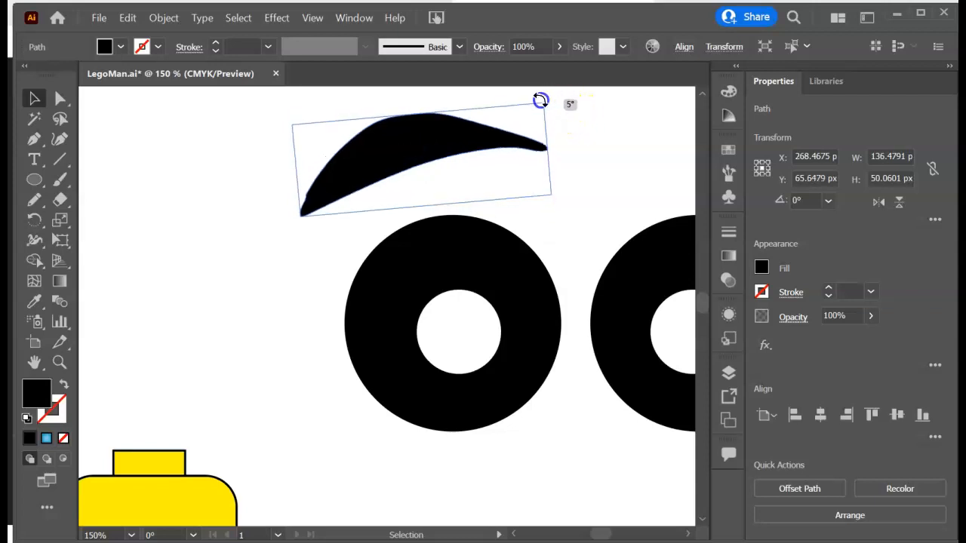
left_click_drag(540, 99, 430, 159)
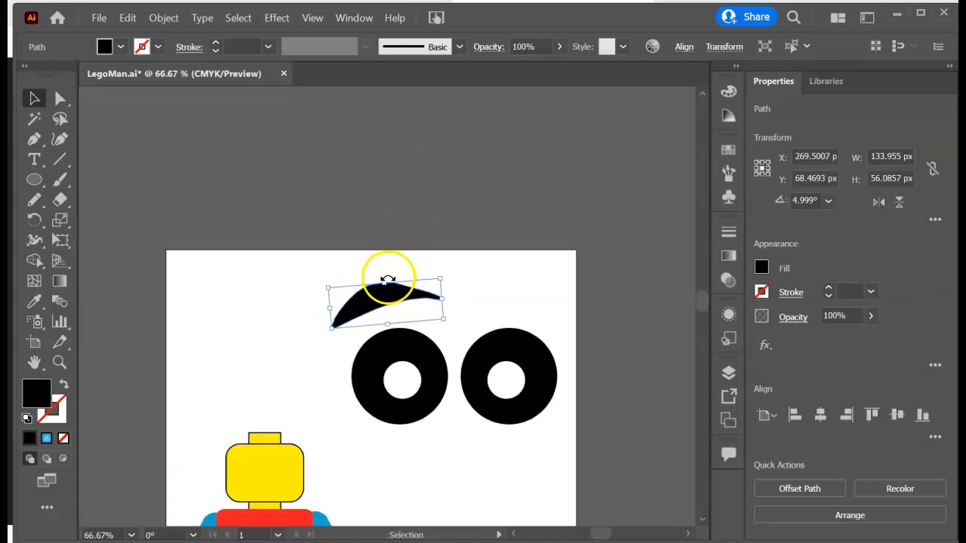
Reflect a copy of the eyebrow vertically and place it above the right eye
right_click(387, 302)
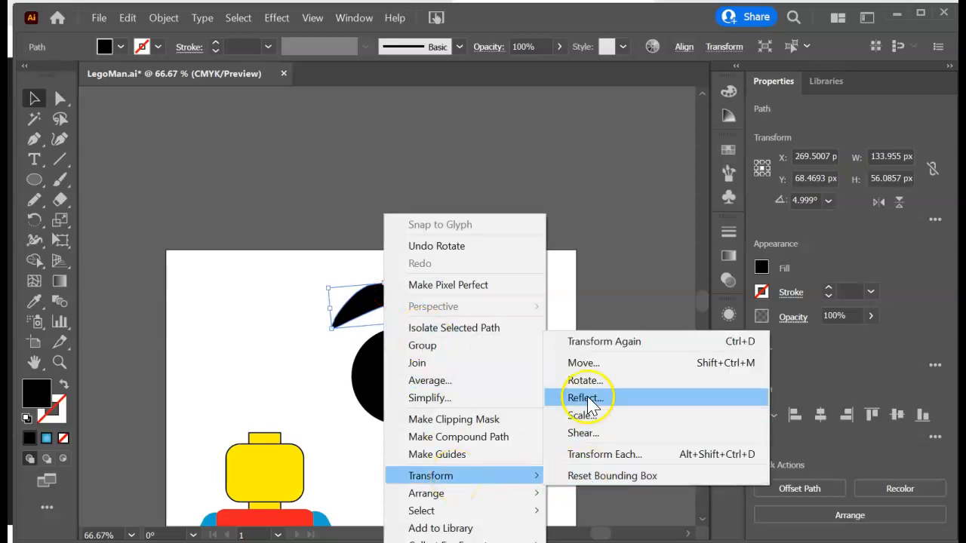
left_click(585, 398)
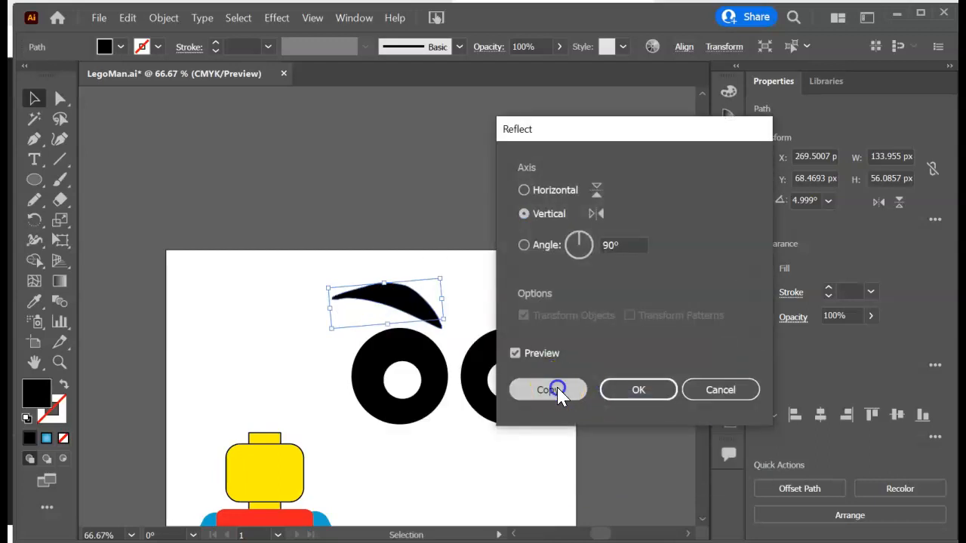
left_click(548, 390)
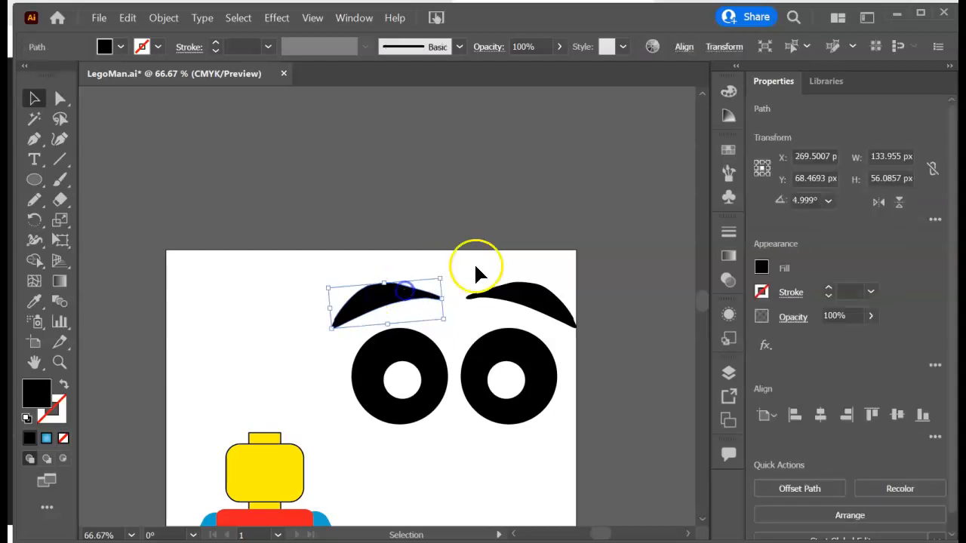
left_click(498, 264)
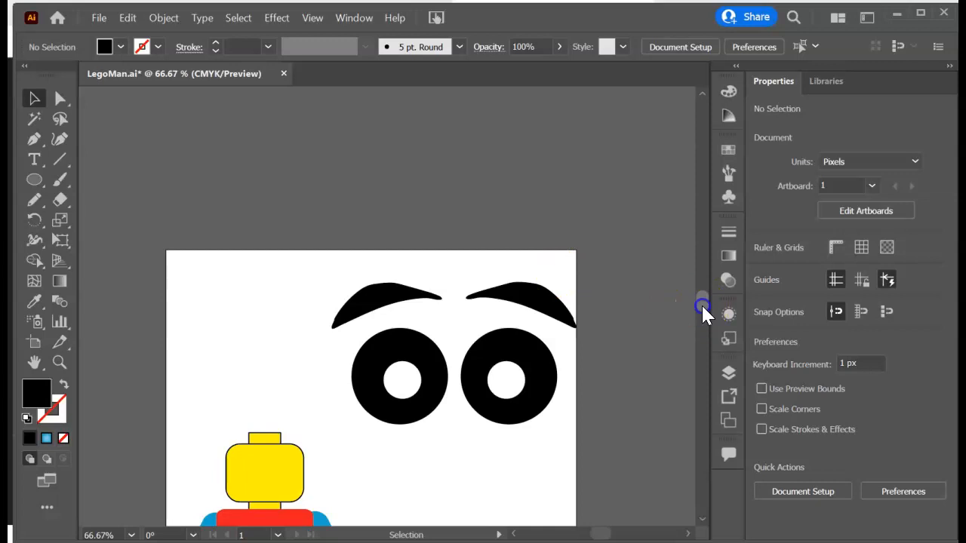
Scroll the view and bring up the effects menu for the ellipse below the eyes
scroll("down", 3)
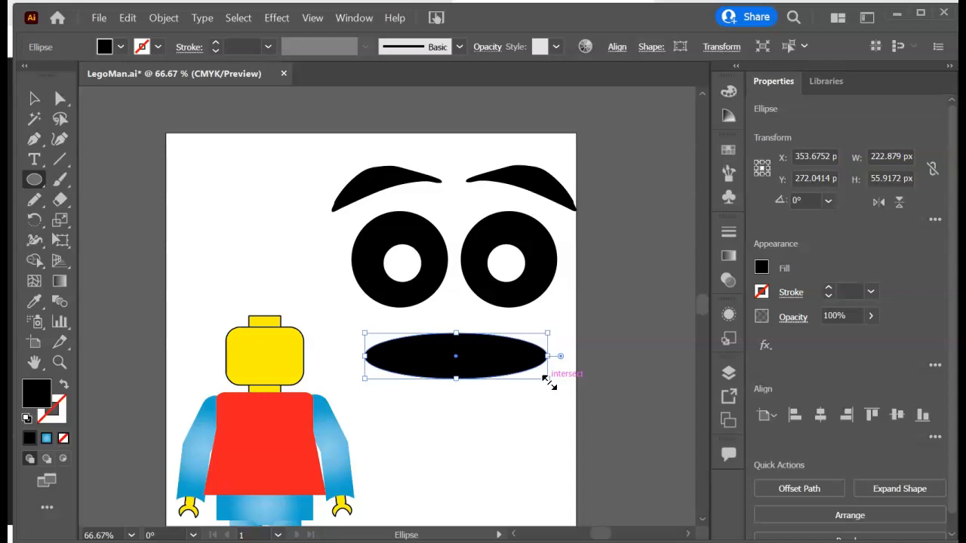
mouse_move(804, 366)
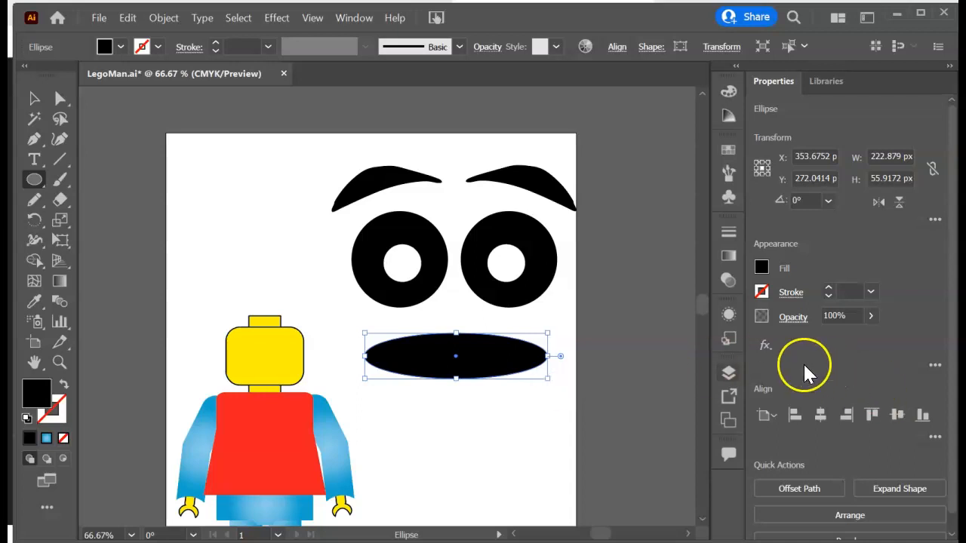
mouse_move(764, 346)
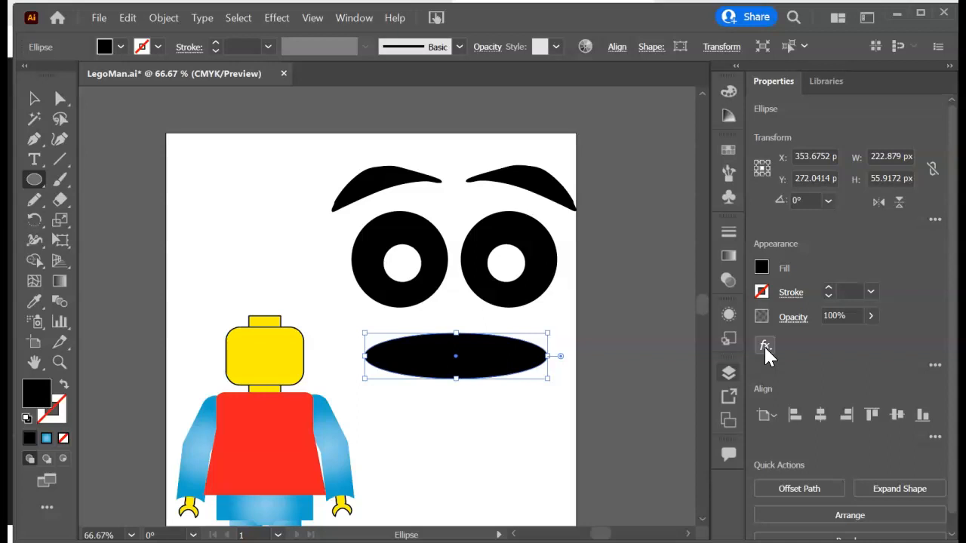
left_click(276, 17)
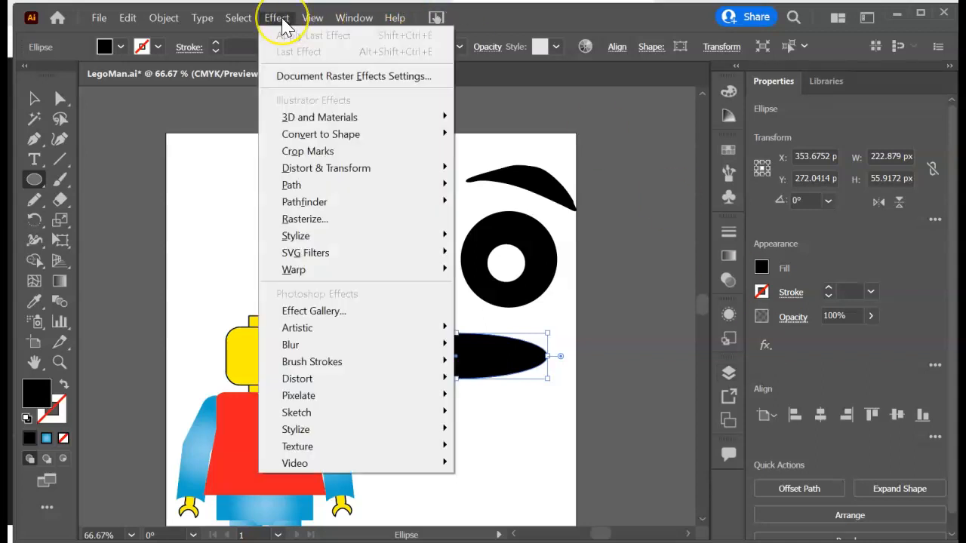
mouse_move(293, 270)
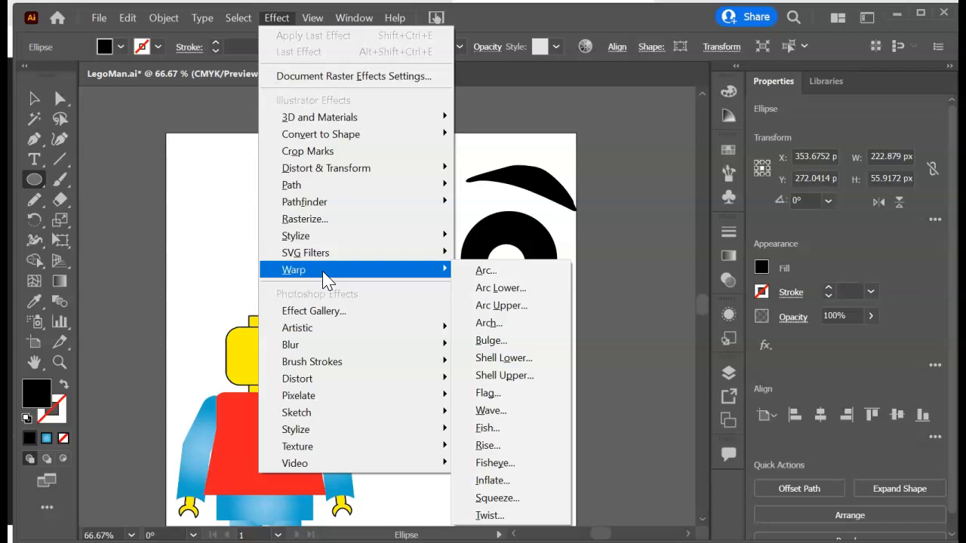
mouse_move(485, 270)
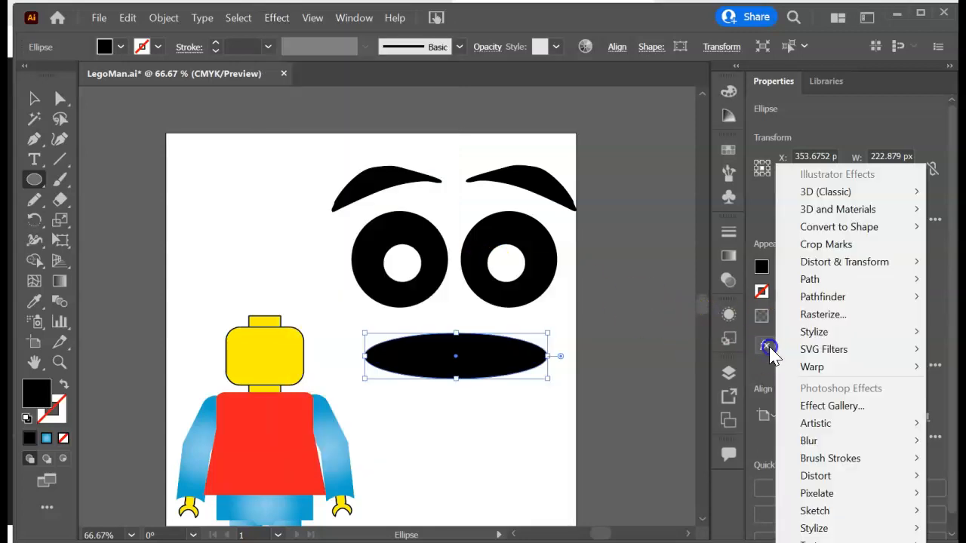
mouse_move(813, 367)
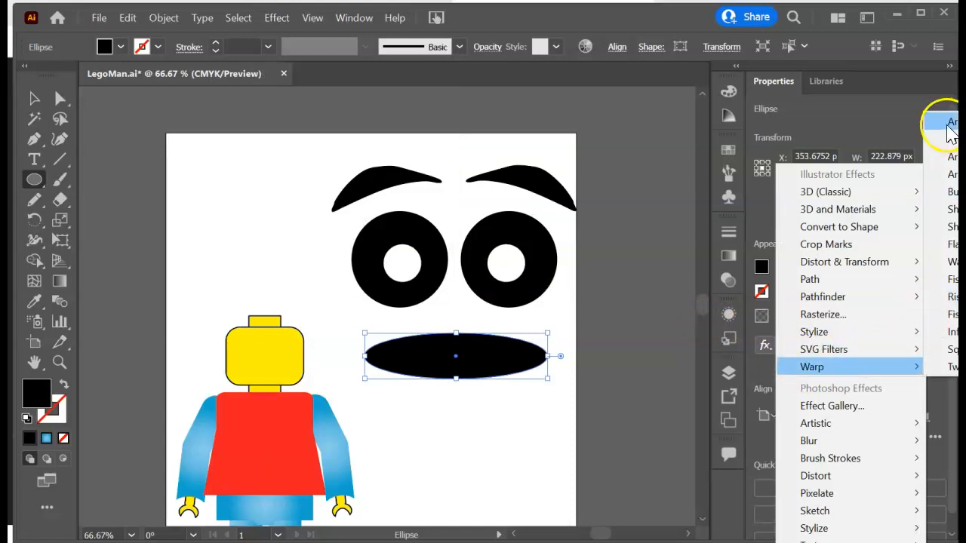
Apply a horizontal Arc warp with -81% bend to the black ellipse
left_click(813, 367)
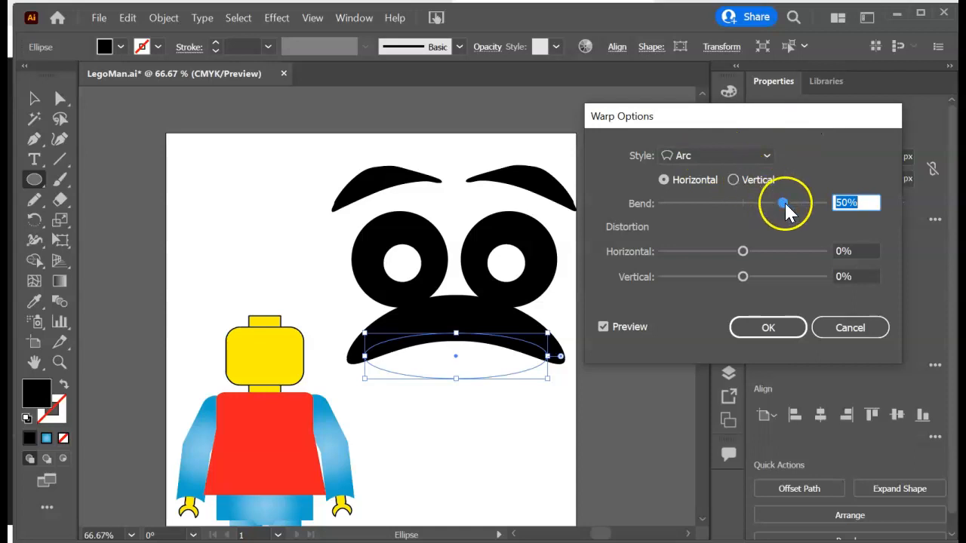
left_click_drag(783, 202, 727, 202)
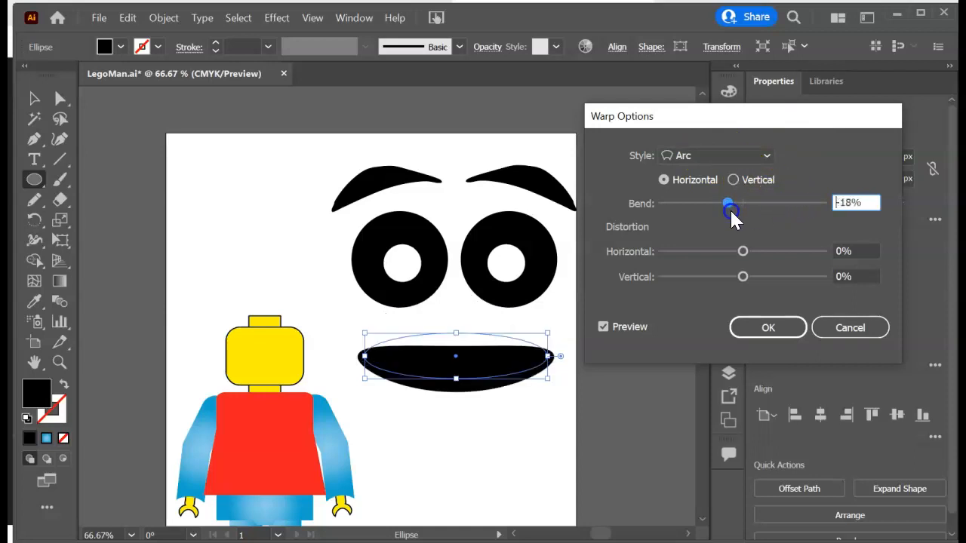
left_click_drag(728, 204, 677, 207)
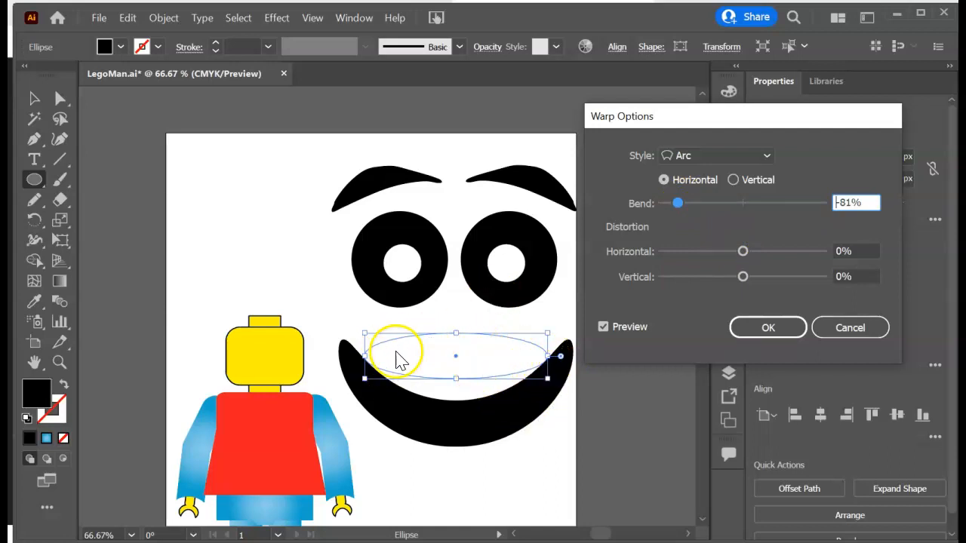
mouse_move(525, 367)
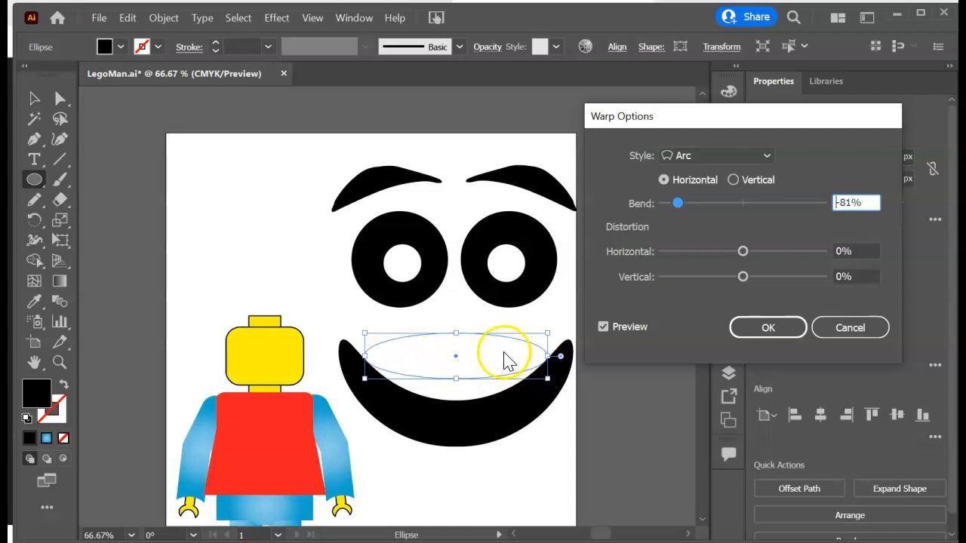
mouse_move(540, 375)
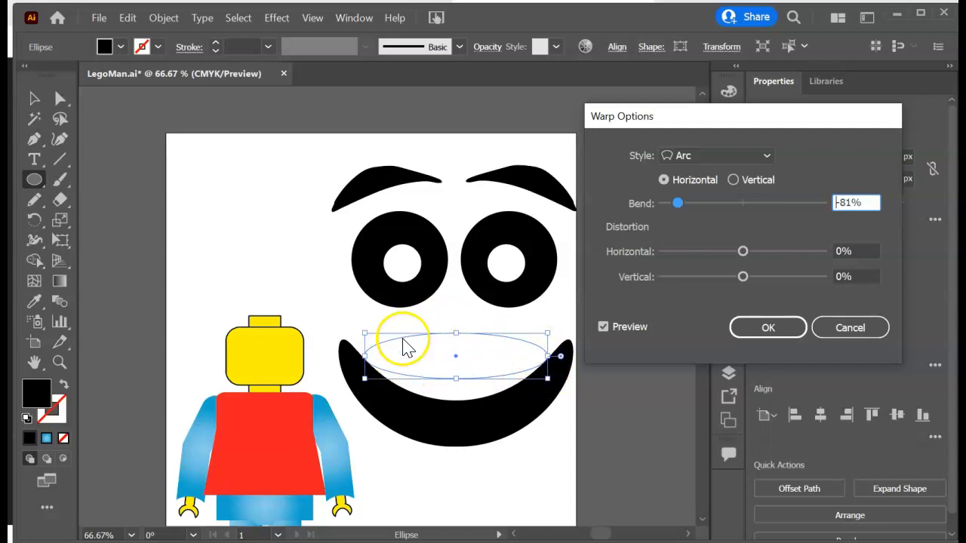
mouse_move(521, 366)
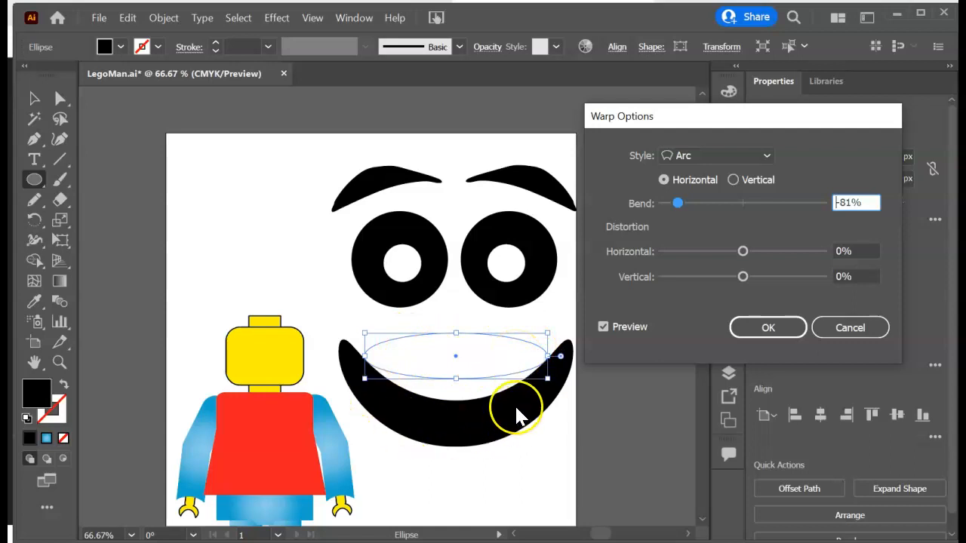
mouse_move(521, 414)
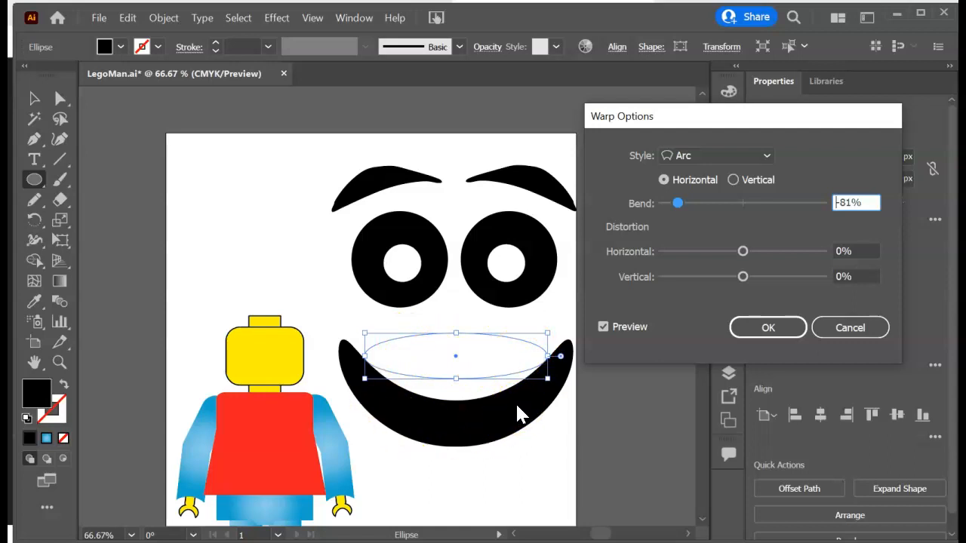
mouse_move(491, 359)
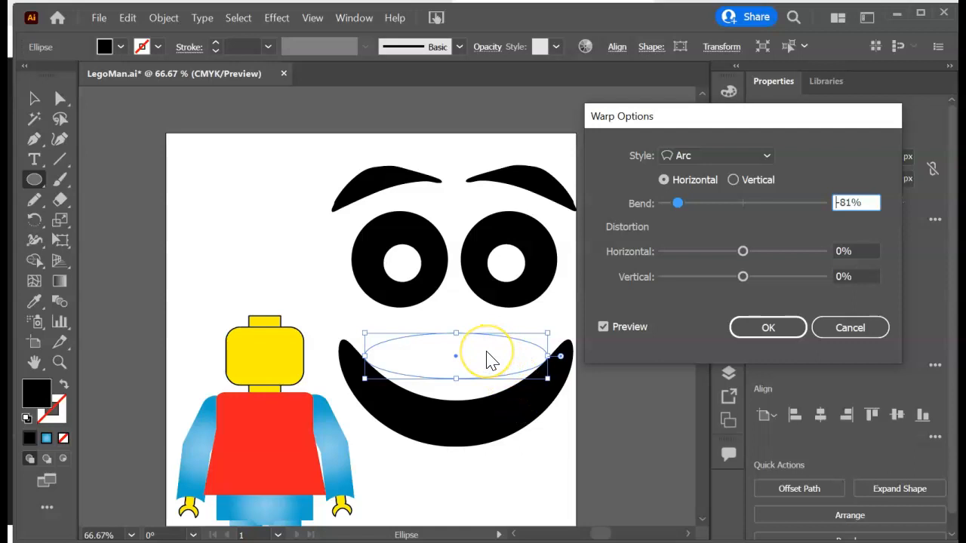
mouse_move(484, 340)
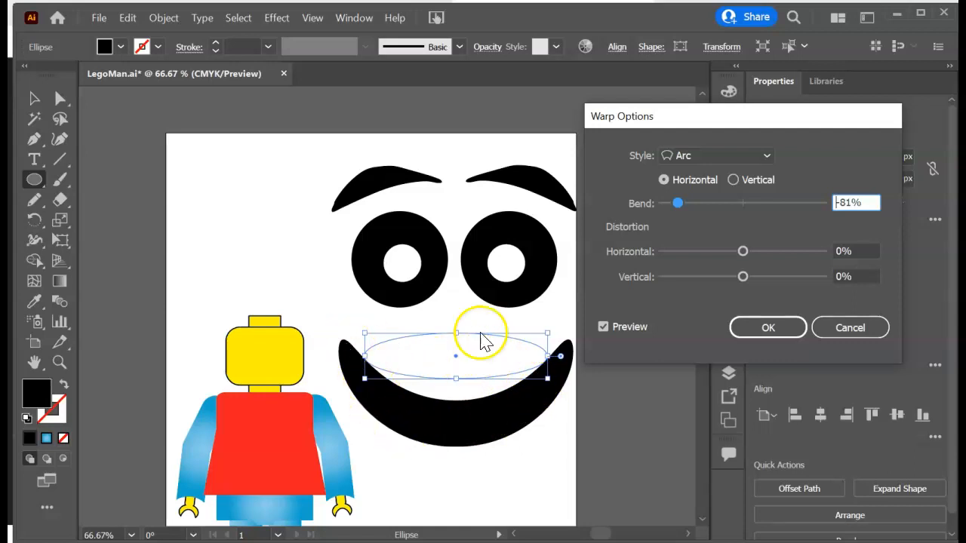
mouse_move(509, 369)
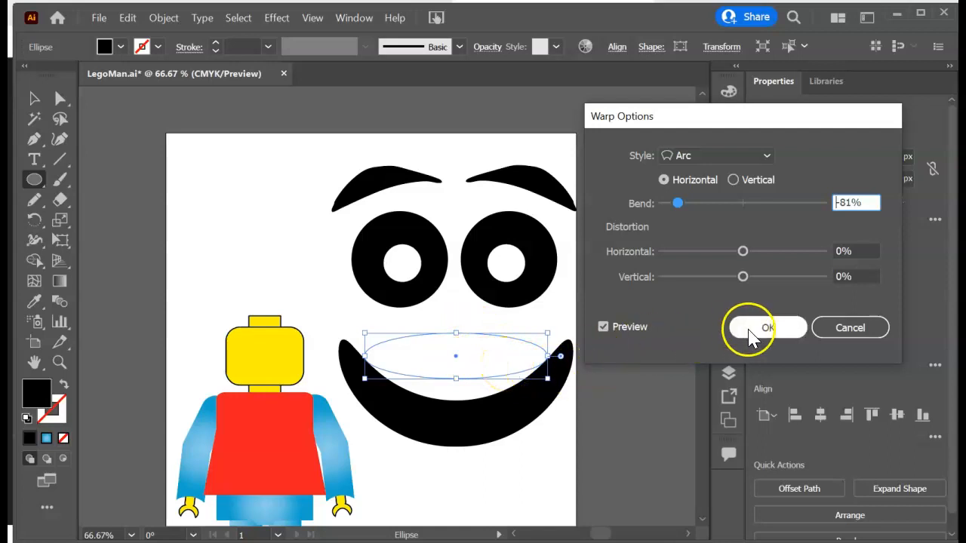
left_click(767, 328)
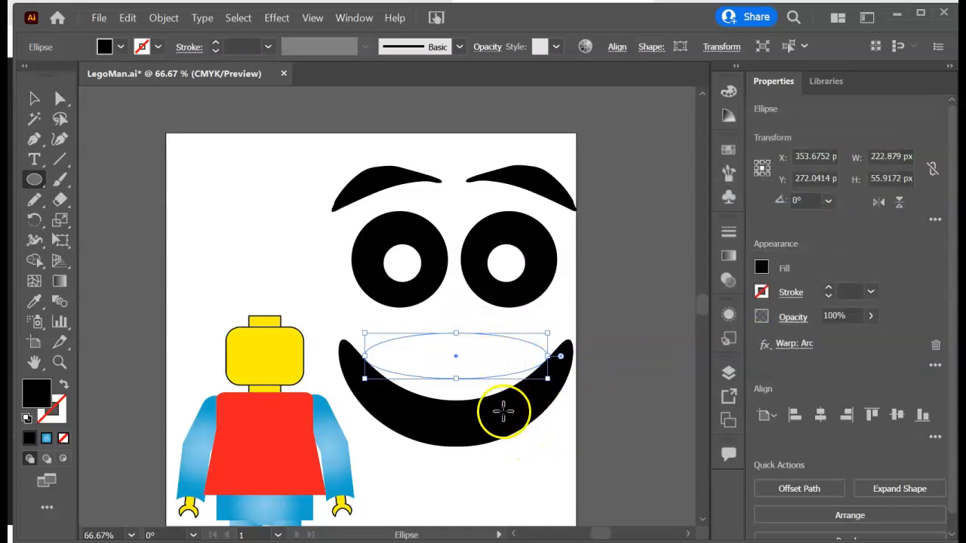
Resize the warped mouth into a slimmer, flatter, slightly wider smile curve
left_click(34, 99)
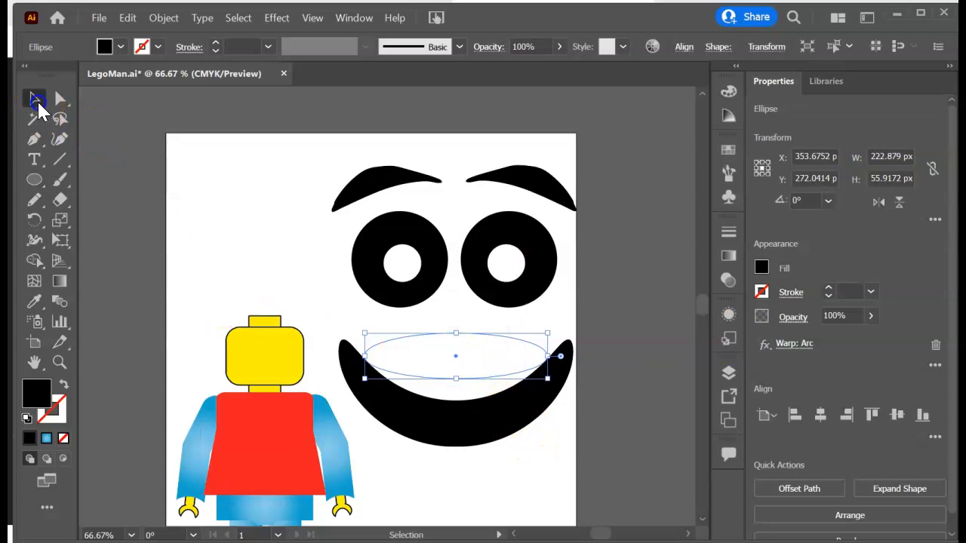
mouse_move(483, 419)
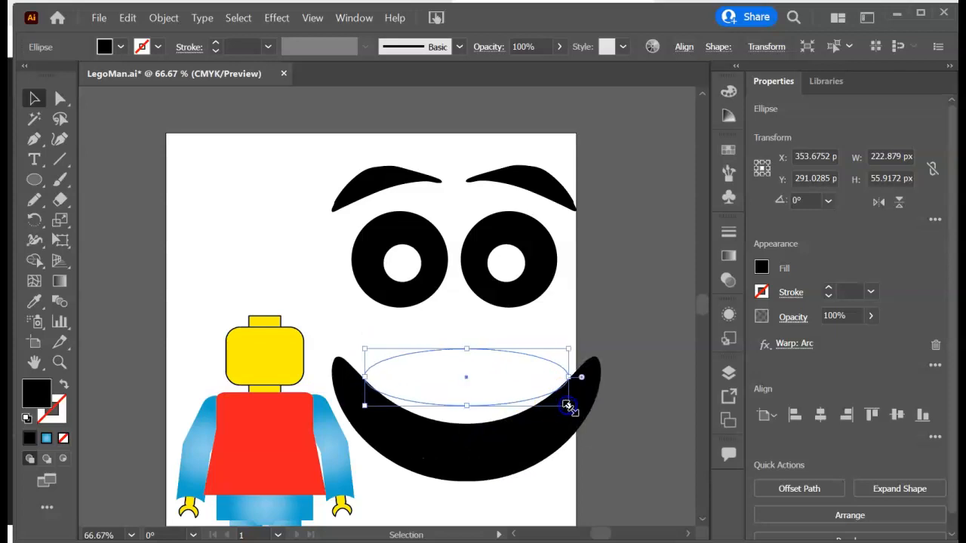
left_click_drag(569, 405, 545, 405)
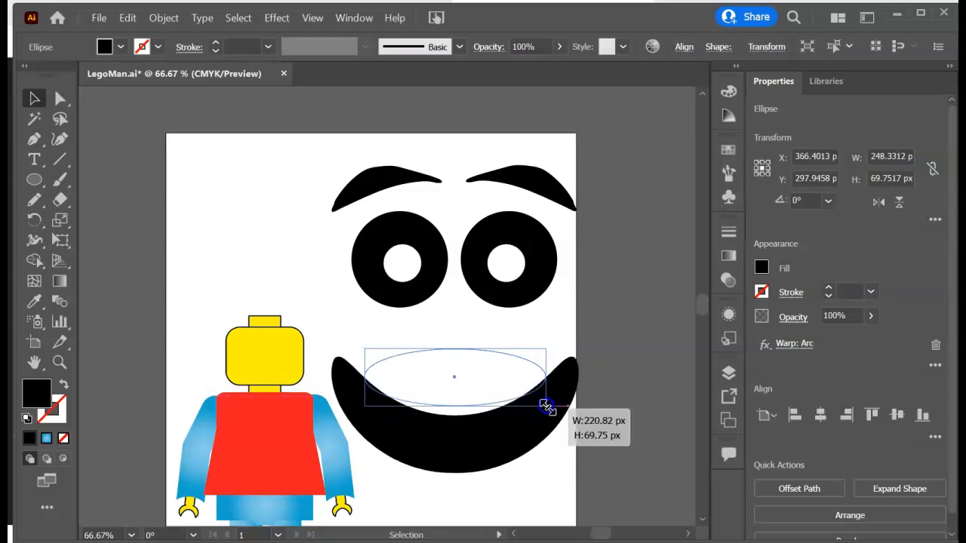
left_click_drag(547, 406, 540, 370)
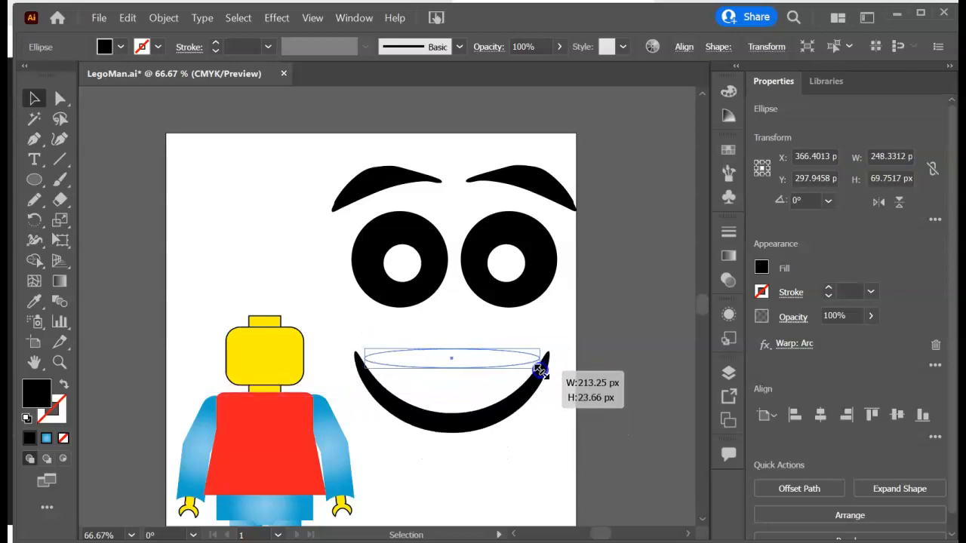
left_click_drag(542, 370, 545, 367)
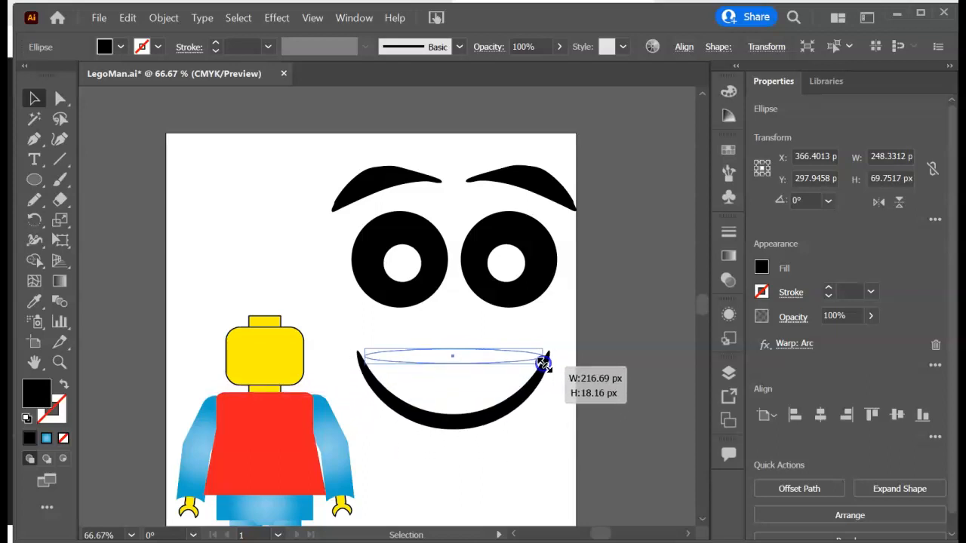
left_click_drag(543, 366, 559, 368)
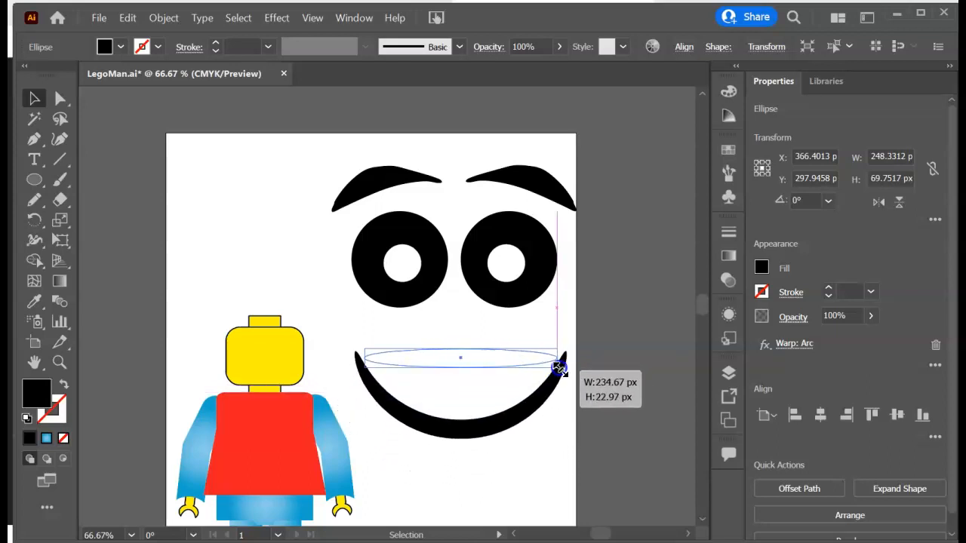
left_click_drag(559, 369, 555, 377)
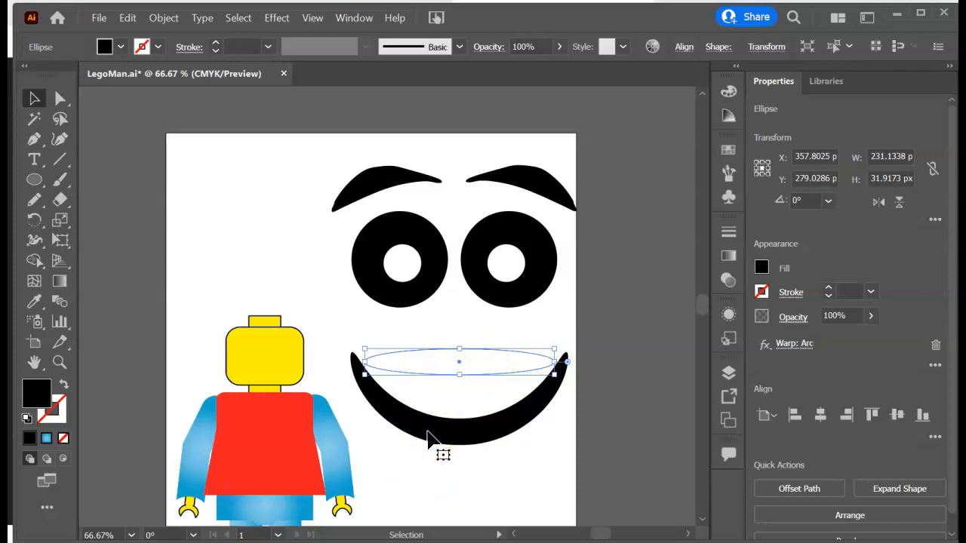
mouse_move(785, 471)
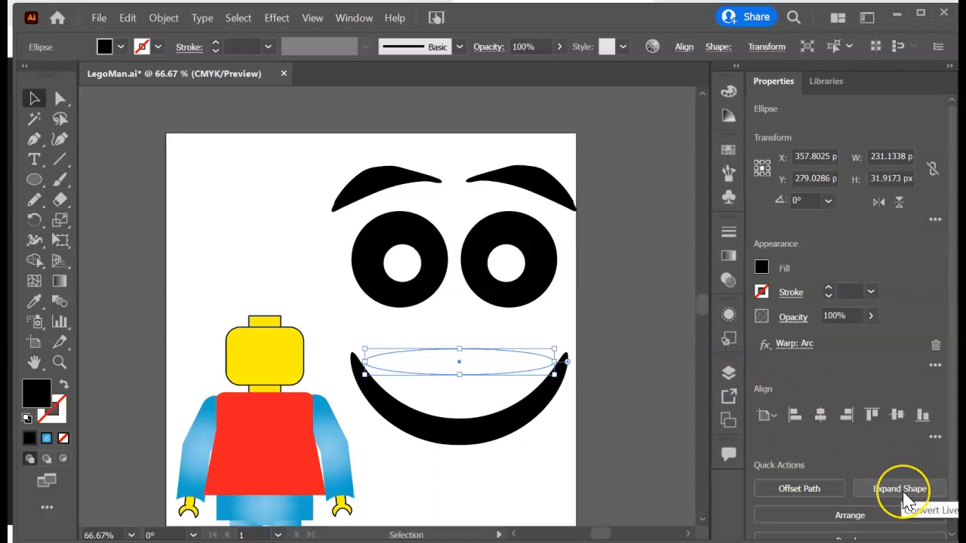
mouse_move(913, 498)
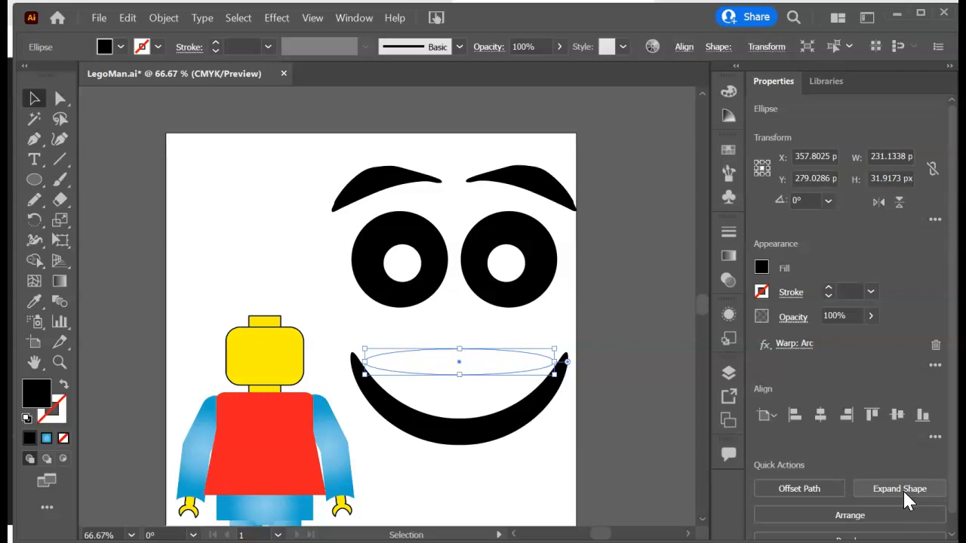
mouse_move(476, 219)
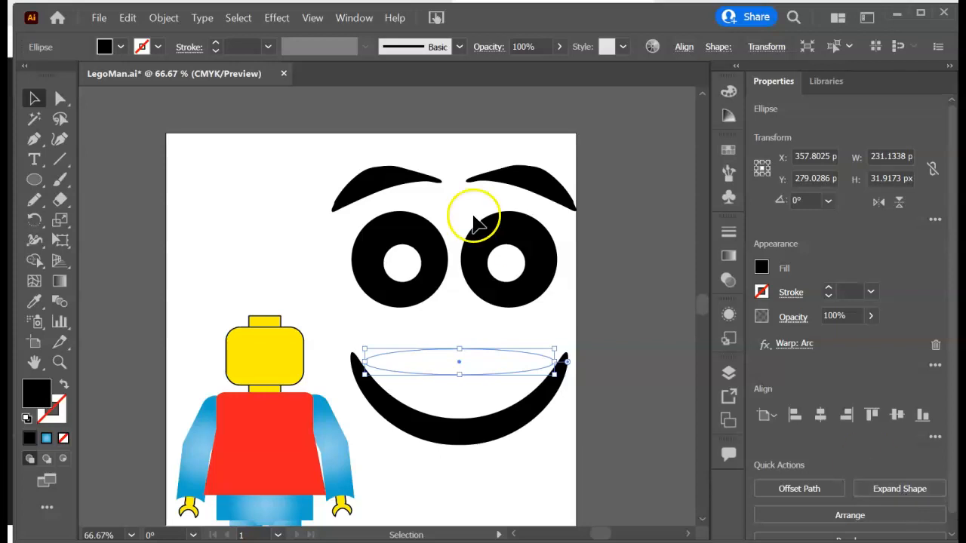
Expand the smile's live ellipse shape into a plain path
left_click(163, 17)
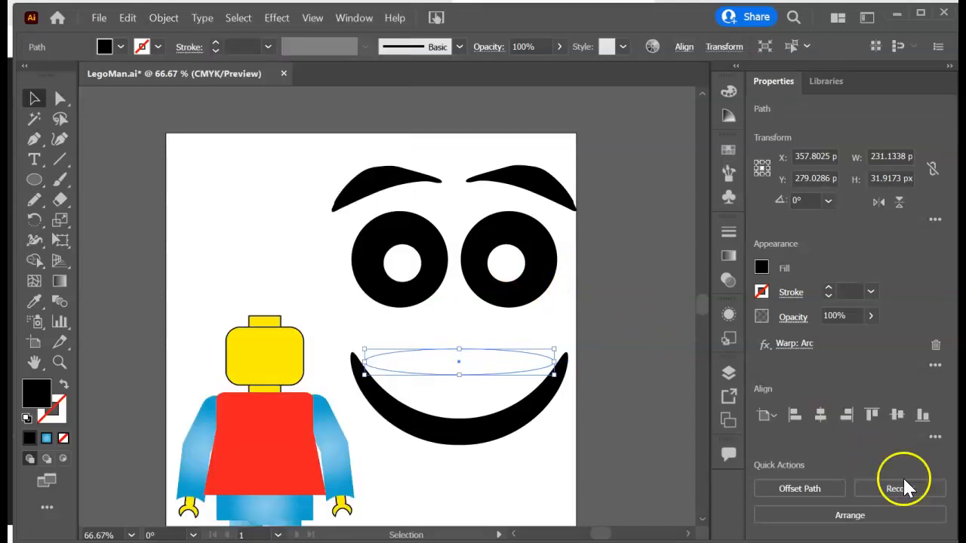
mouse_move(487, 373)
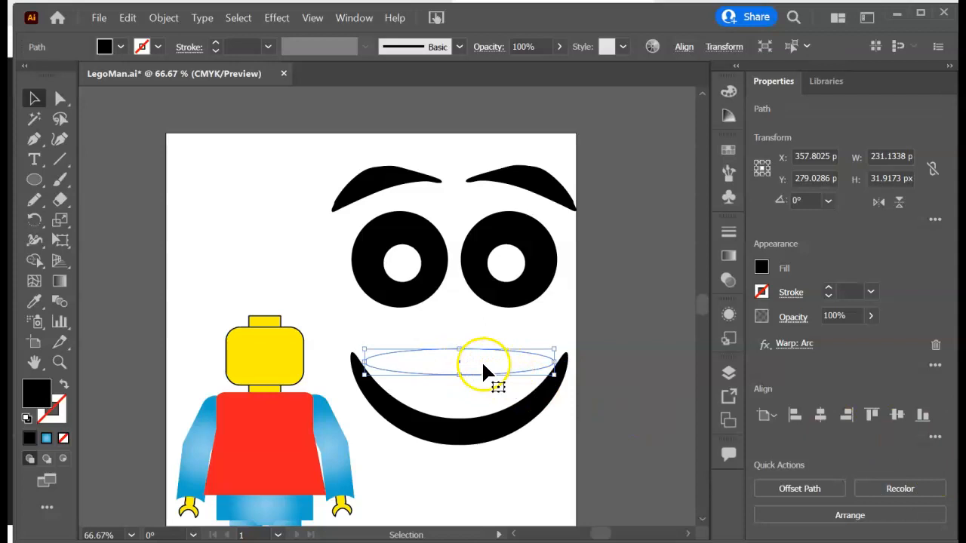
mouse_move(521, 381)
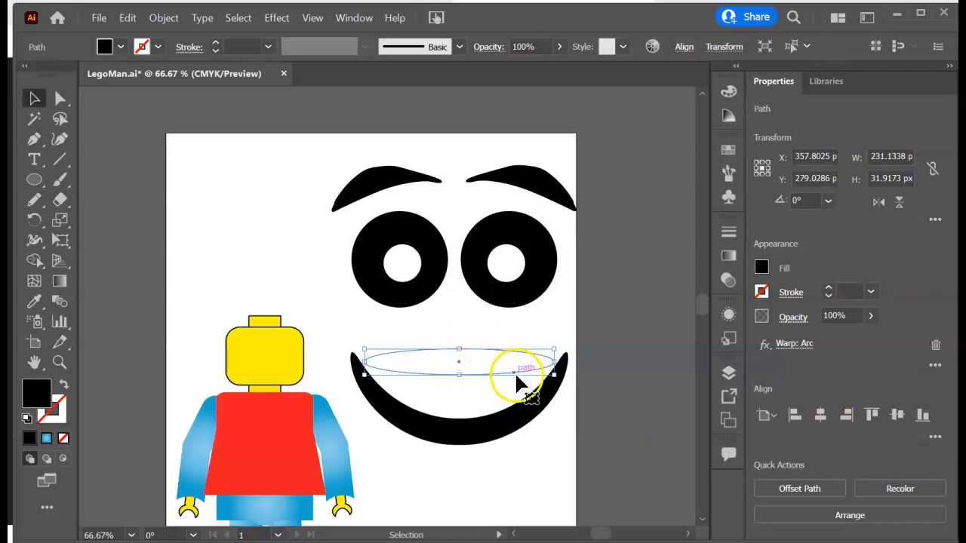
mouse_move(536, 373)
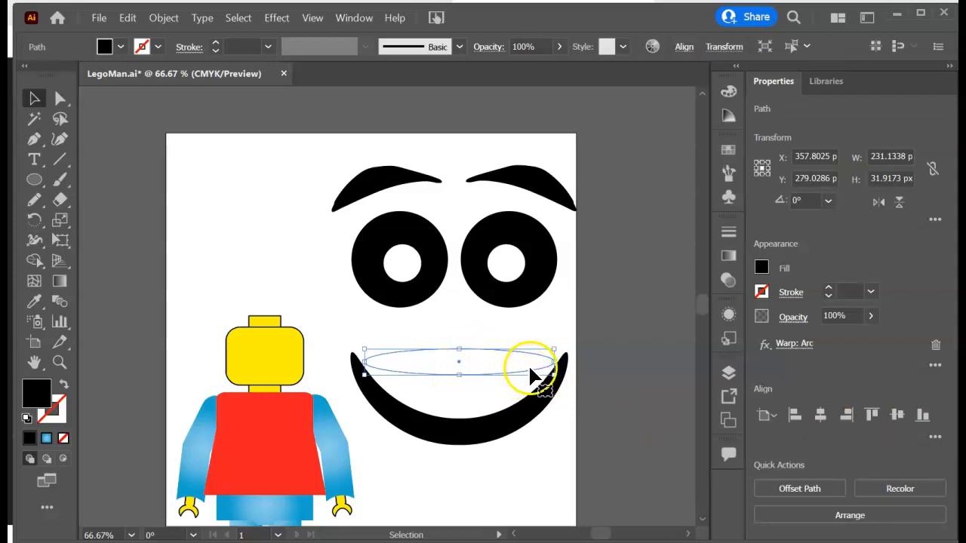
mouse_move(464, 249)
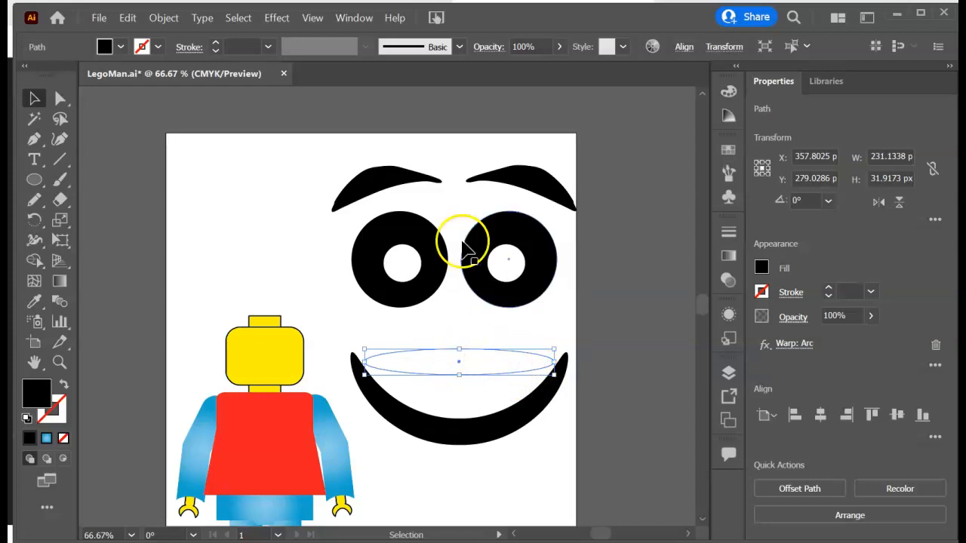
Expand the smile's arc warp, then raise and shrink the smile beneath the eyes
left_click(164, 17)
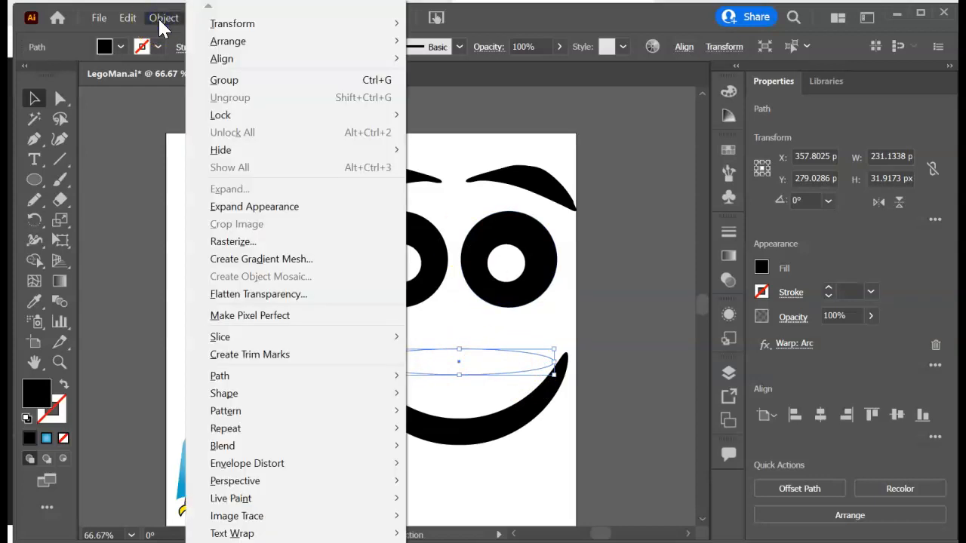
left_click(234, 207)
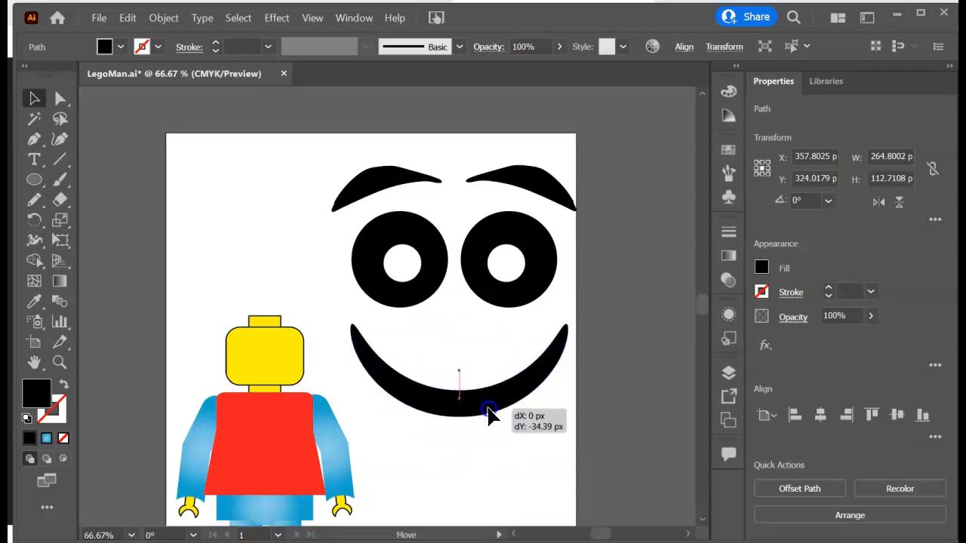
left_click_drag(489, 412, 564, 336)
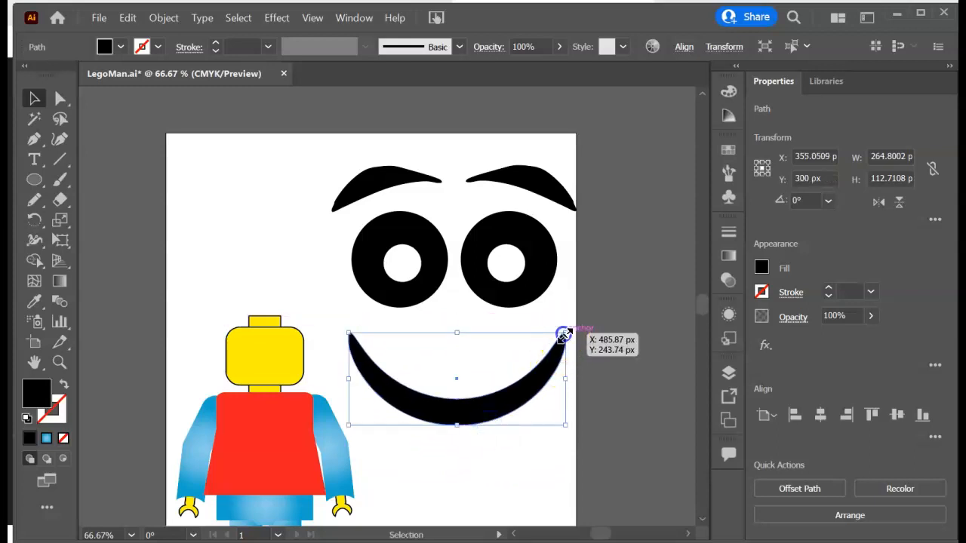
left_click_drag(567, 334, 557, 356)
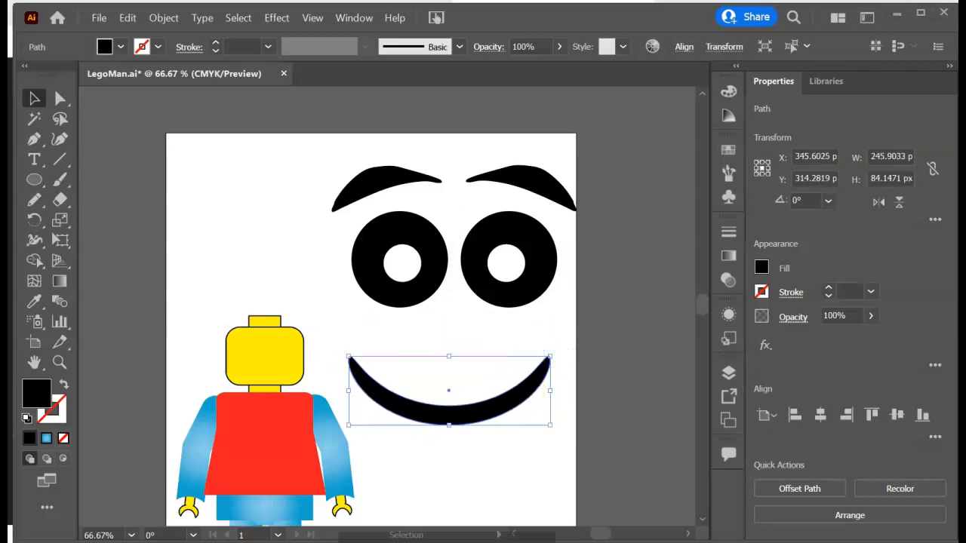
left_click_drag(449, 391, 502, 400)
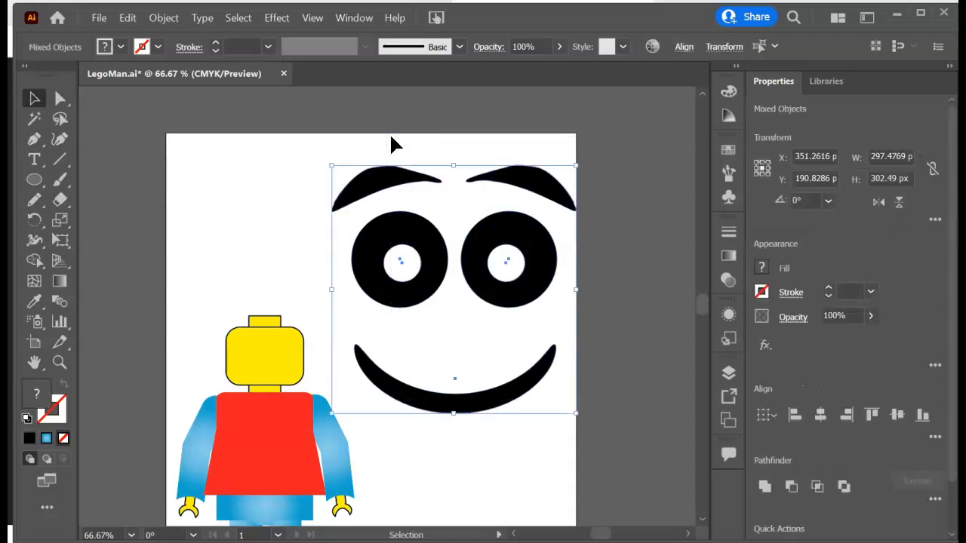
mouse_move(528, 302)
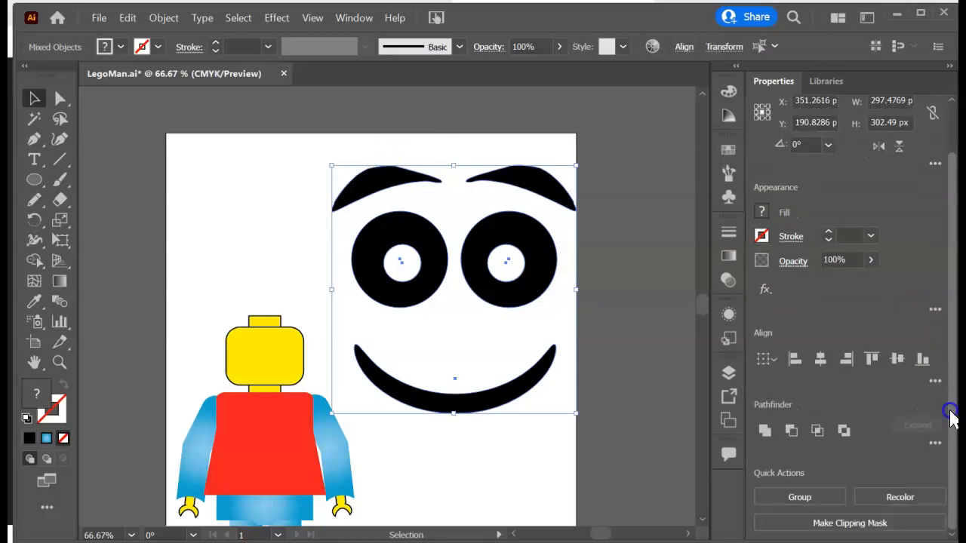
Group the eyebrows, eyes and smile, scale the group down, and place it on the yellow head
left_click(800, 497)
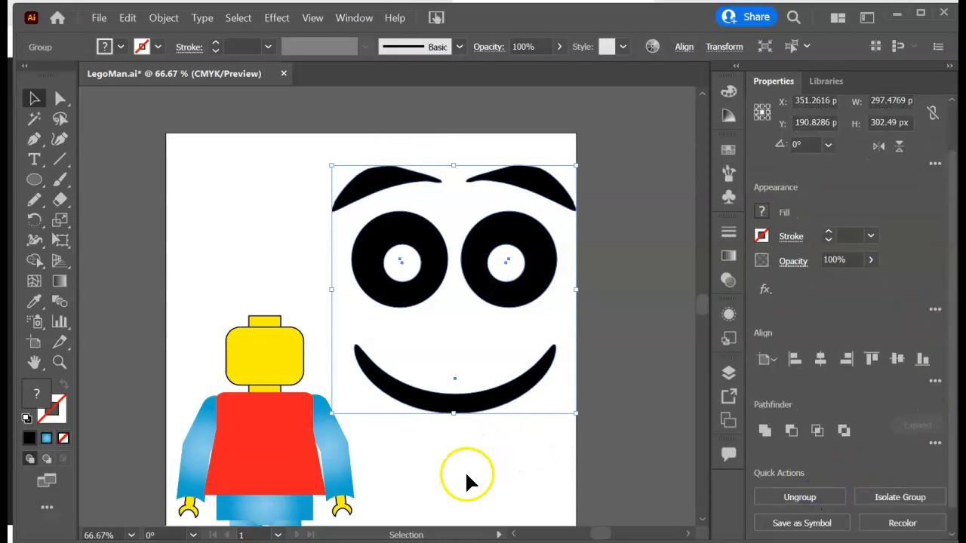
left_click(442, 460)
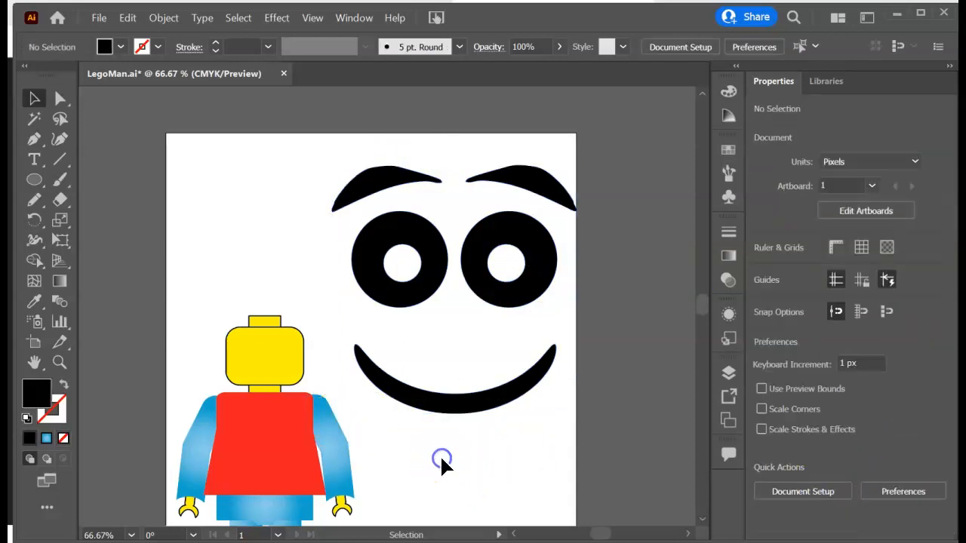
left_click(441, 459)
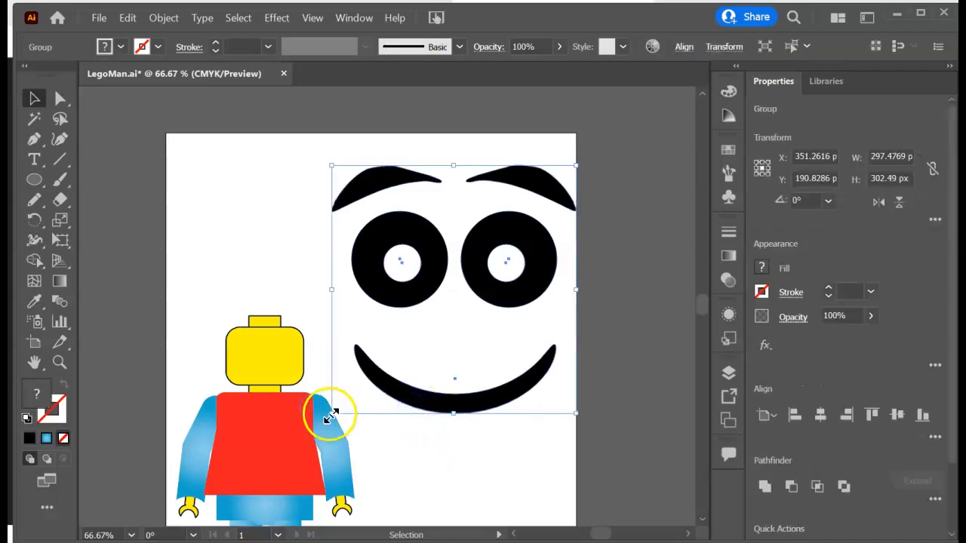
left_click_drag(331, 413, 523, 231)
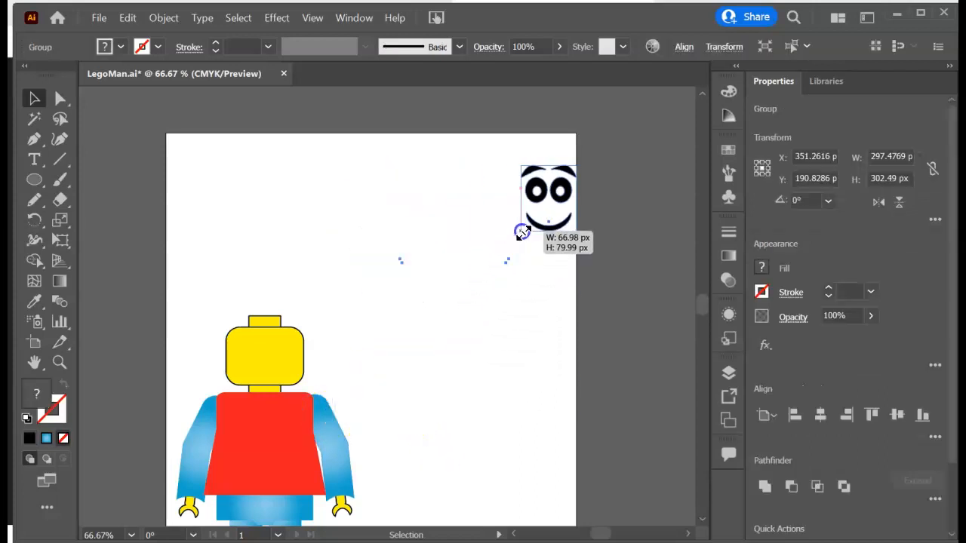
left_click_drag(523, 232, 572, 213)
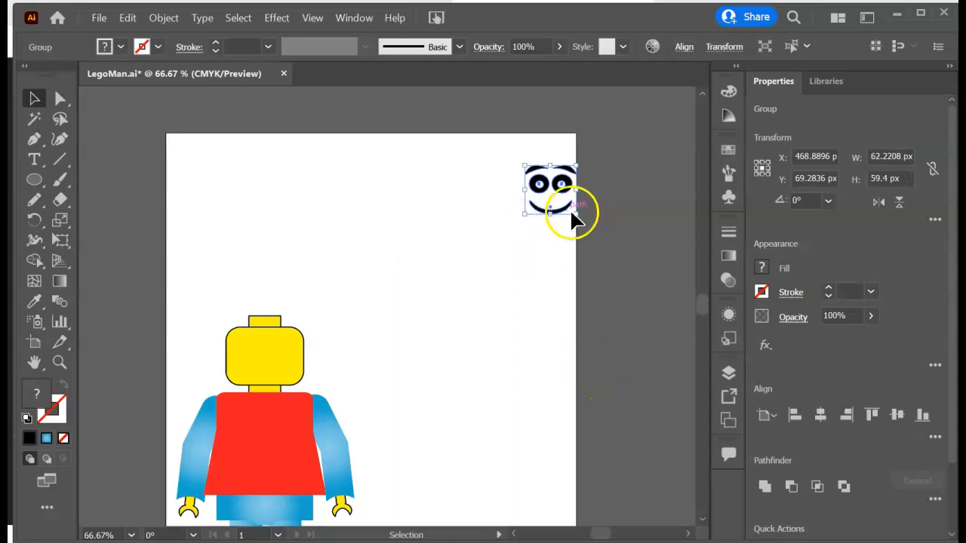
left_click_drag(551, 193, 268, 351)
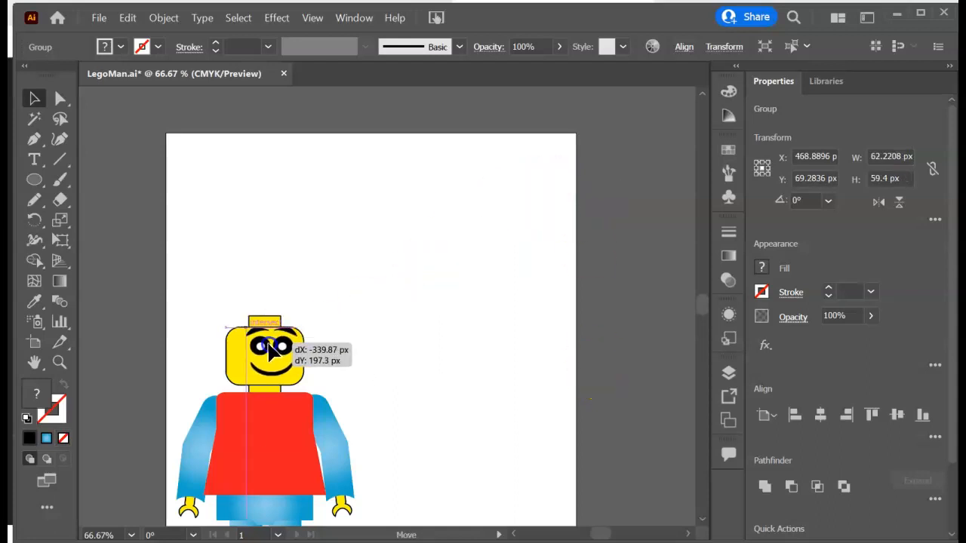
left_click(456, 270)
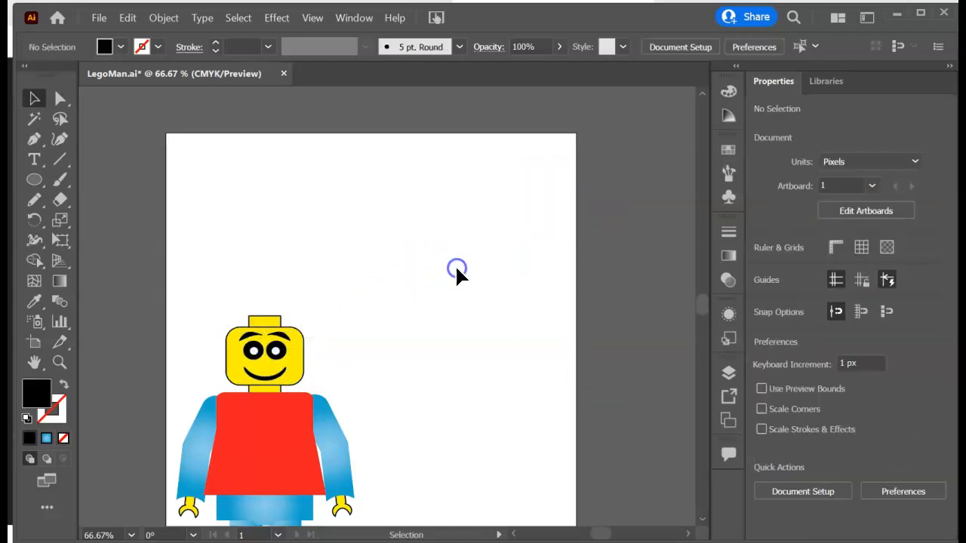
mouse_move(401, 370)
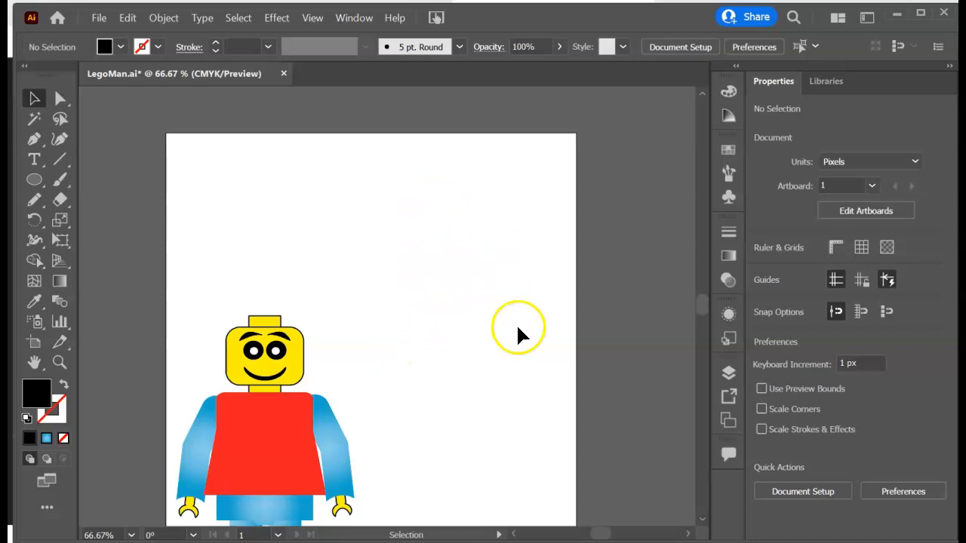
mouse_move(461, 215)
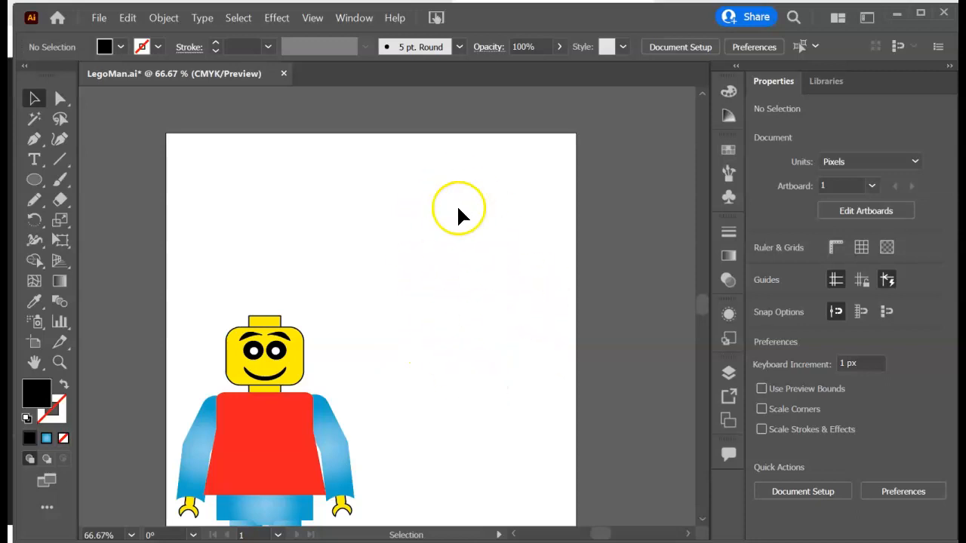
mouse_move(463, 237)
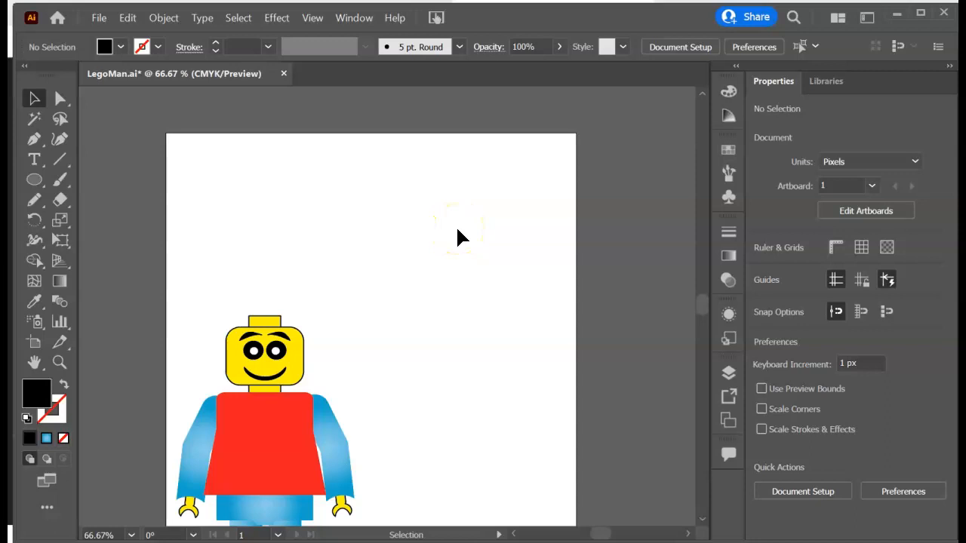
Draw a wide black rounded rectangle above the figure toward the top right
left_click(34, 180)
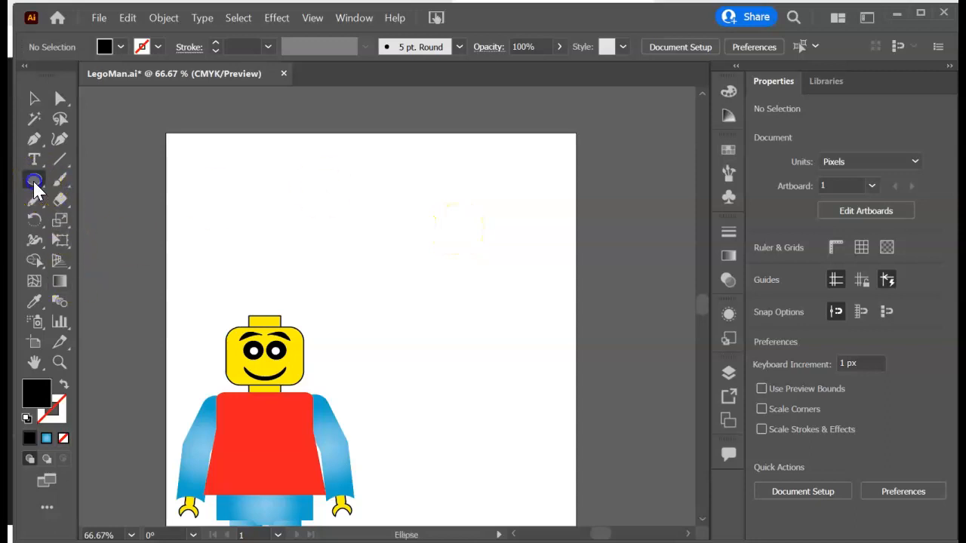
left_click(34, 179)
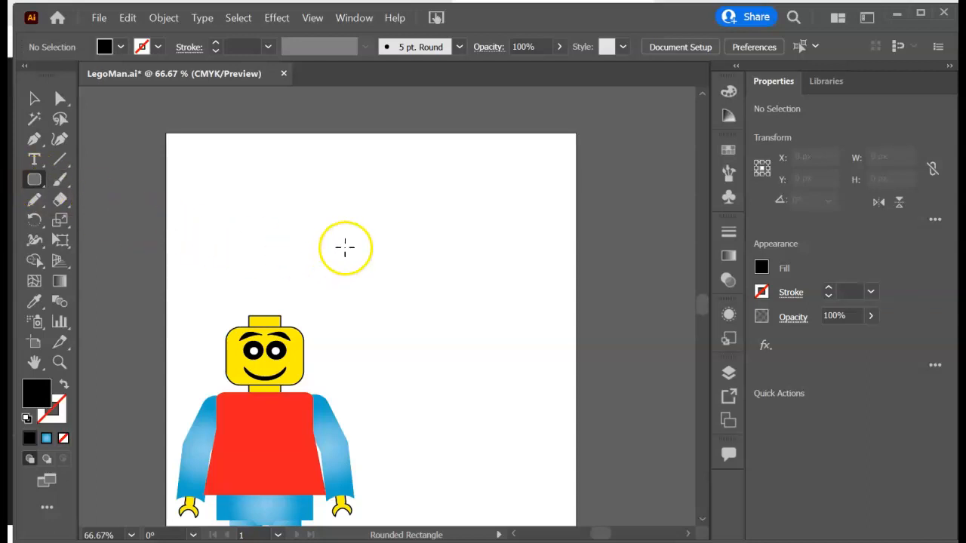
left_click_drag(345, 248, 525, 241)
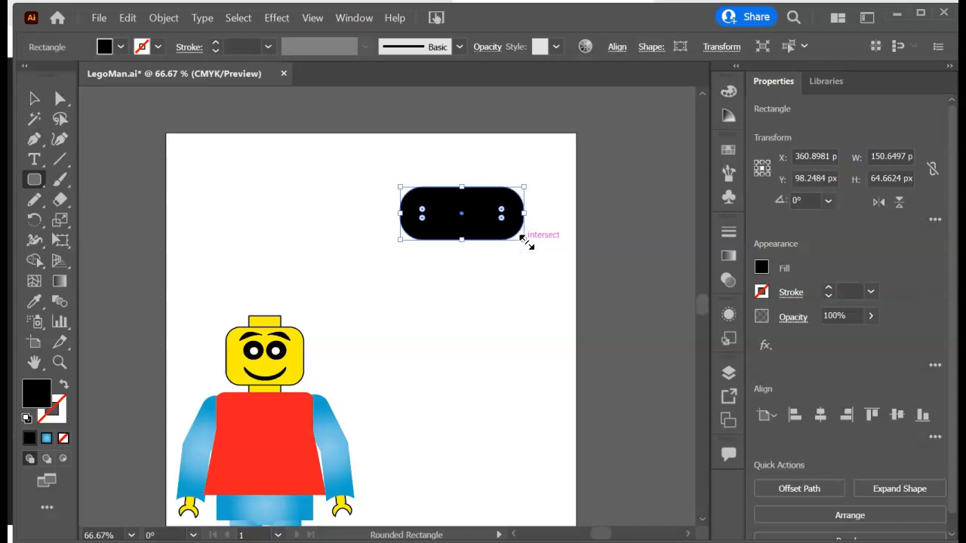
mouse_move(564, 256)
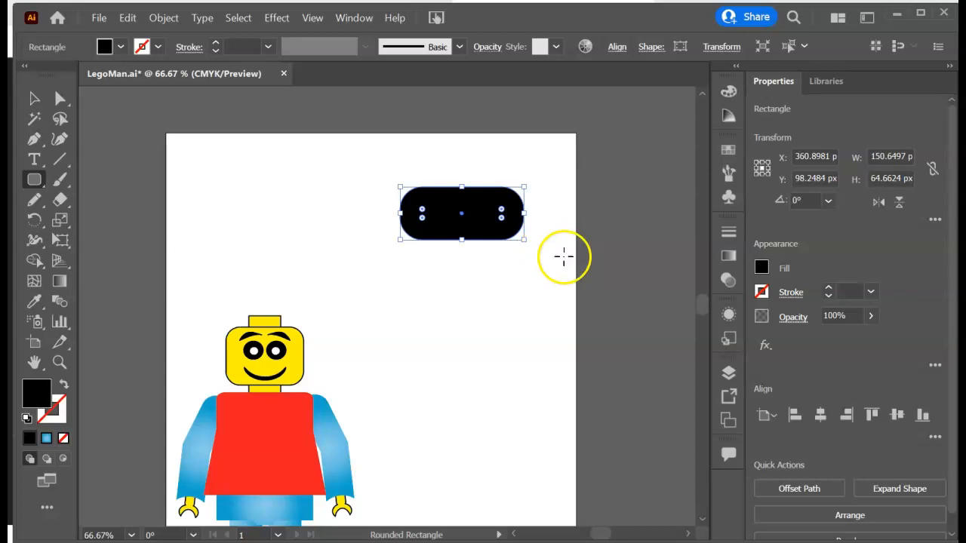
Apply a Squeeze warp with -75% bend and 0% distortion to the black pill
left_click(765, 345)
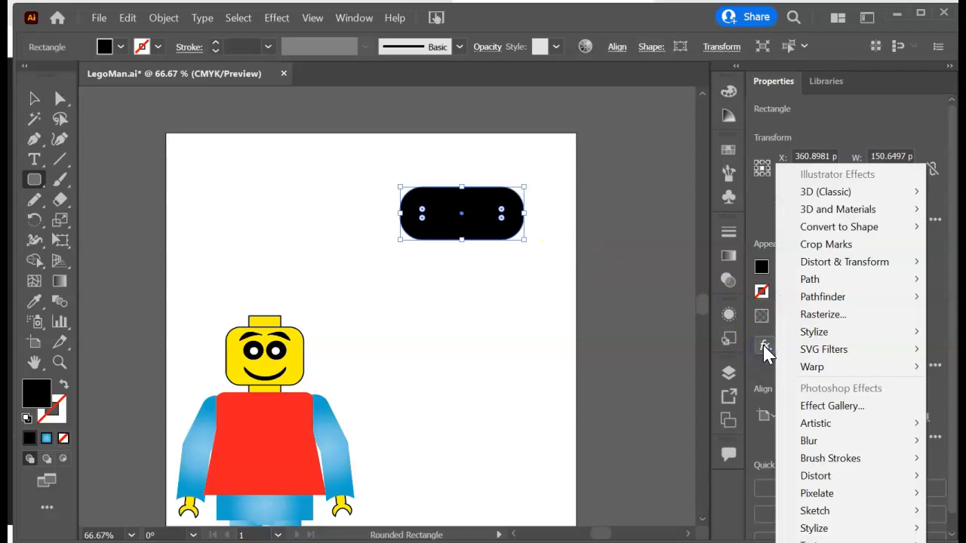
mouse_move(813, 366)
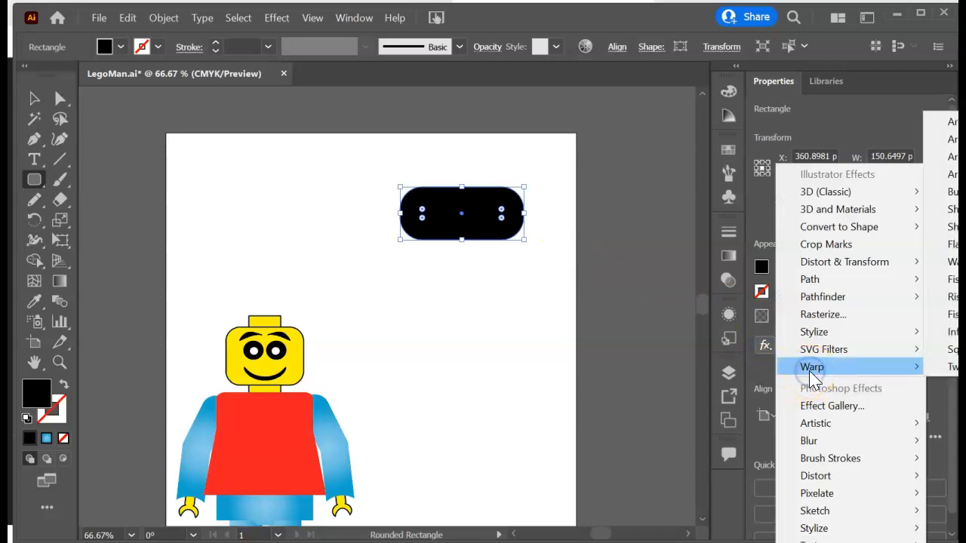
left_click(812, 366)
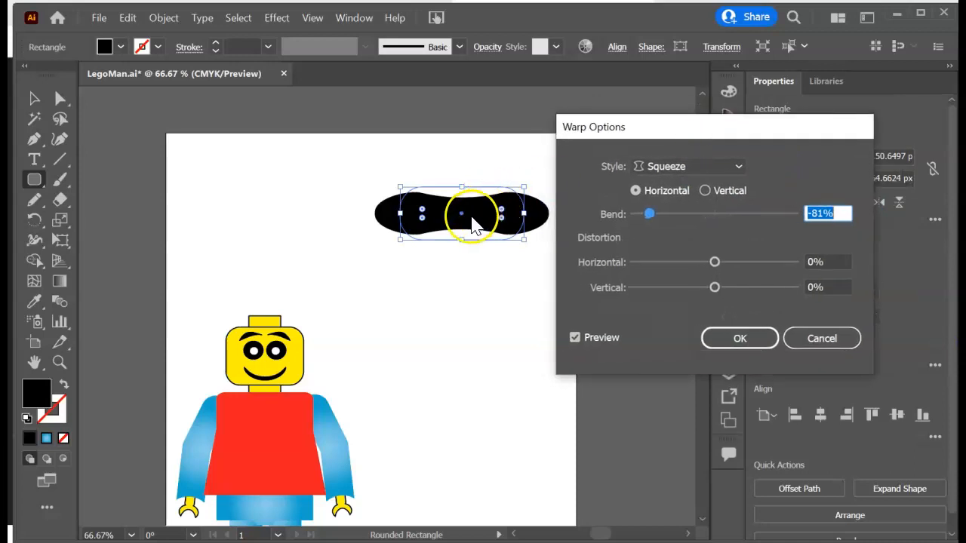
left_click_drag(650, 214, 676, 214)
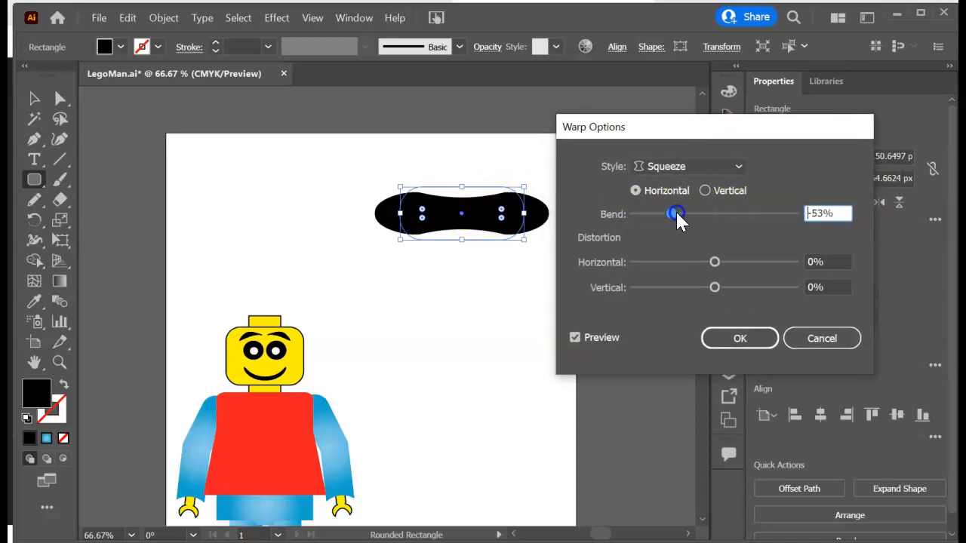
left_click_drag(675, 214, 768, 214)
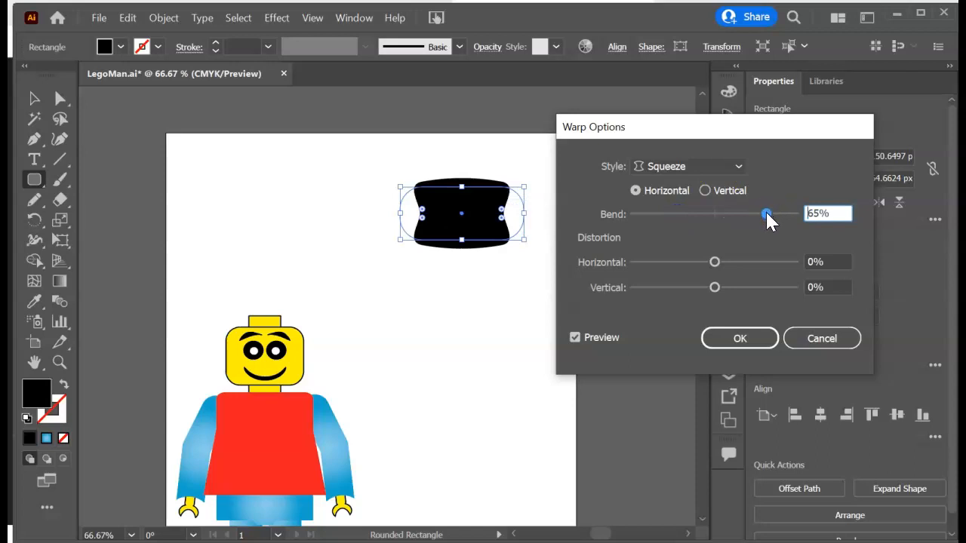
left_click_drag(767, 214, 660, 215)
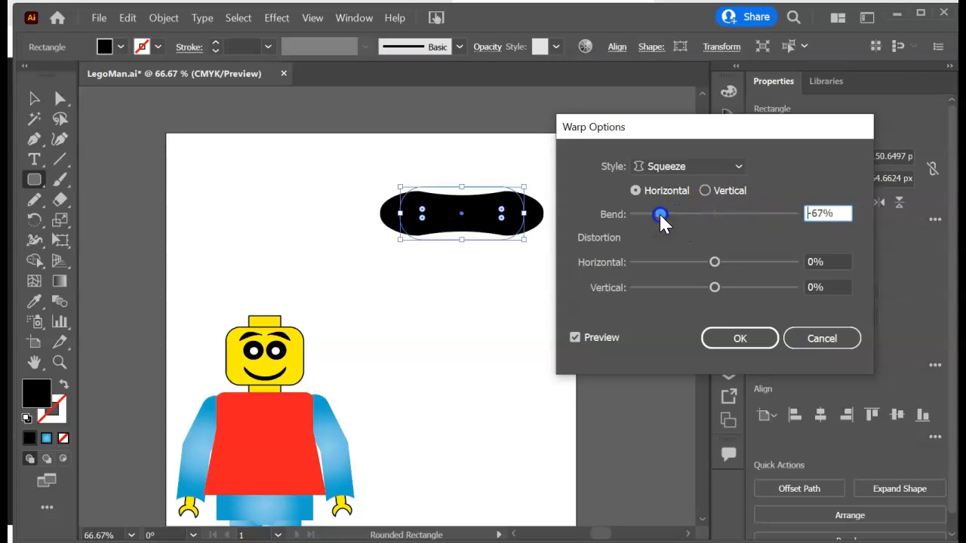
left_click_drag(661, 213, 654, 214)
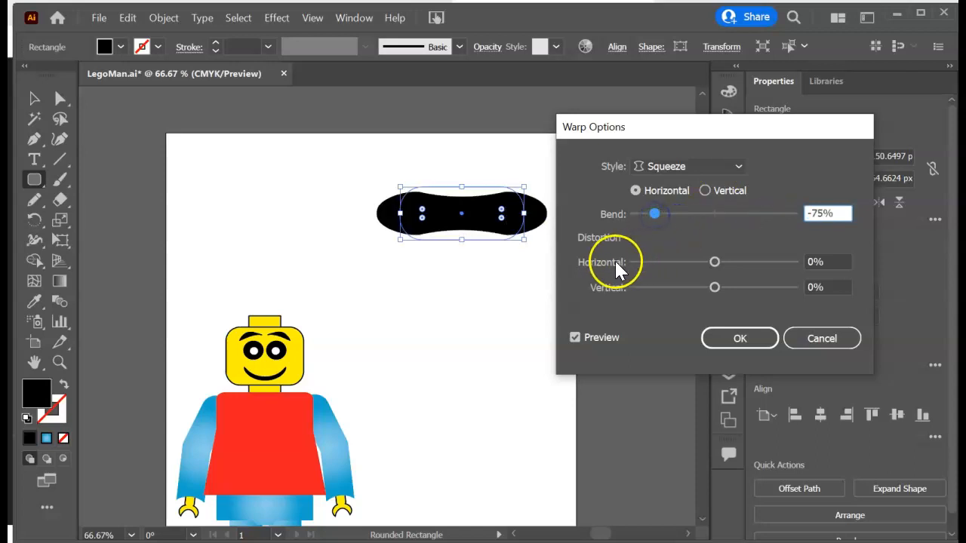
left_click_drag(715, 262, 639, 262)
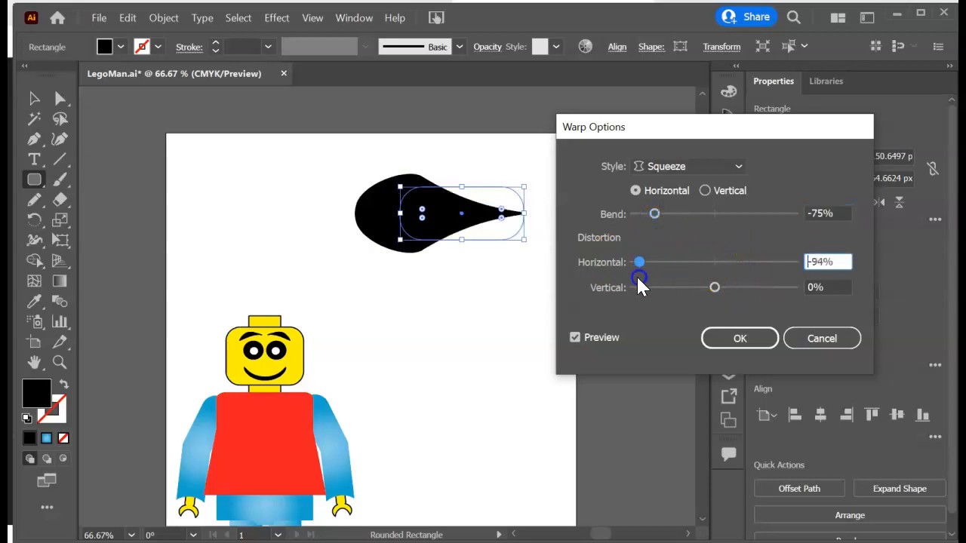
left_click_drag(640, 262, 667, 262)
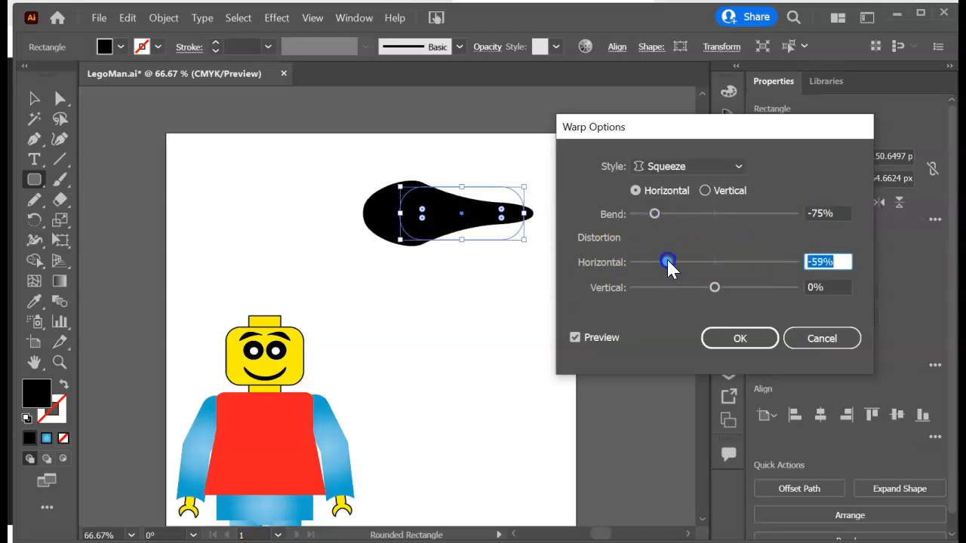
left_click_drag(668, 262, 717, 262)
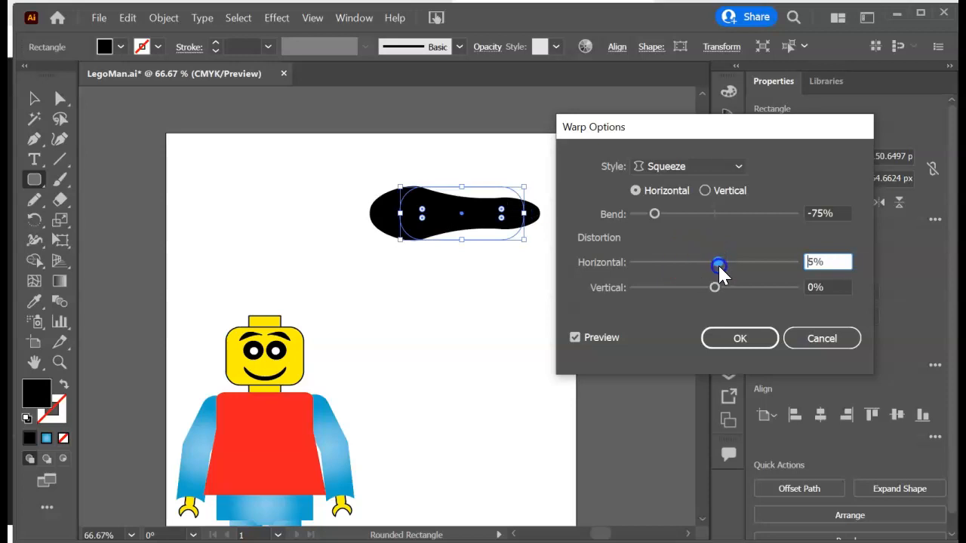
left_click_drag(719, 265, 715, 262)
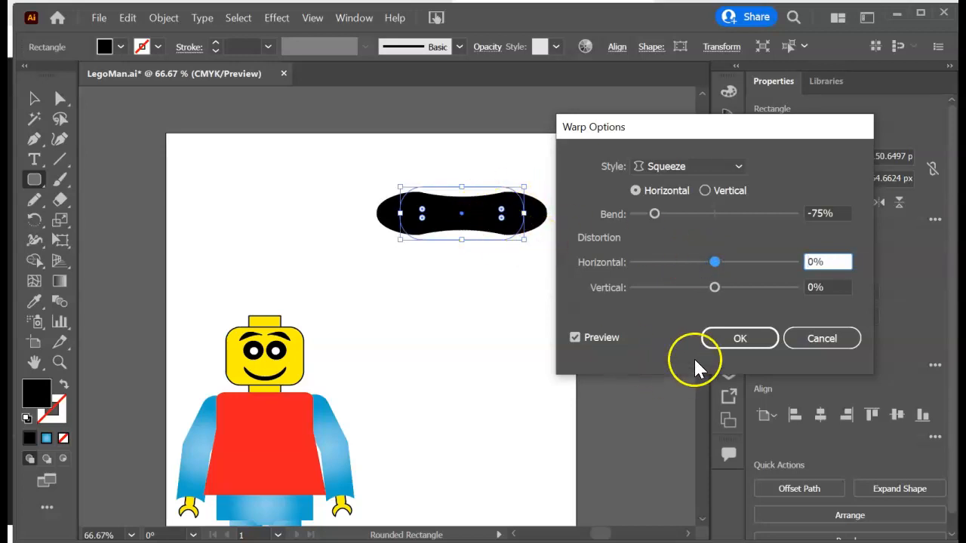
left_click(740, 338)
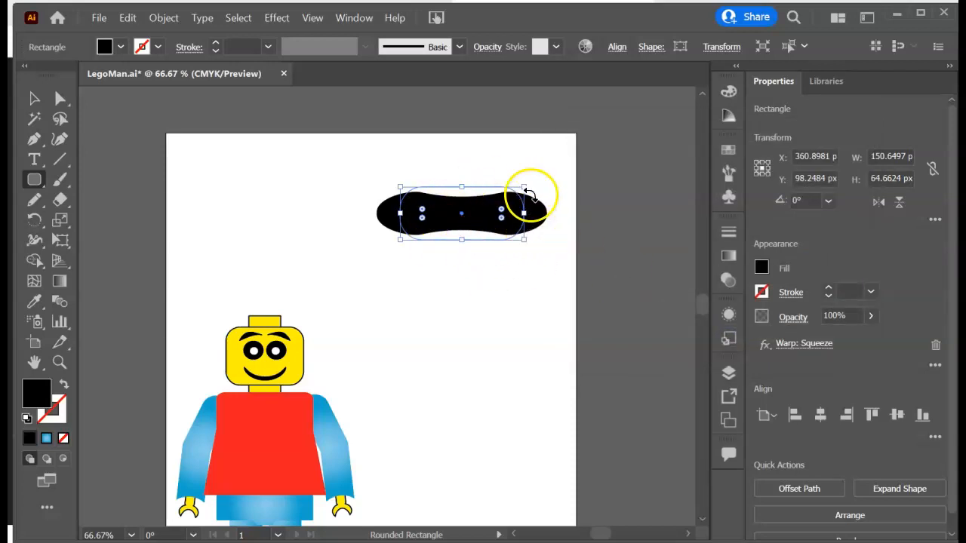
Resize the squeezed pill, expand its warp into a path, and enlarge it into a wide peanut
left_click_drag(524, 188, 480, 168)
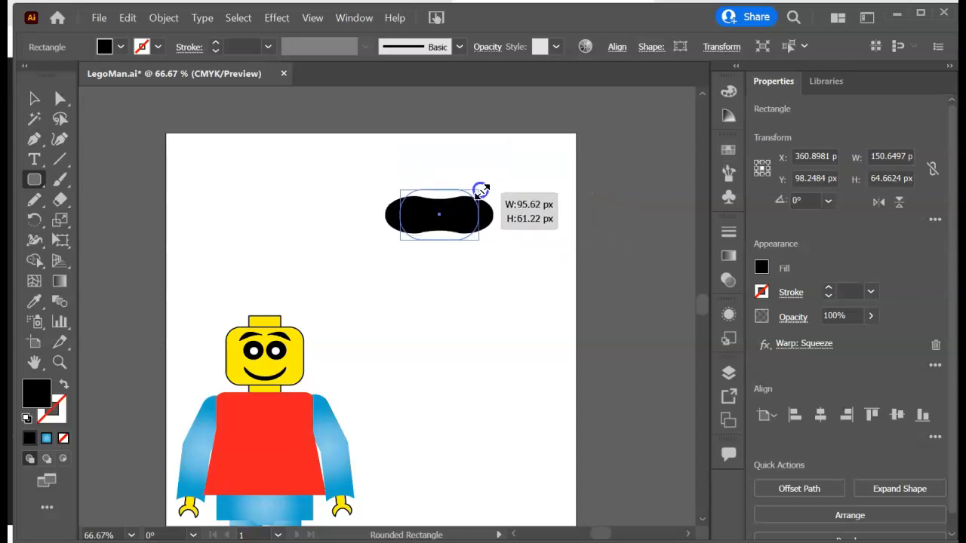
left_click_drag(481, 188, 440, 213)
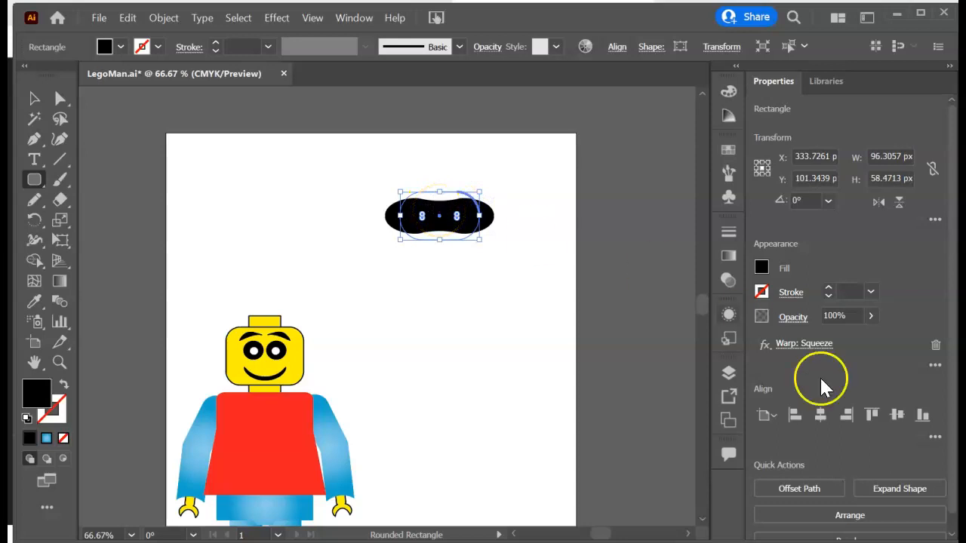
mouse_move(657, 249)
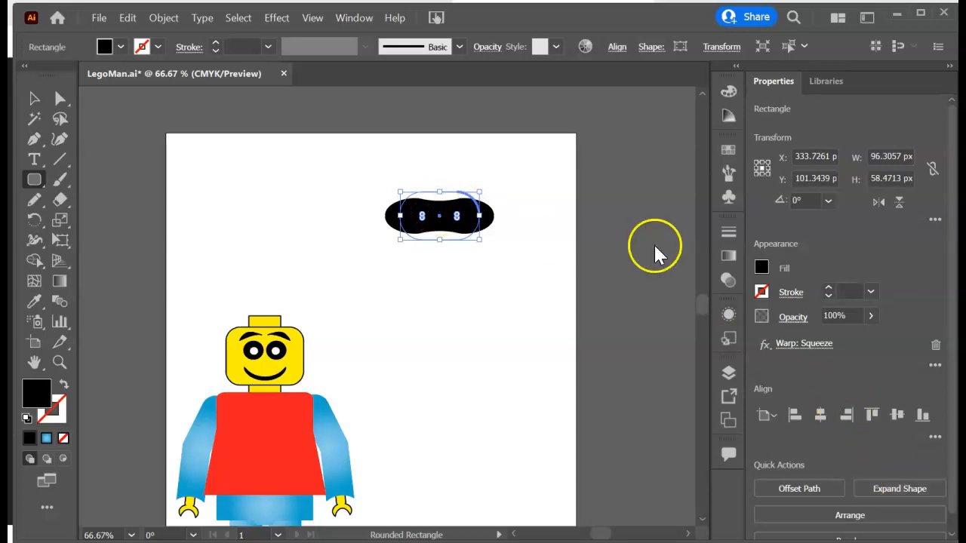
left_click(164, 18)
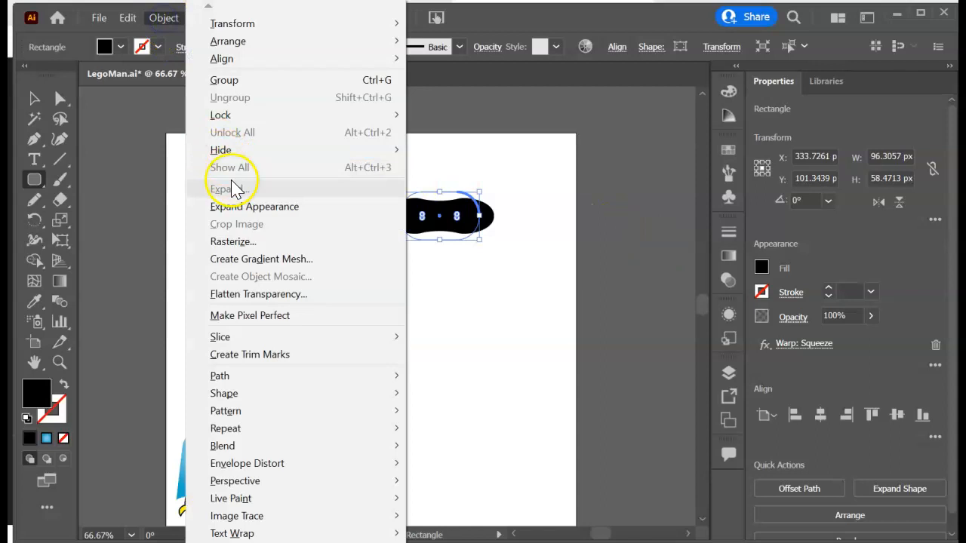
left_click(223, 188)
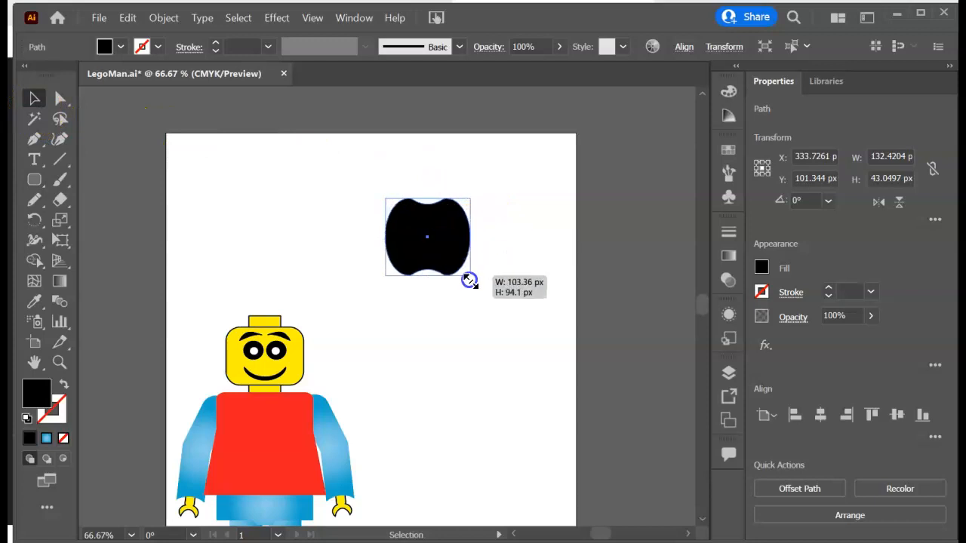
left_click_drag(470, 281, 466, 244)
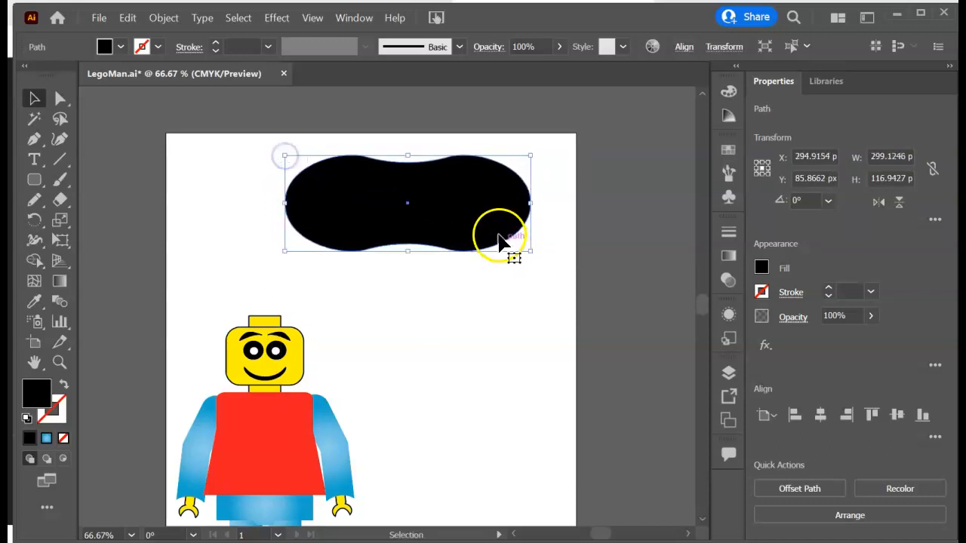
left_click(506, 388)
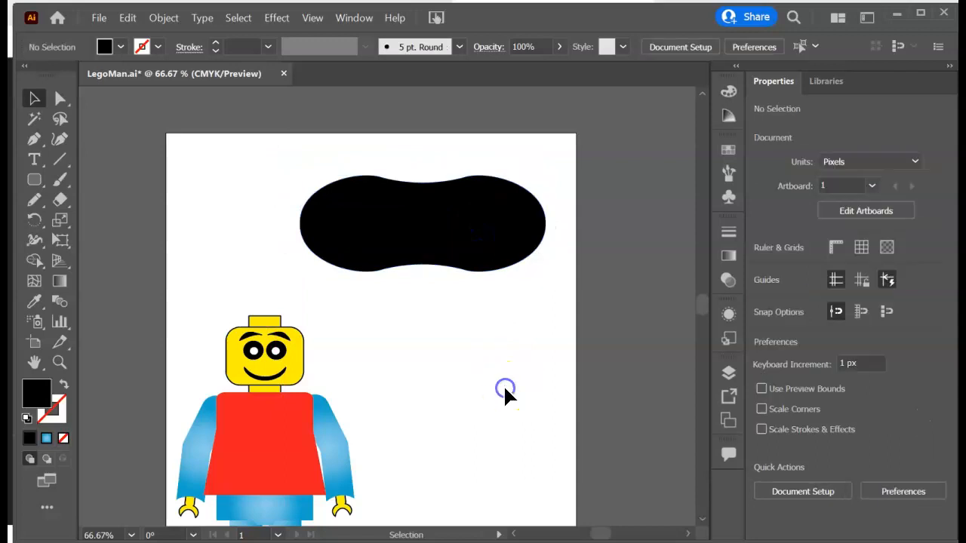
mouse_move(422, 328)
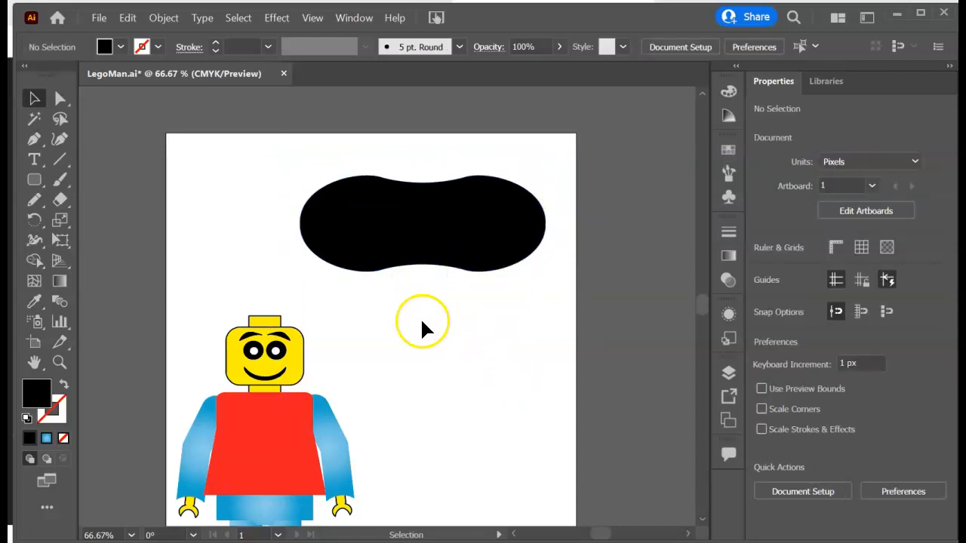
mouse_move(425, 334)
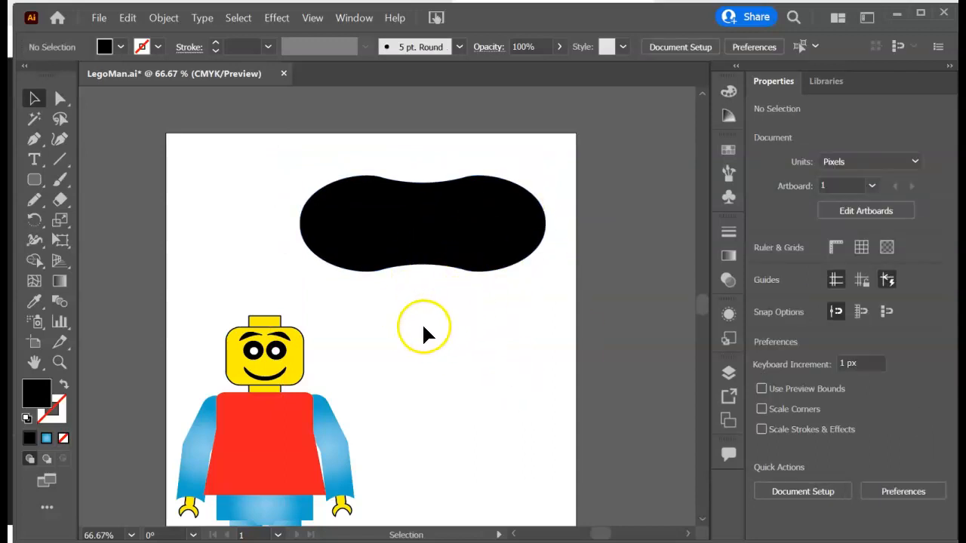
Fill the circle overlapping the black shape's lower right with the pink swatch
left_click(34, 180)
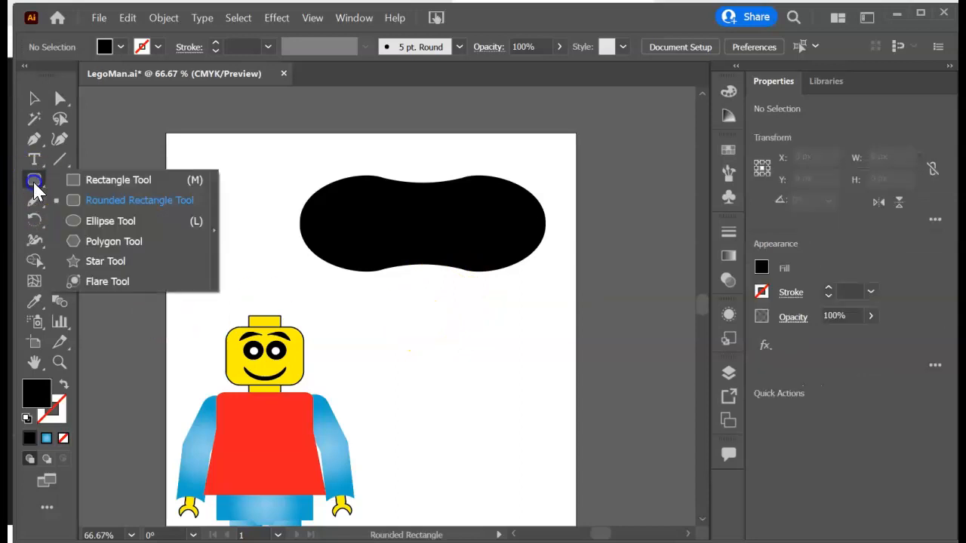
left_click(110, 221)
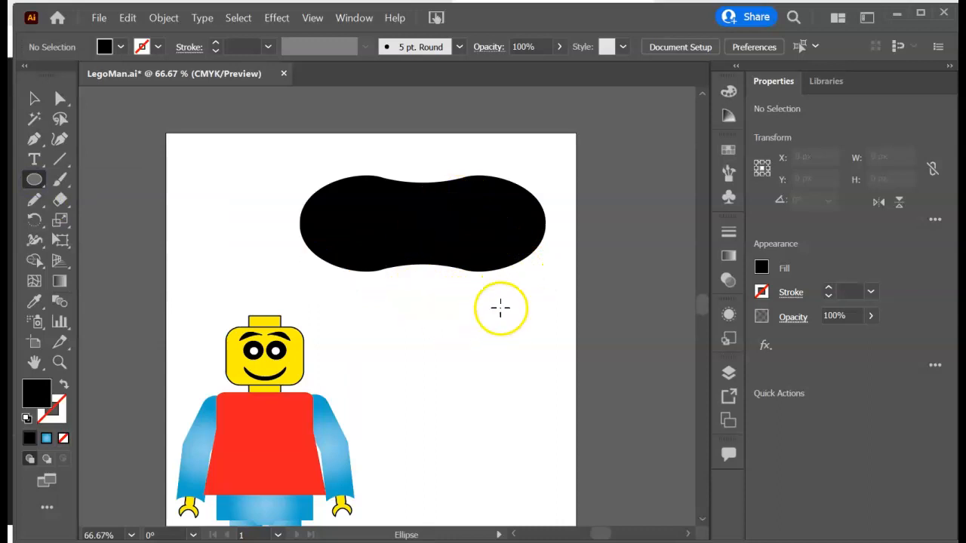
mouse_move(513, 291)
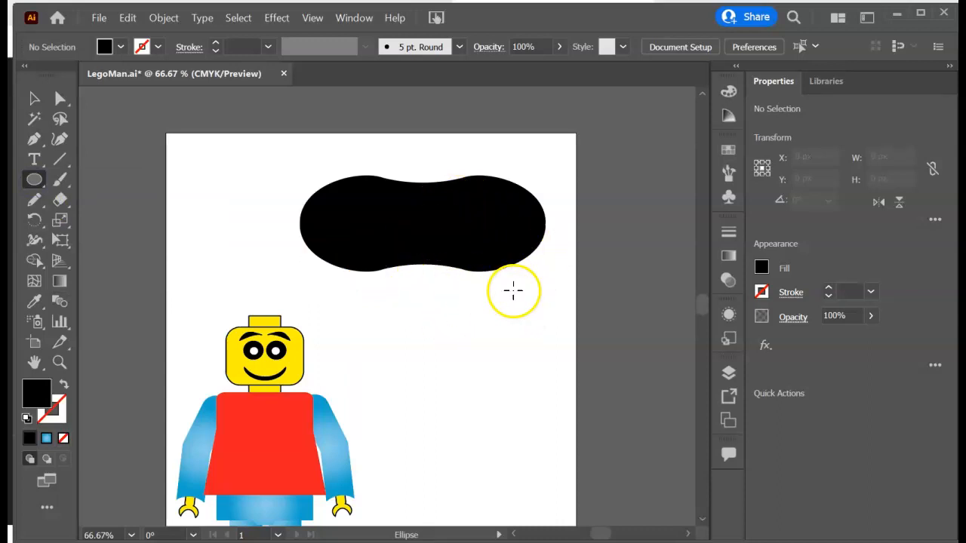
mouse_move(524, 304)
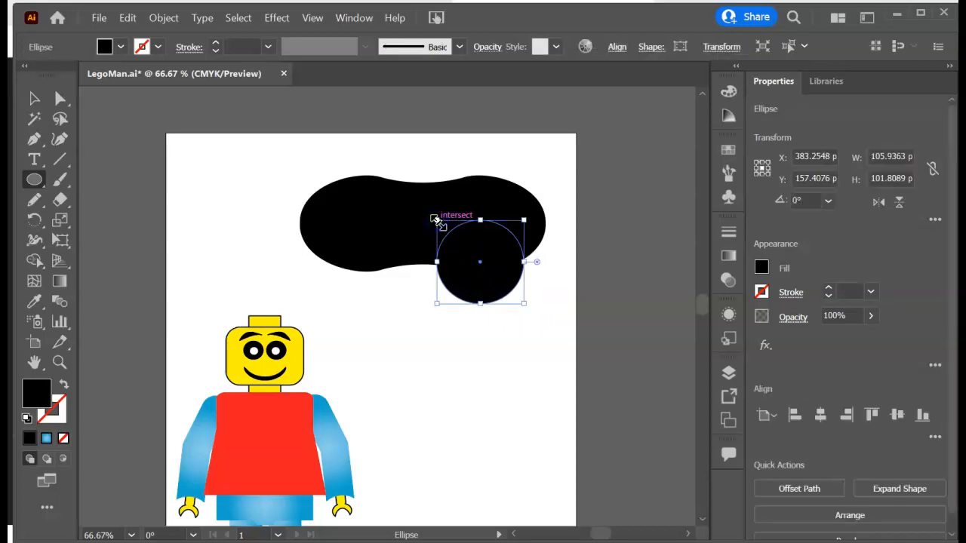
mouse_move(676, 259)
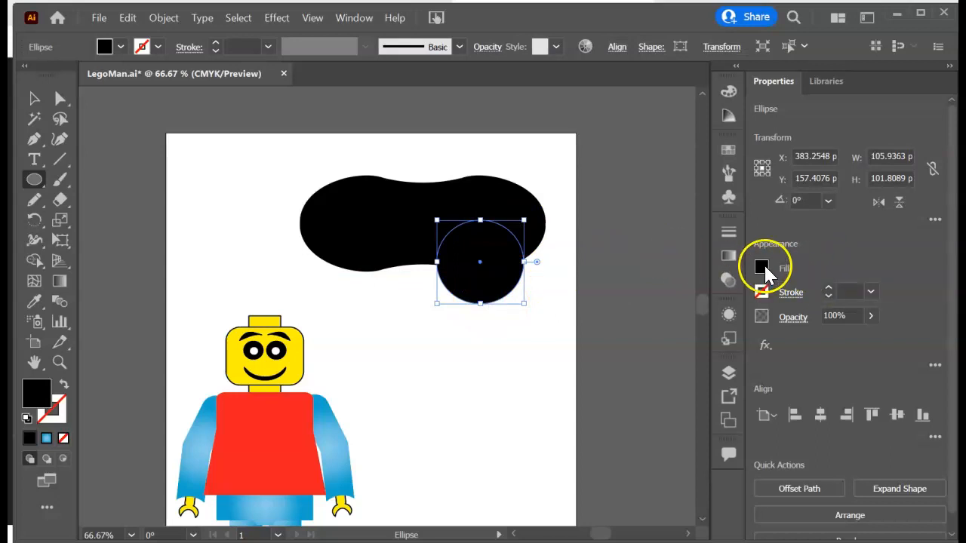
left_click(760, 268)
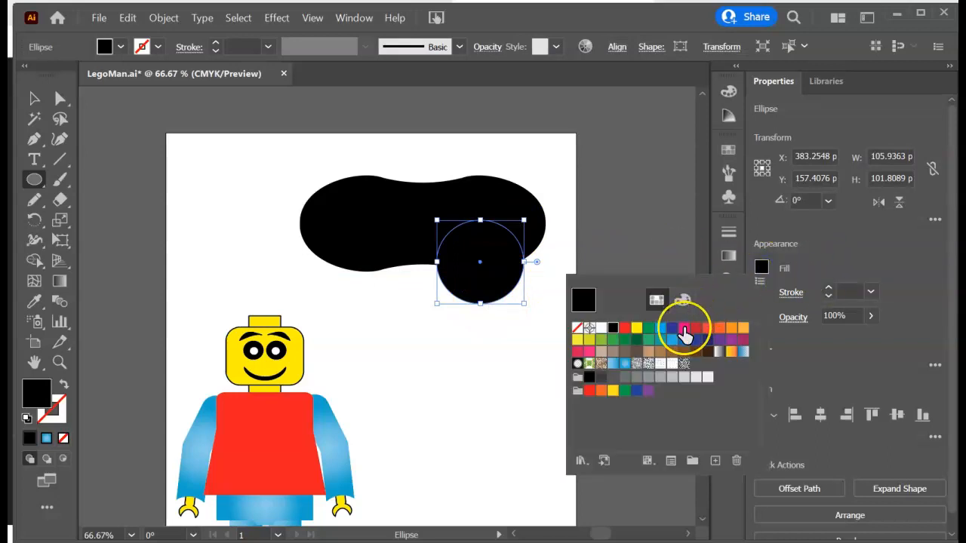
left_click(685, 328)
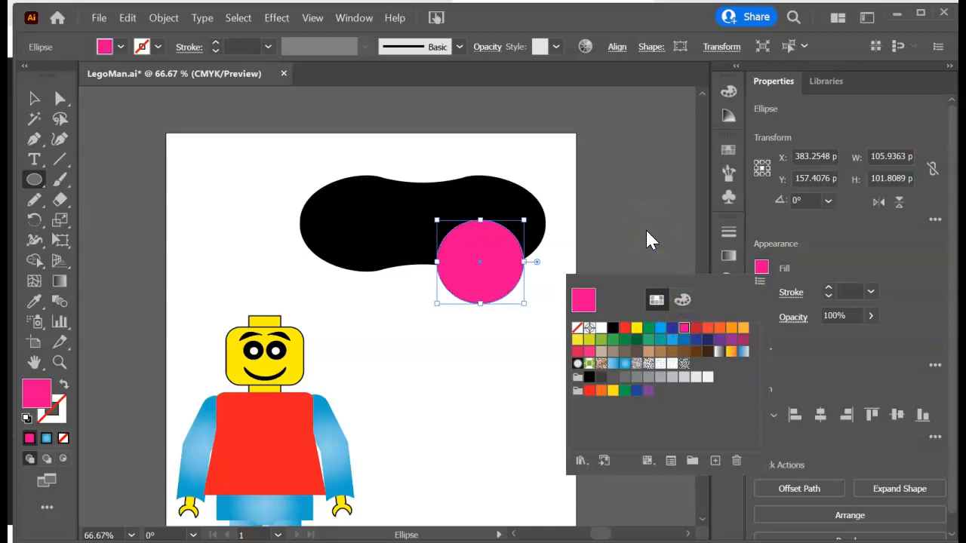
left_click(594, 213)
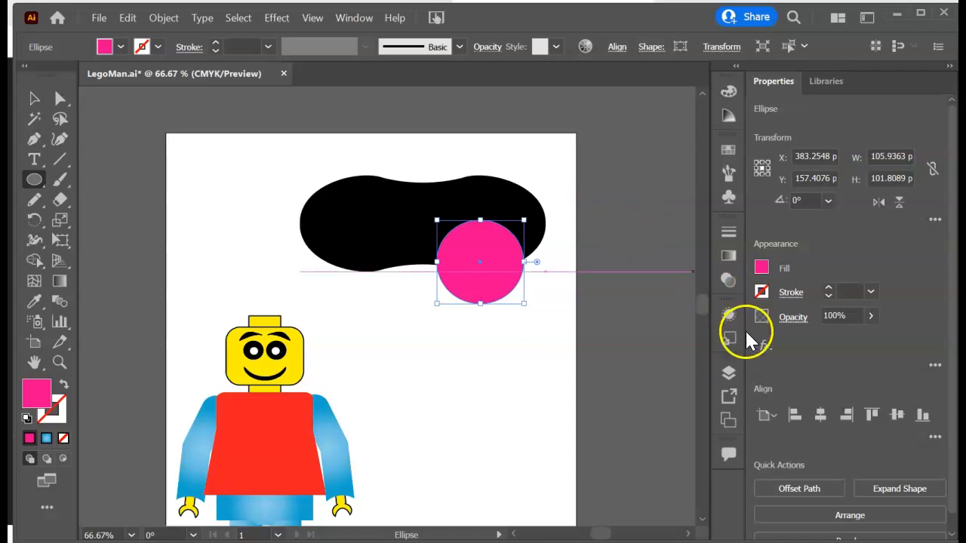
mouse_move(633, 310)
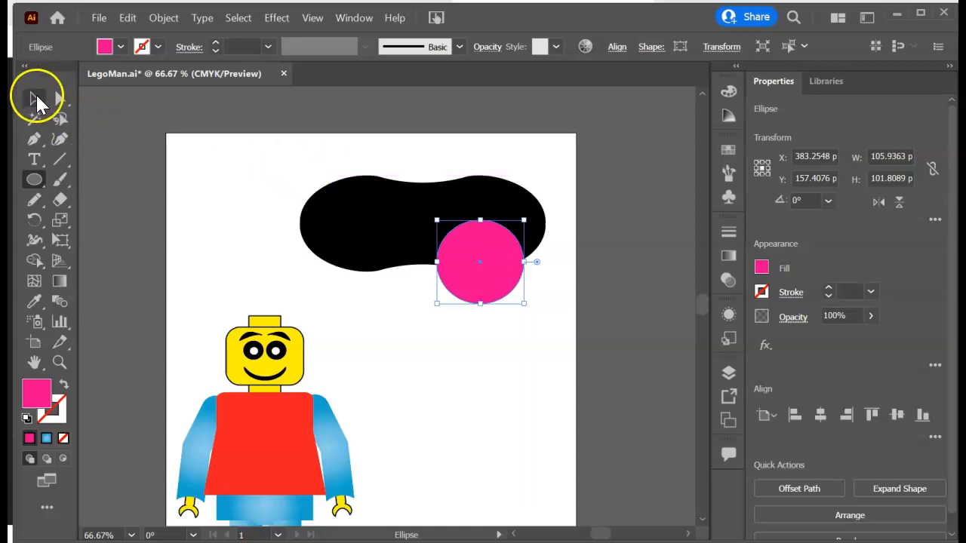
Shift-select the black dog-bone shape together with the pink circle
left_click(34, 98)
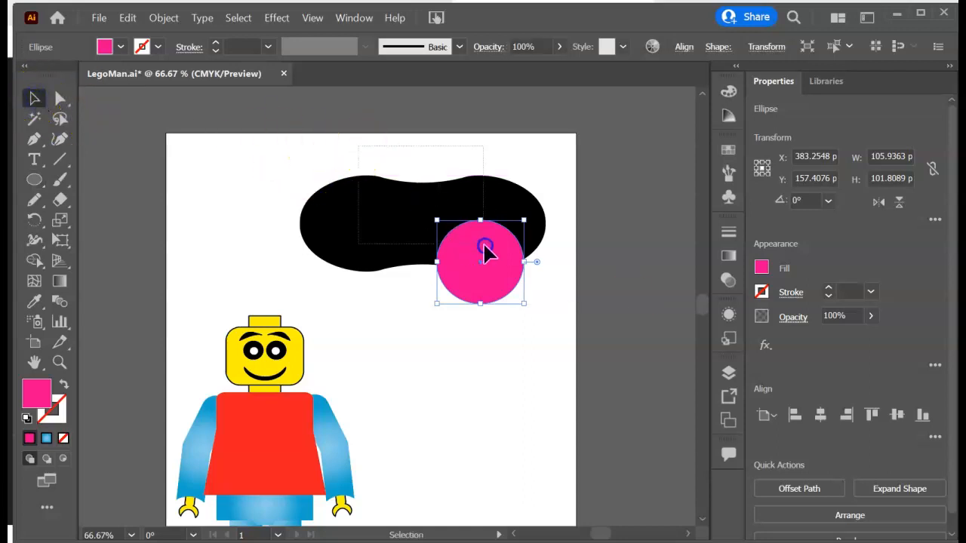
left_click(765, 487)
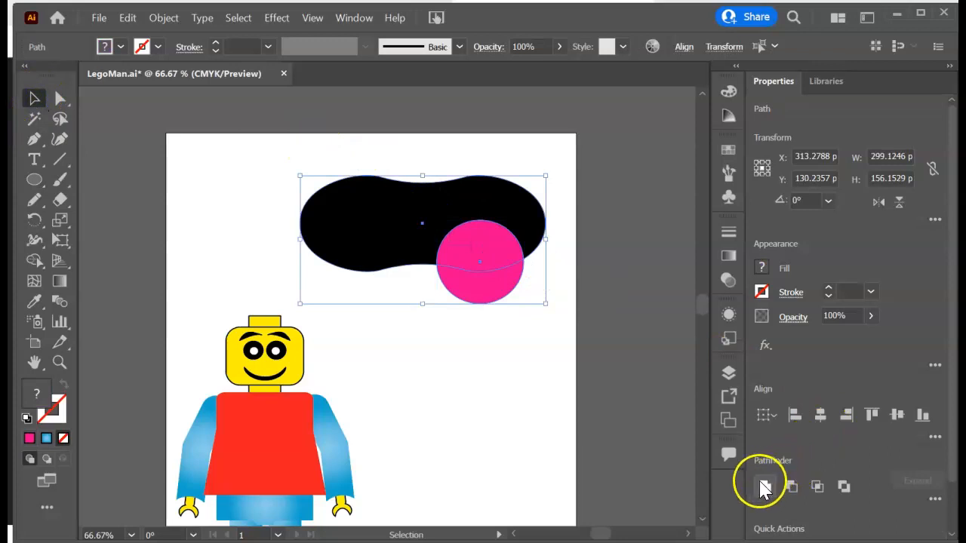
mouse_move(868, 494)
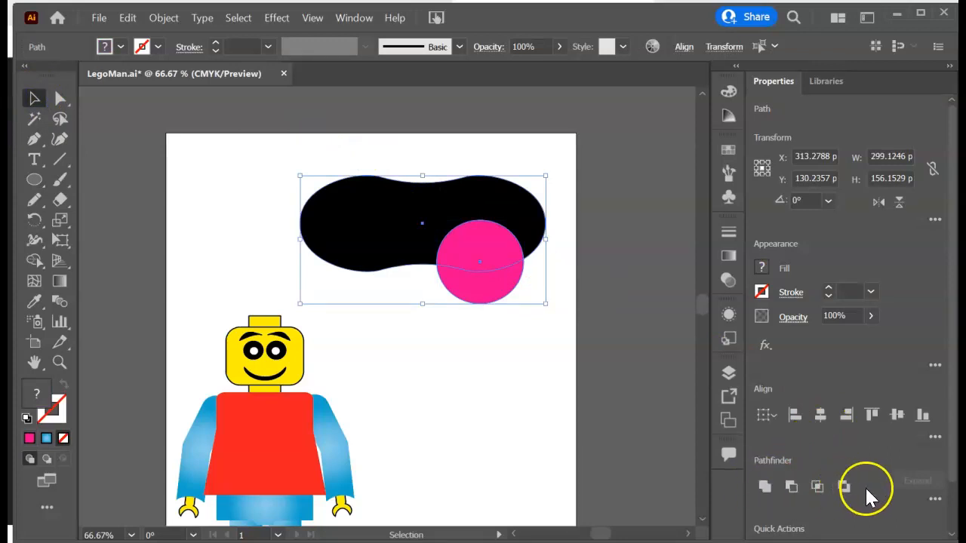
mouse_move(845, 486)
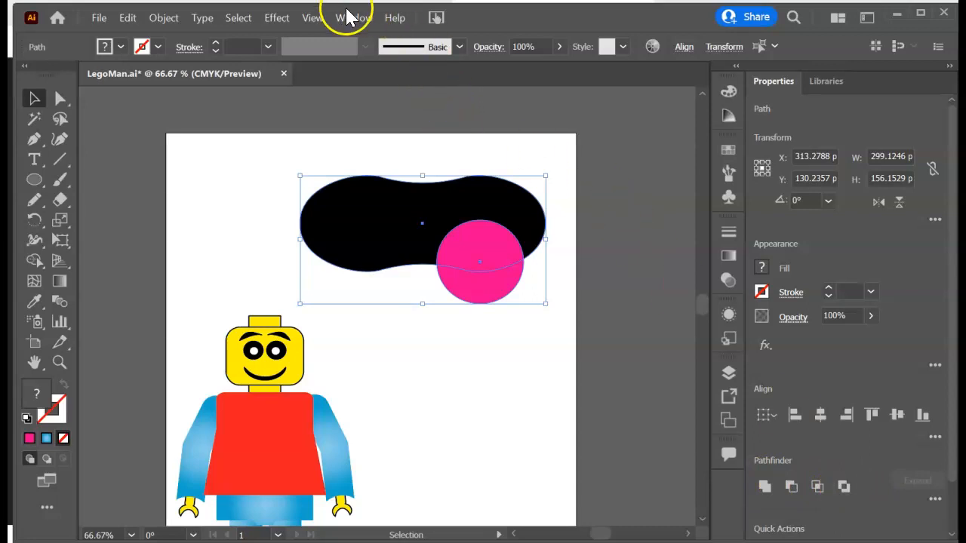
Split the overlapping pink circle and black shape with Pathfinder's Divide
left_click(354, 17)
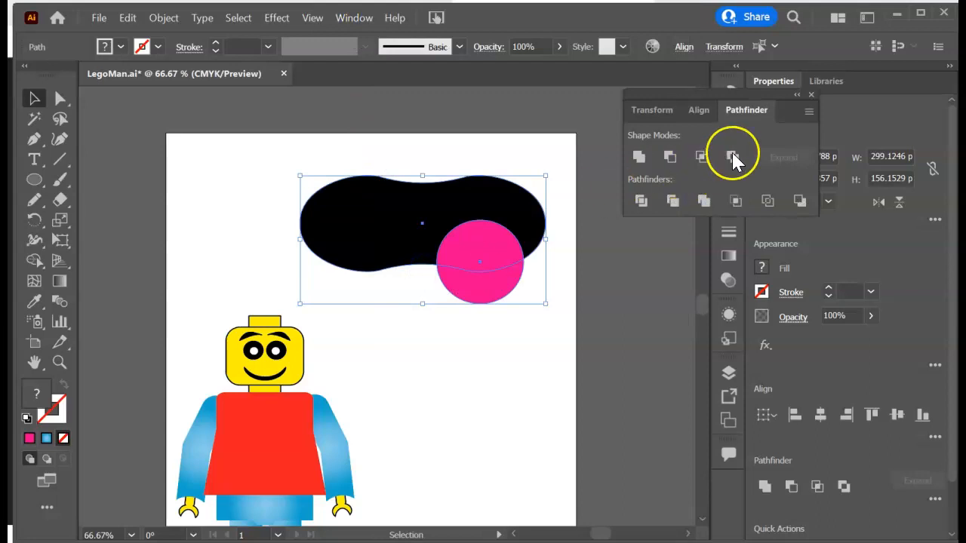
mouse_move(808, 193)
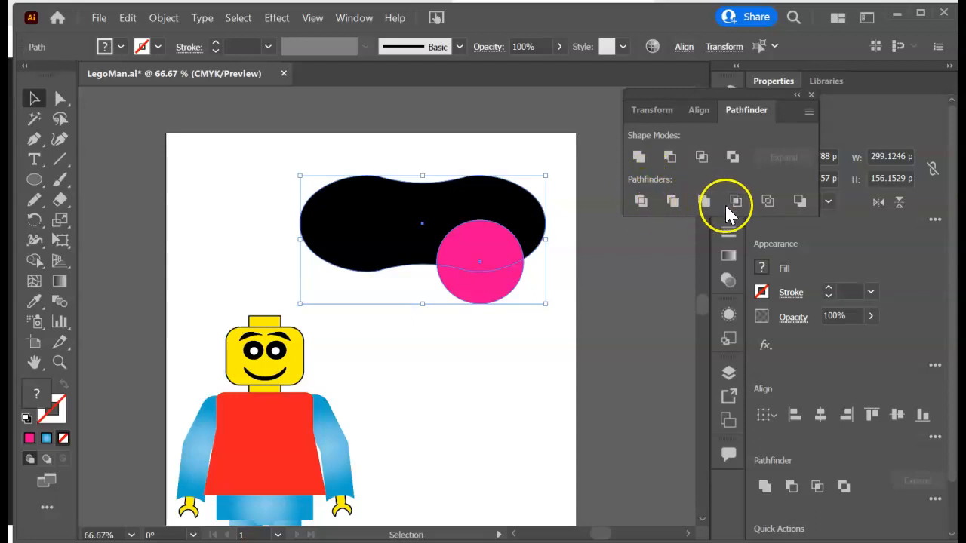
mouse_move(655, 238)
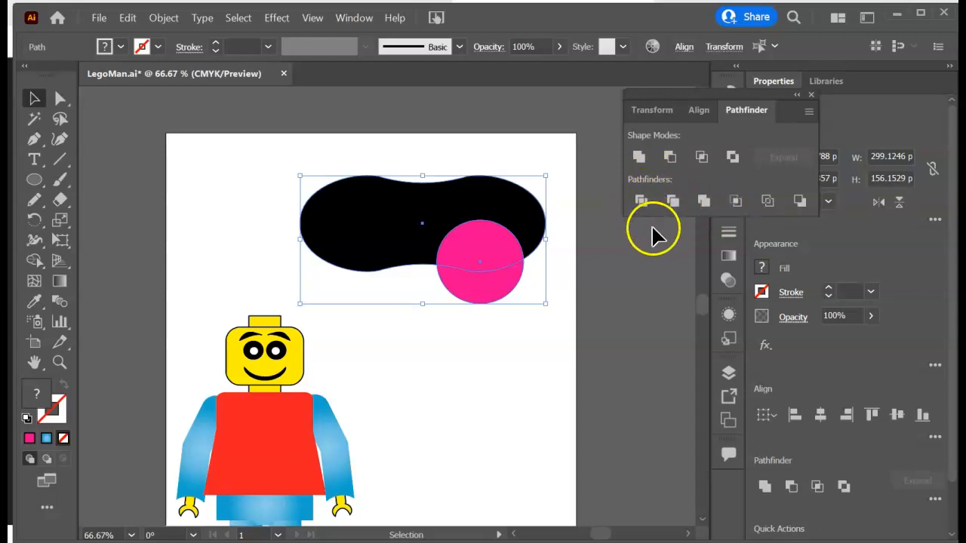
mouse_move(657, 200)
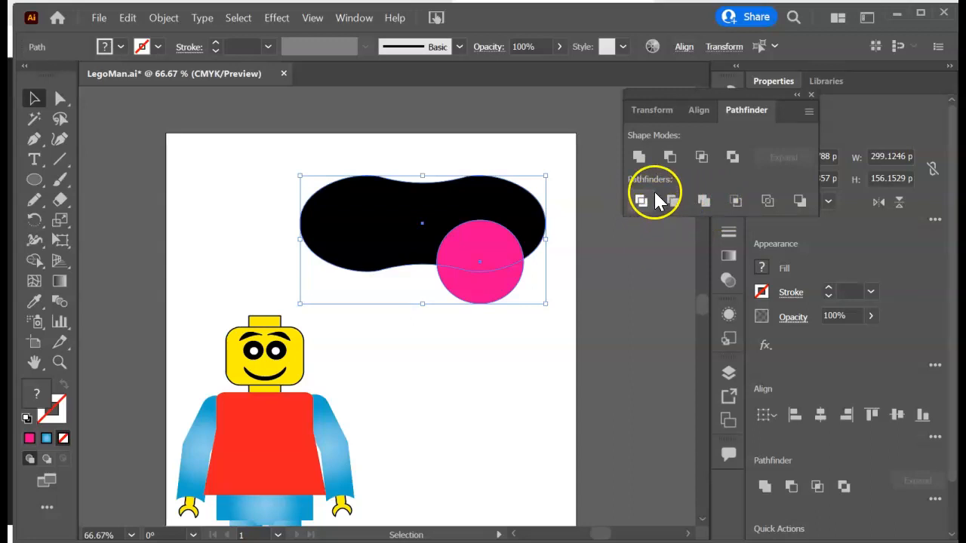
mouse_move(640, 201)
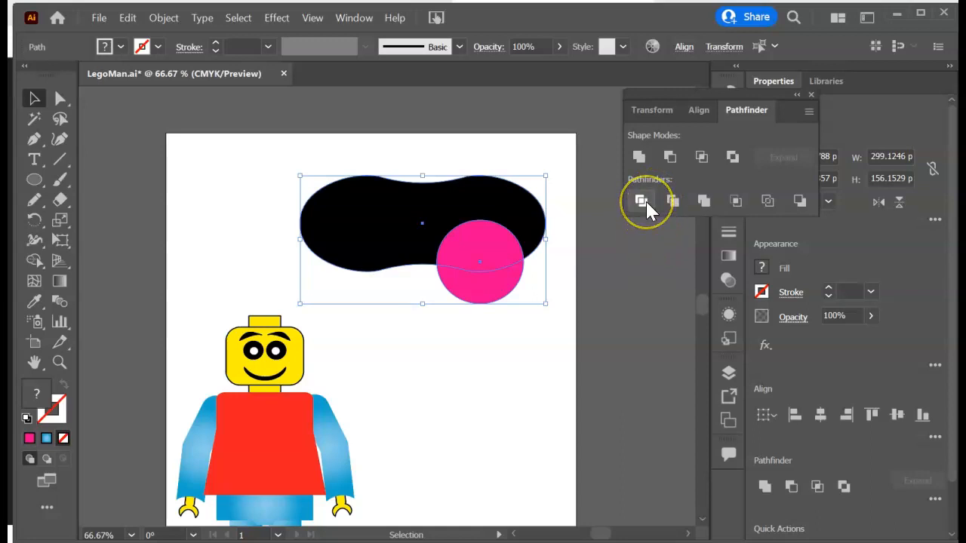
mouse_move(641, 202)
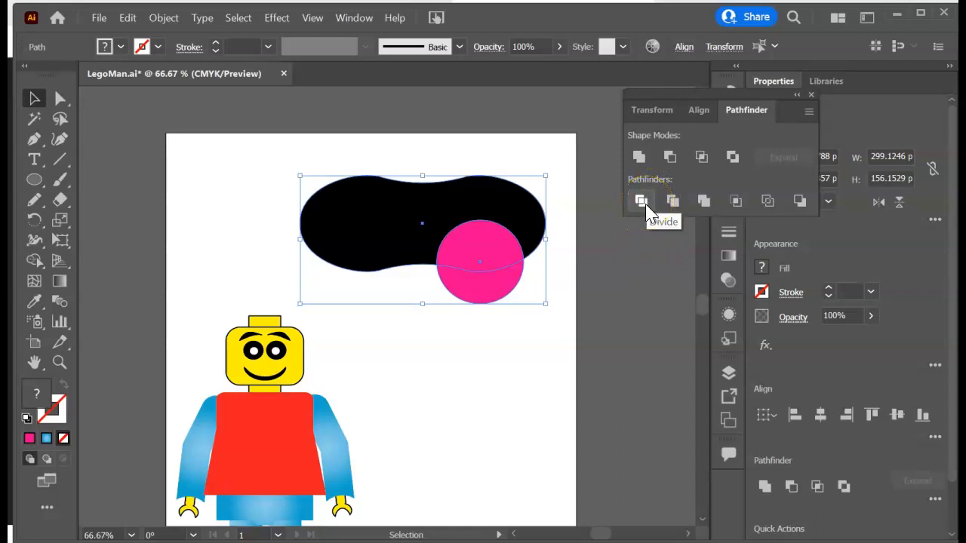
left_click(640, 201)
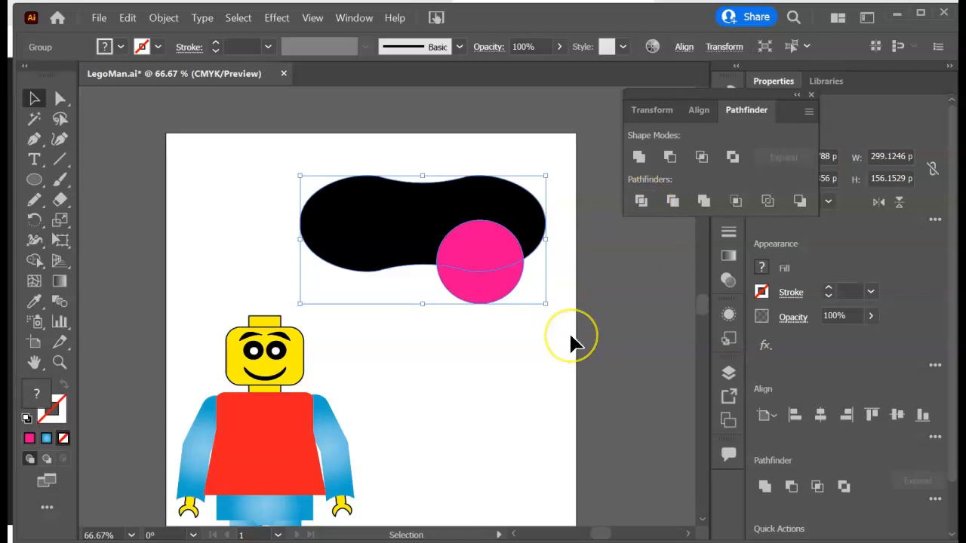
mouse_move(574, 344)
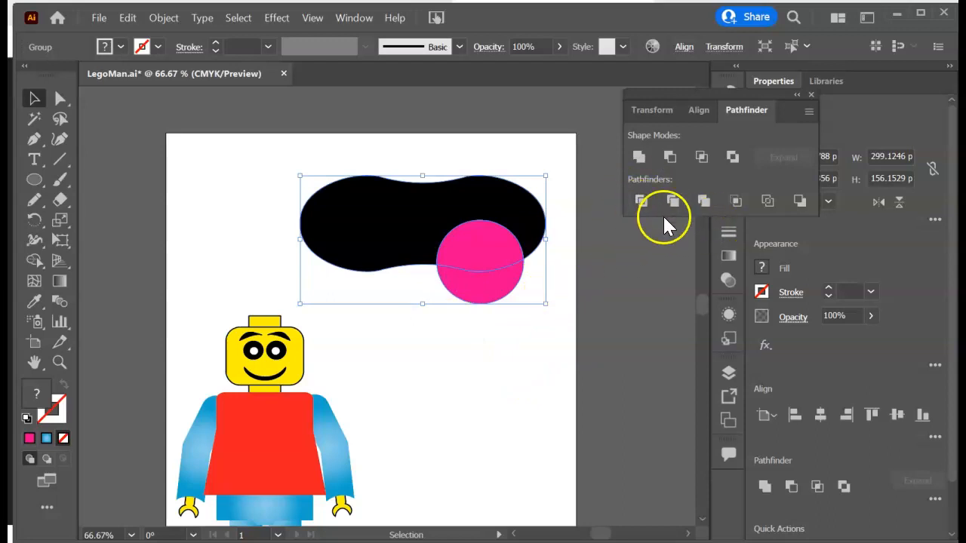
mouse_move(517, 358)
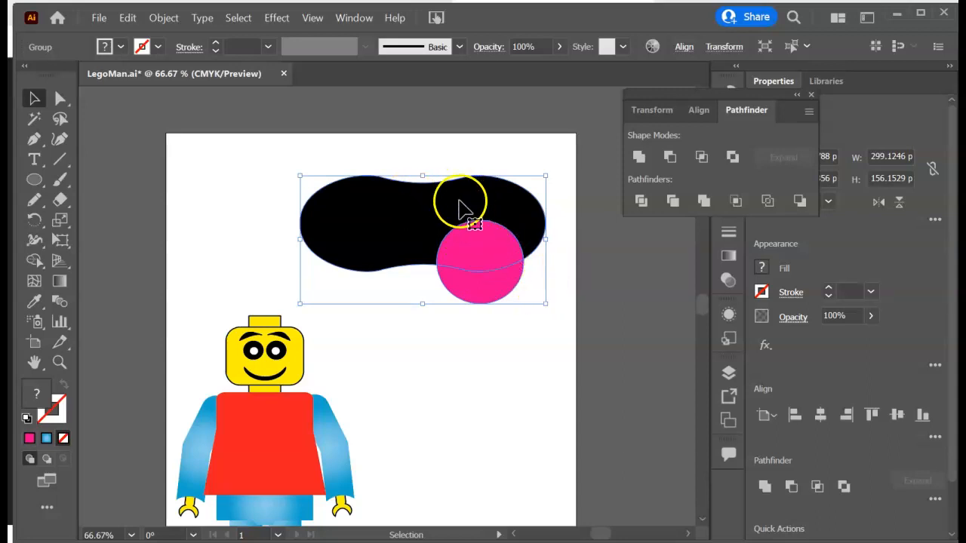
mouse_move(468, 215)
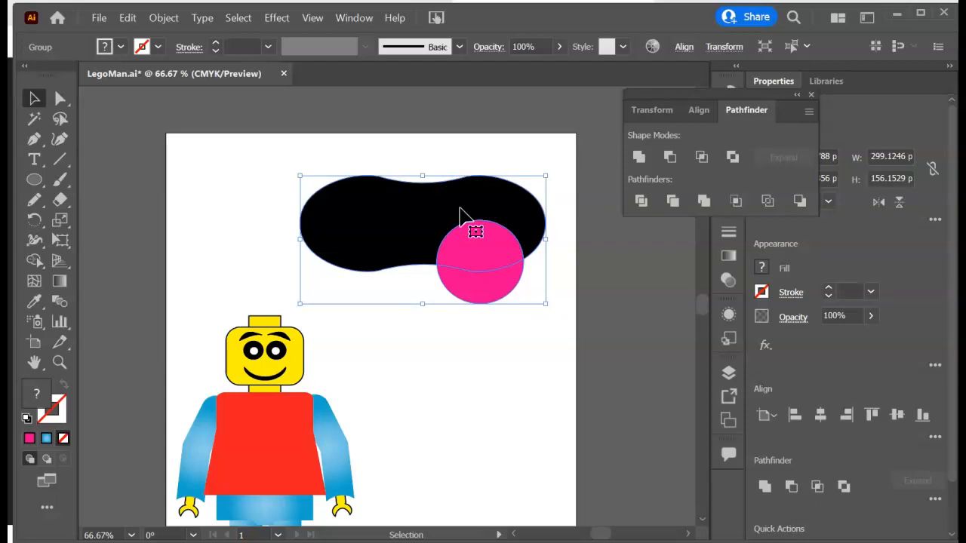
Delete the pink piece below the mouth, keep the tongue piece inside, and exit the group
left_click(468, 253)
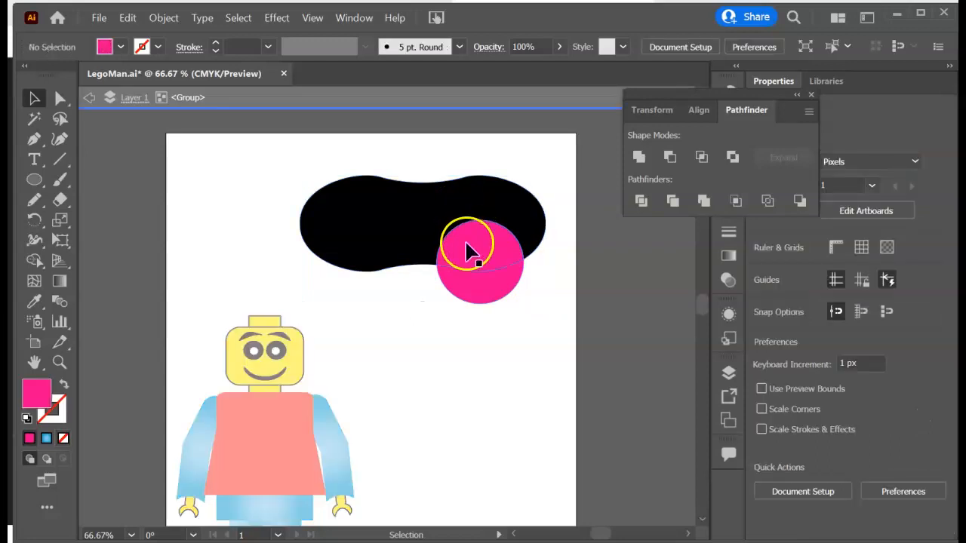
left_click(483, 268)
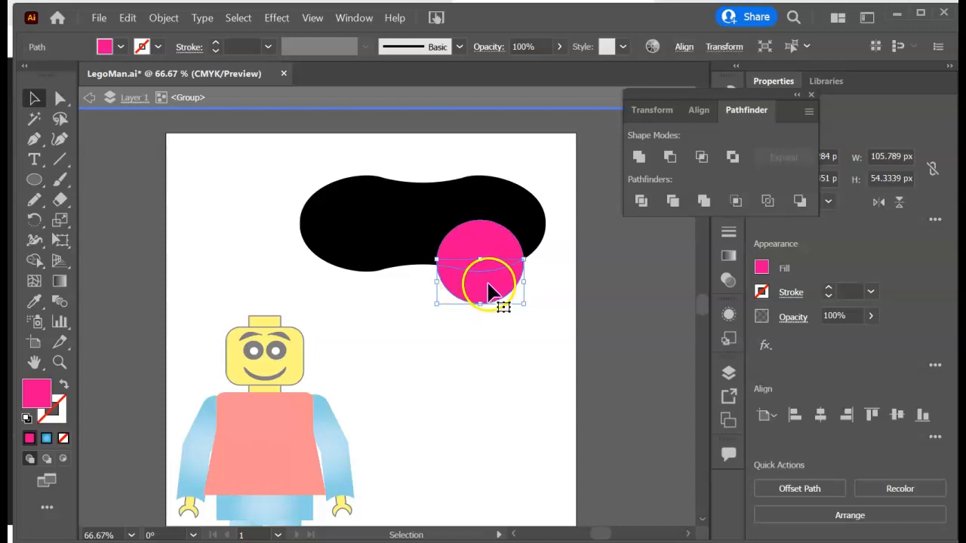
left_click(490, 295)
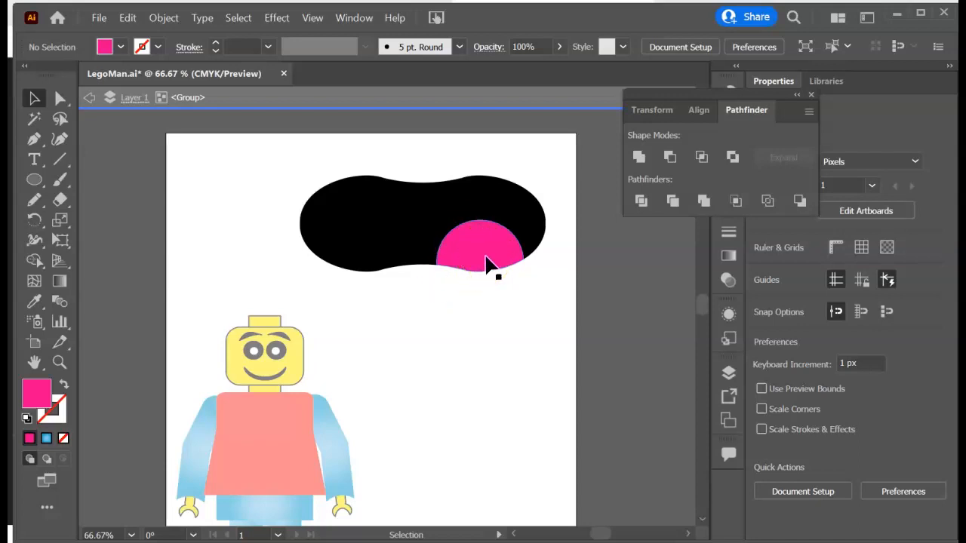
left_click(480, 253)
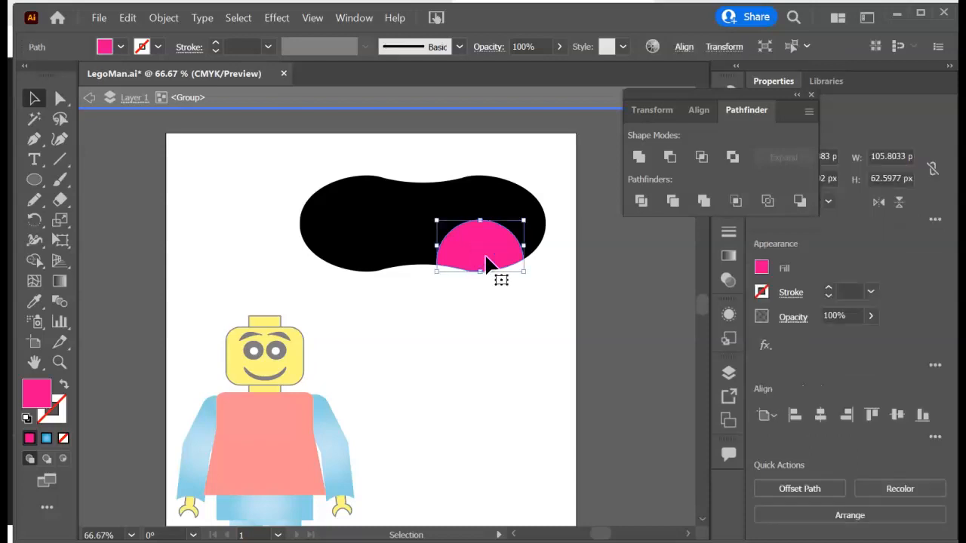
left_click_drag(483, 245, 502, 283)
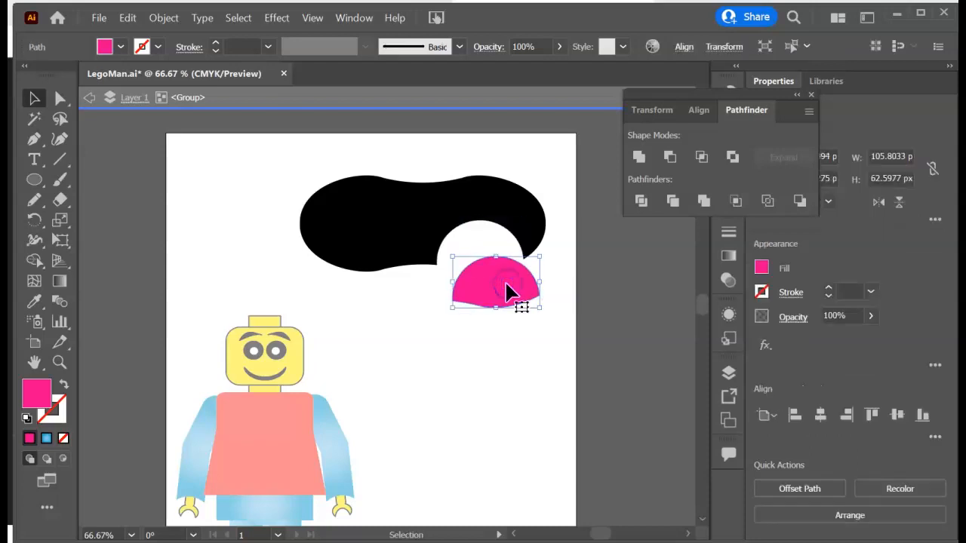
left_click_drag(496, 283, 481, 245)
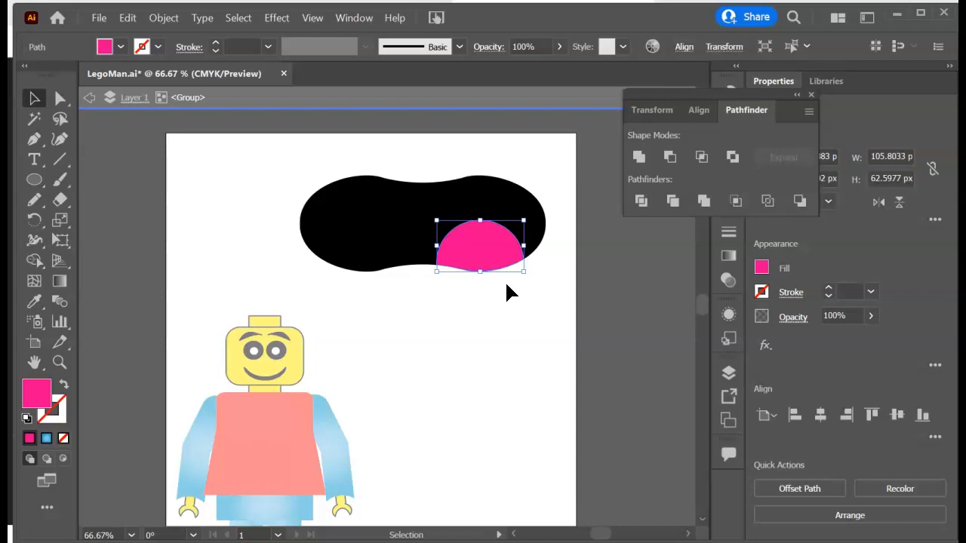
left_click(491, 317)
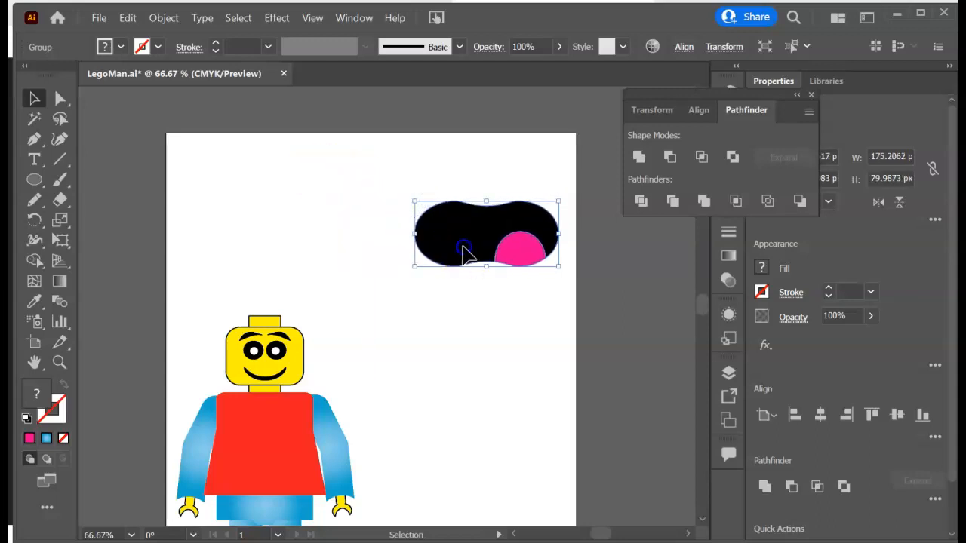
Drag the black mouth with its pink tongue lower on the artboard
left_click_drag(464, 234, 465, 317)
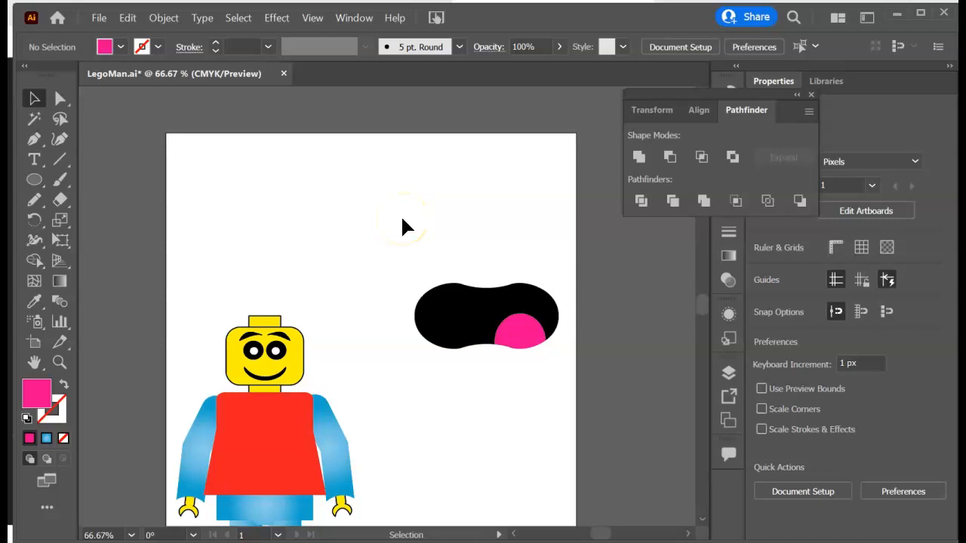
mouse_move(419, 225)
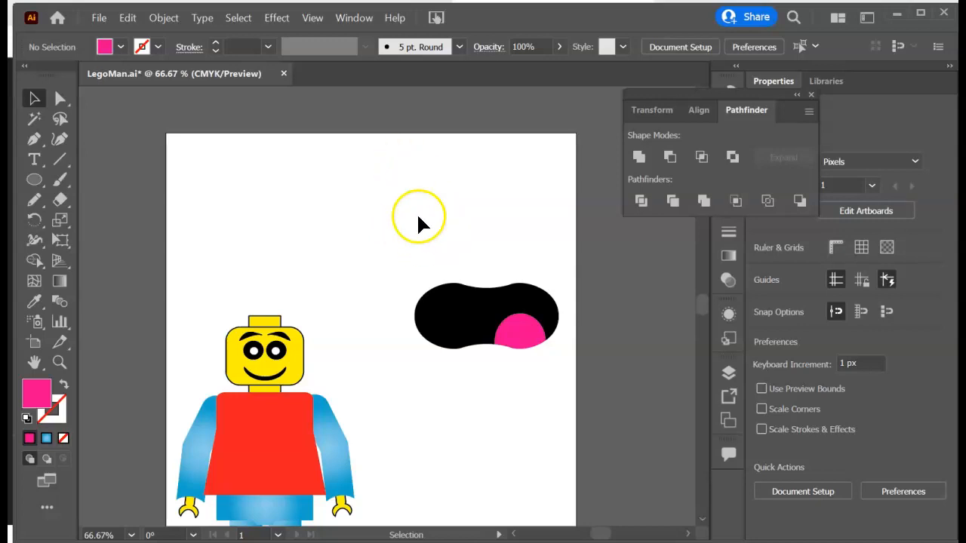
mouse_move(421, 240)
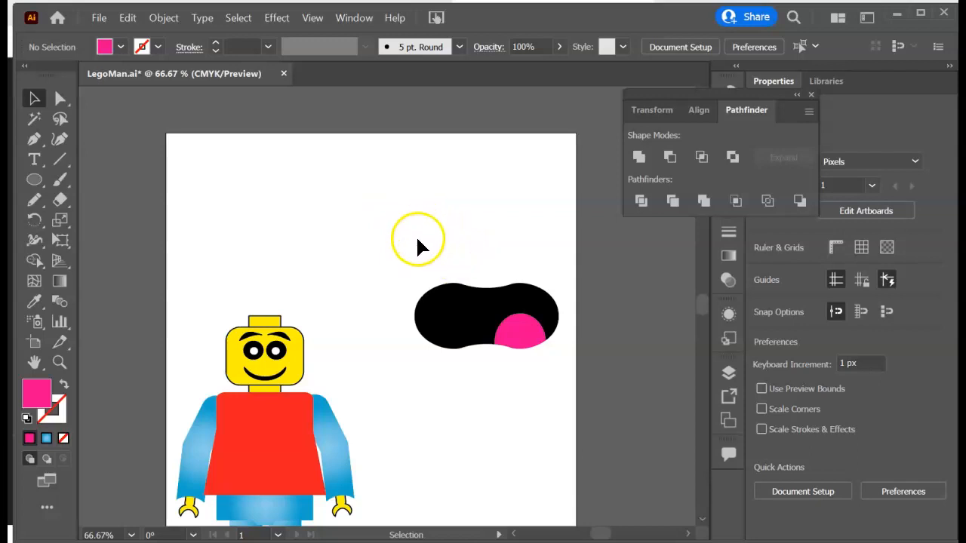
mouse_move(497, 410)
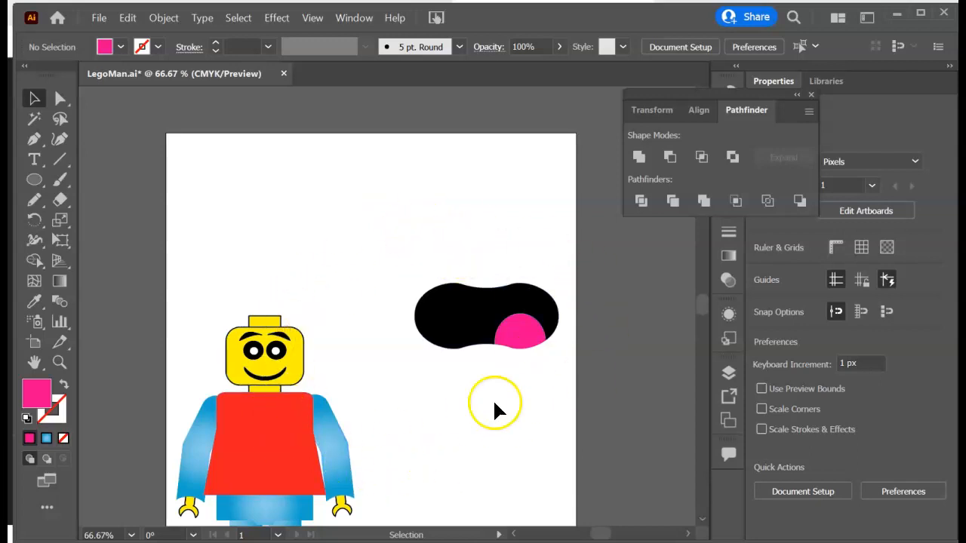
mouse_move(440, 238)
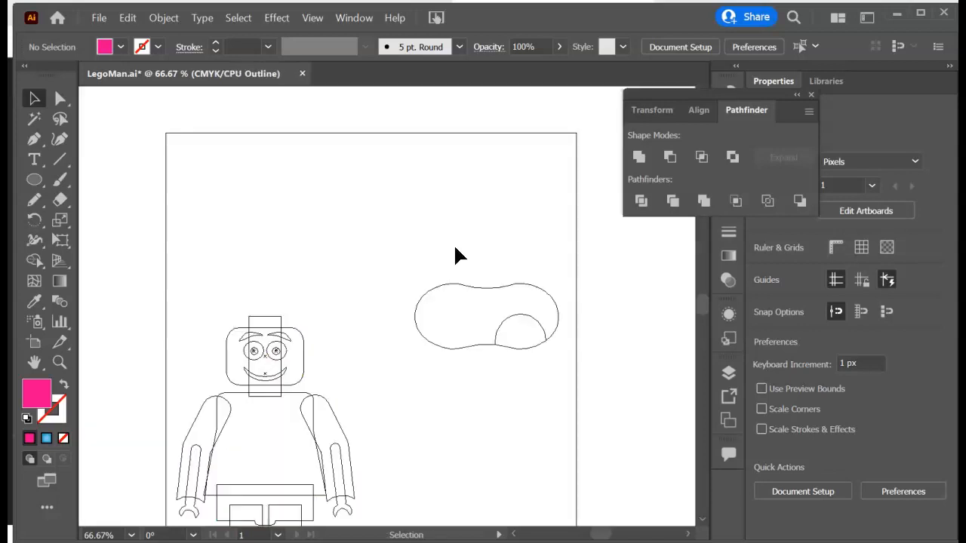
mouse_move(34, 139)
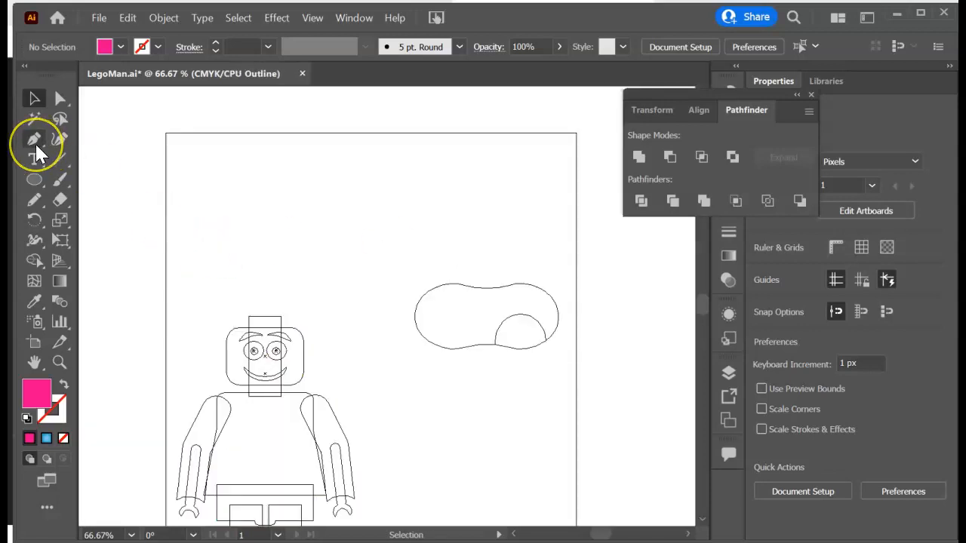
mouse_move(35, 140)
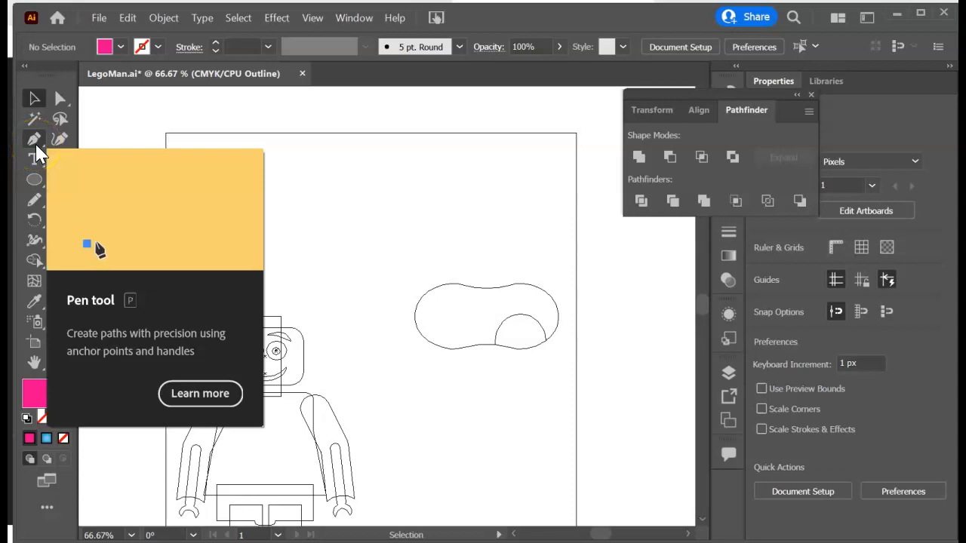
Draw a jagged zigzag hair outline above the figure with the Pen tool, point by point
left_click(34, 139)
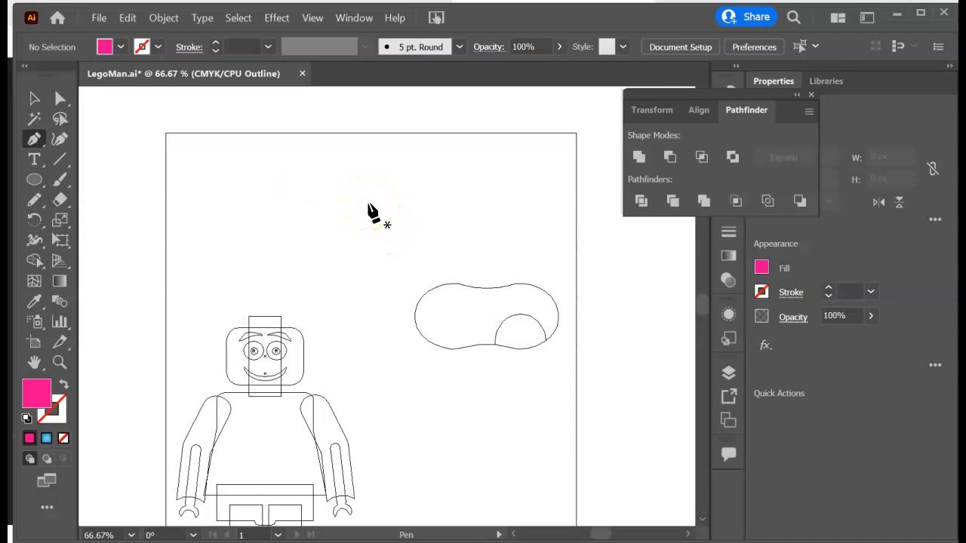
left_click(369, 204)
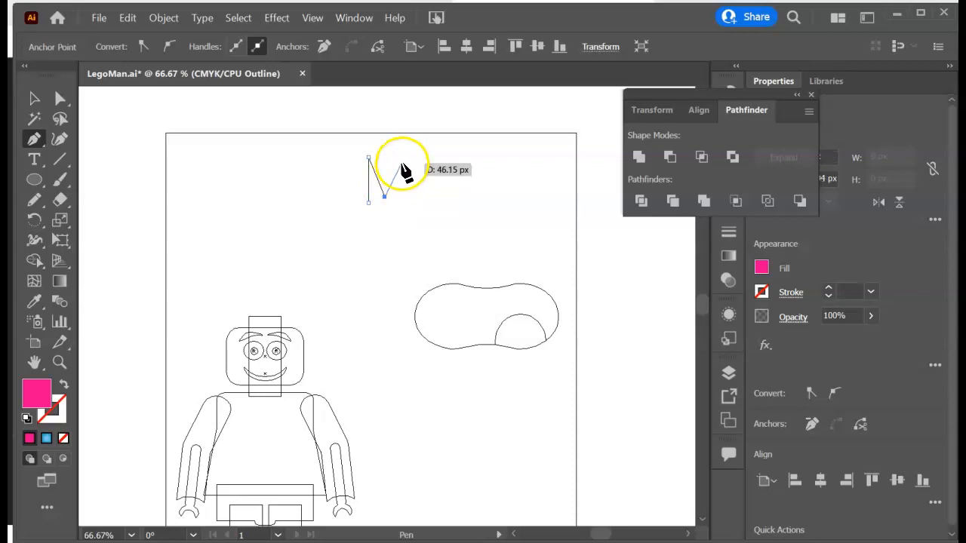
left_click(459, 159)
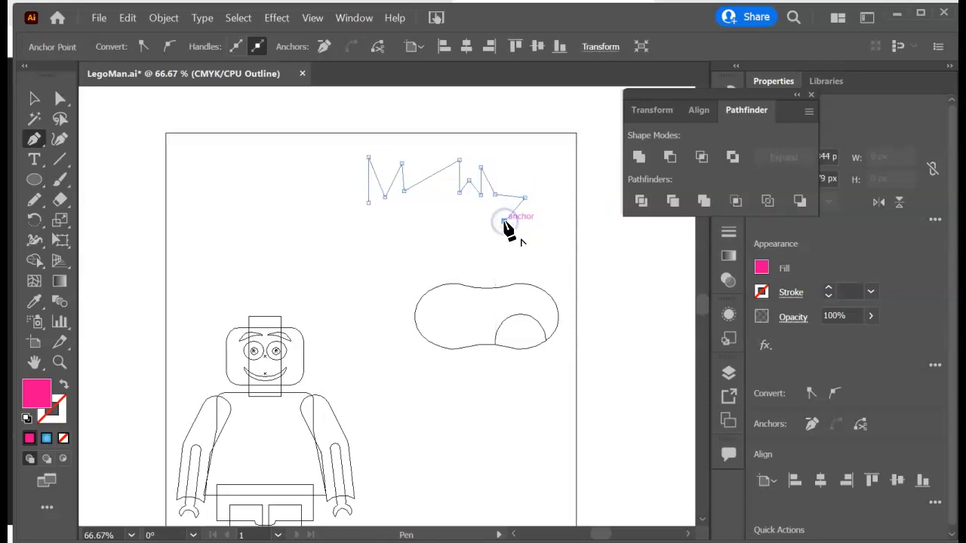
left_click(487, 230)
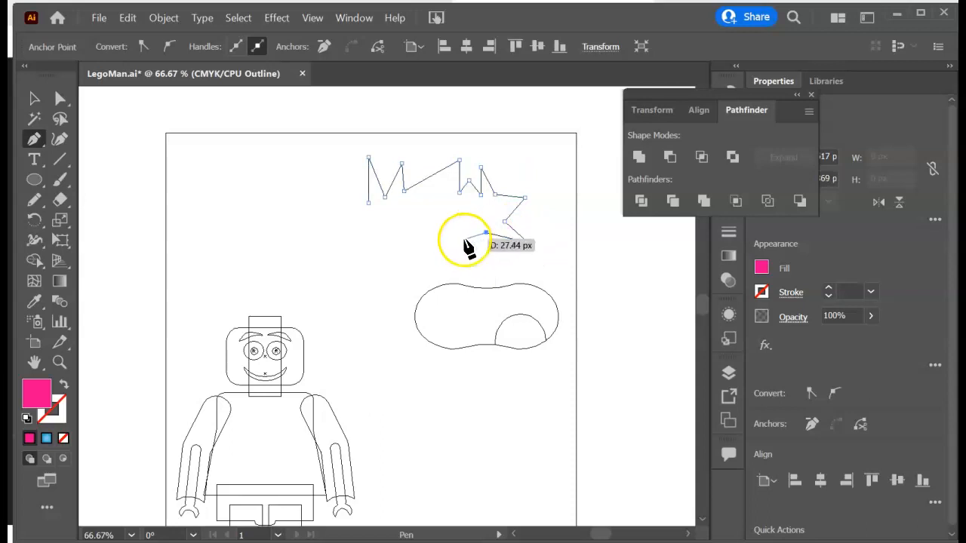
left_click(474, 225)
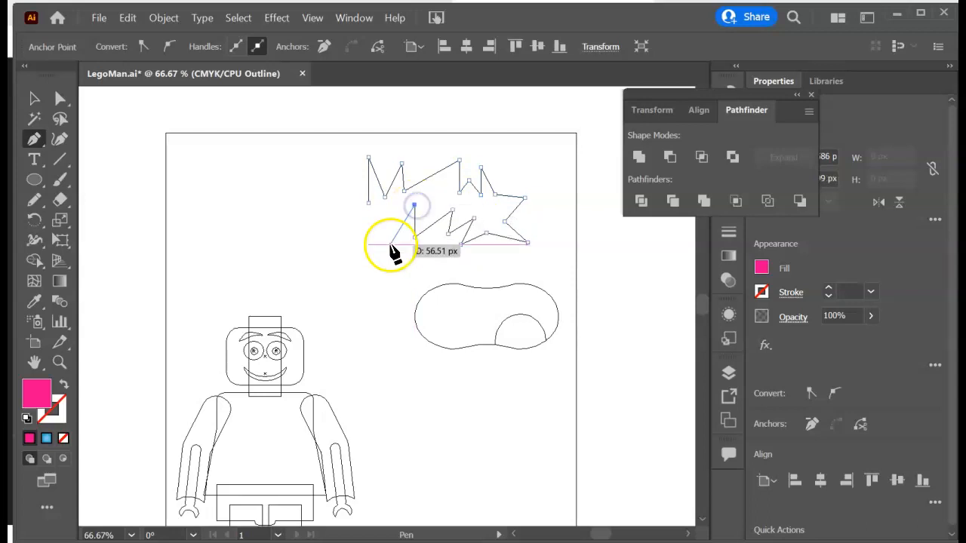
left_click(353, 243)
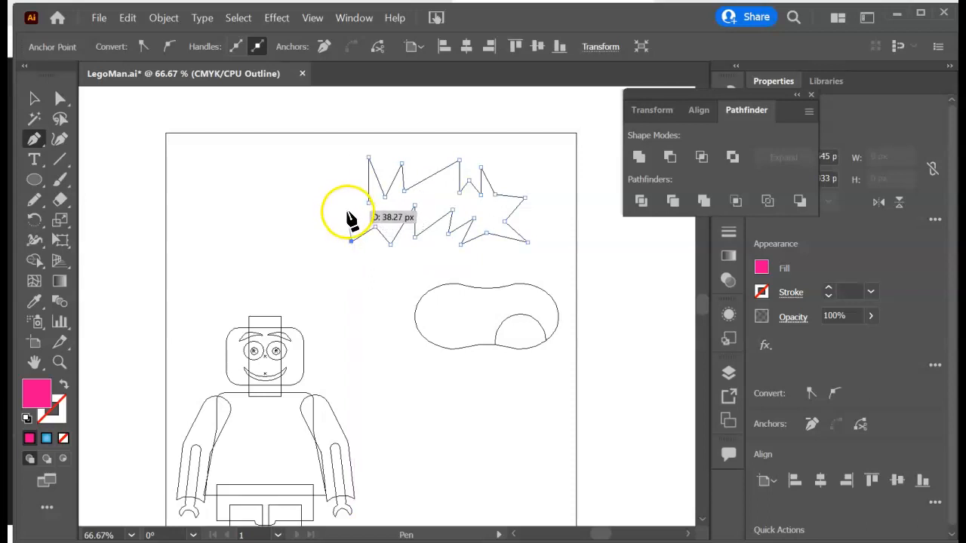
left_click(327, 212)
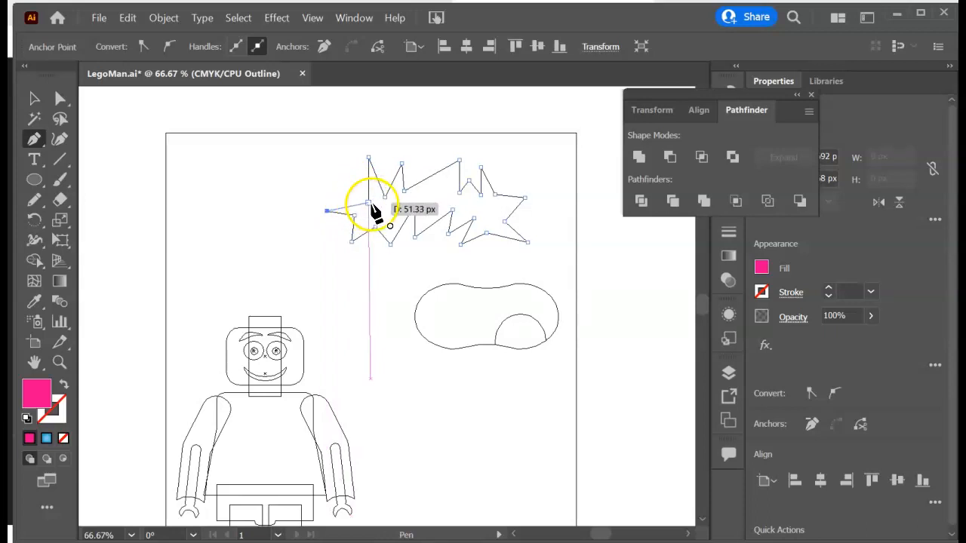
mouse_move(374, 212)
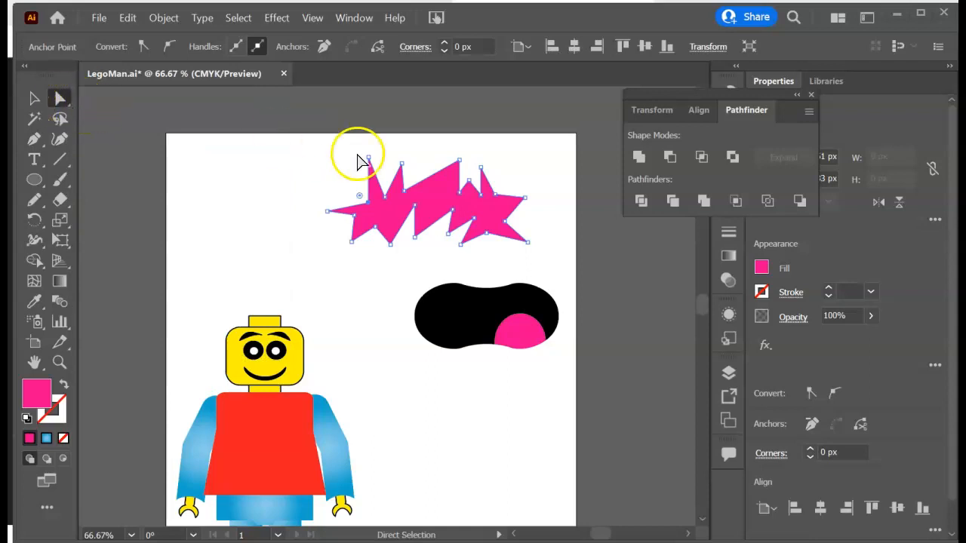
mouse_move(368, 164)
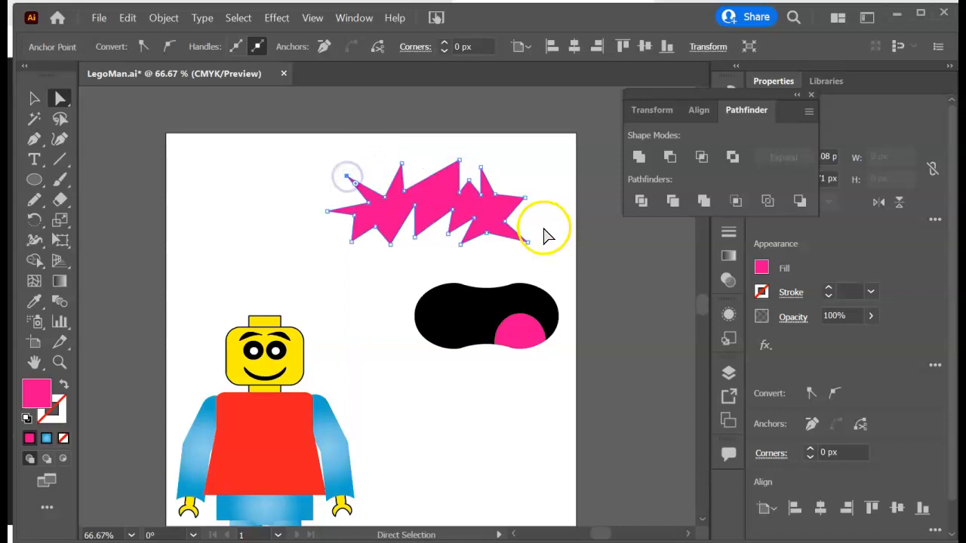
Drag one hair spike's anchor point left, then set the hair fill to black
left_click(402, 164)
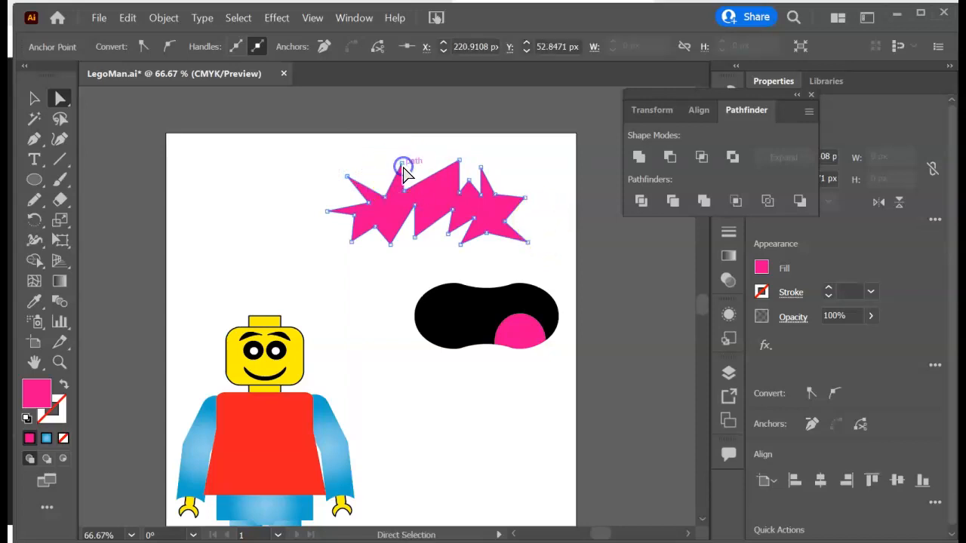
left_click_drag(403, 164, 387, 165)
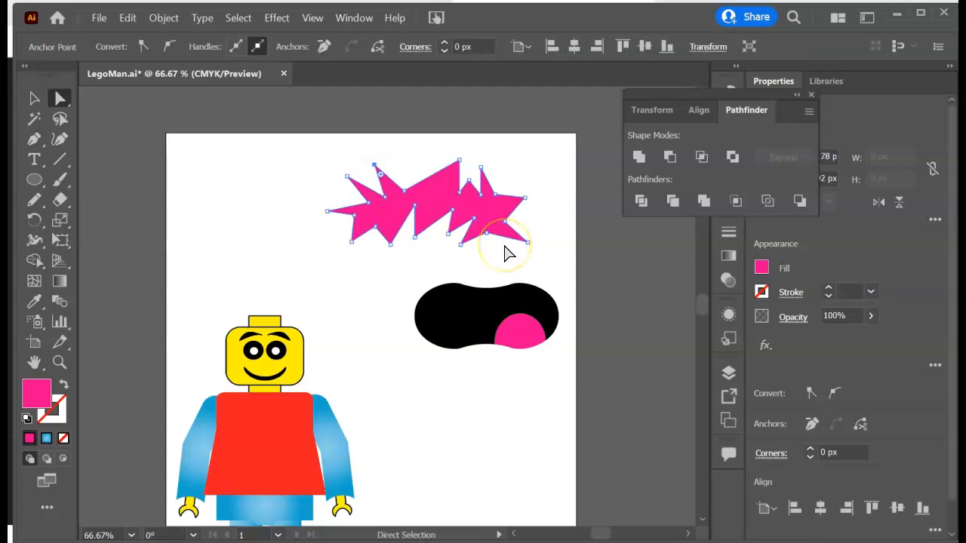
mouse_move(468, 225)
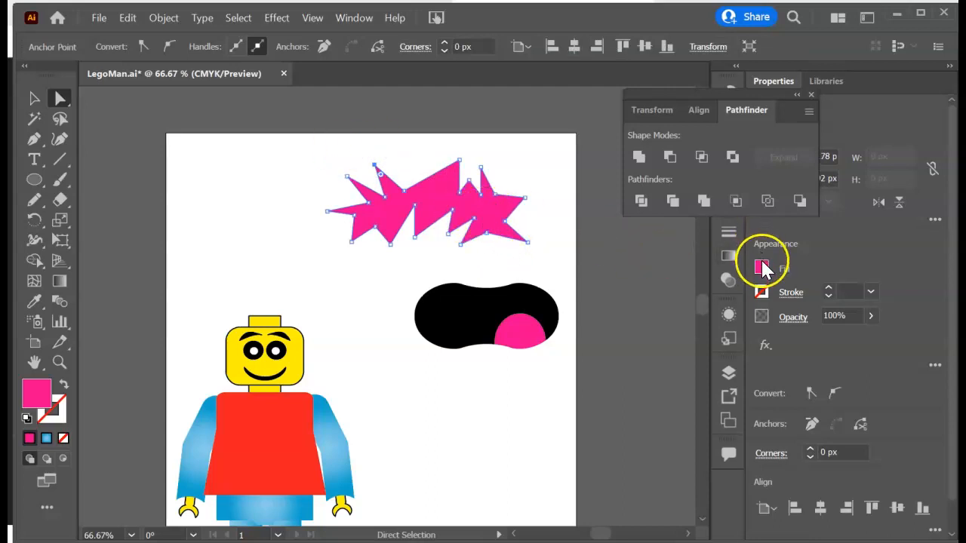
left_click(761, 264)
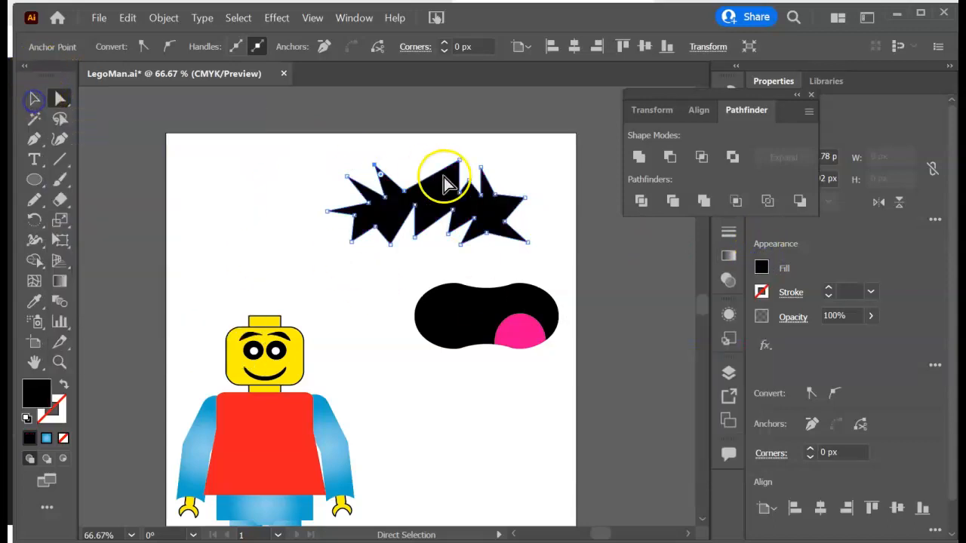
Move the black hair onto the head, scale it down and position it on top
left_click_drag(438, 185, 382, 290)
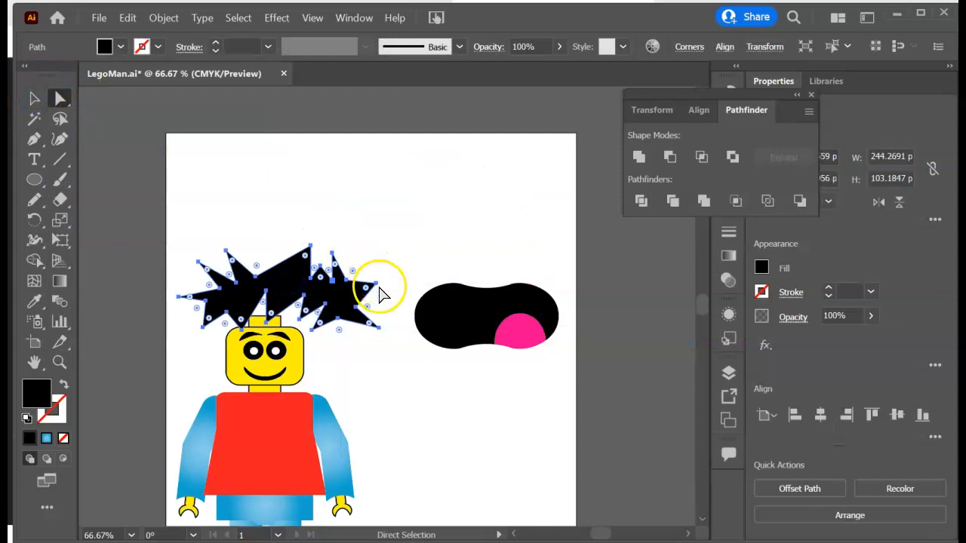
left_click(34, 98)
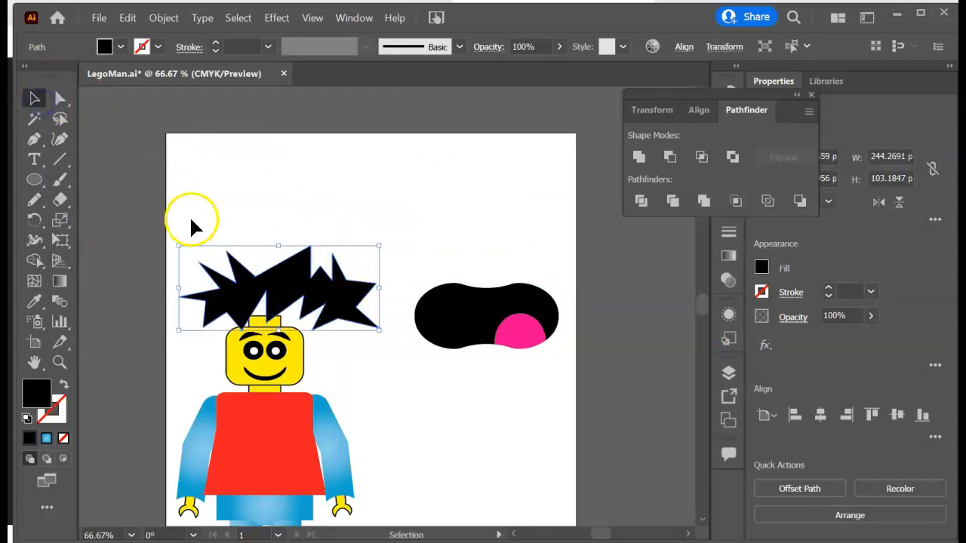
mouse_move(185, 245)
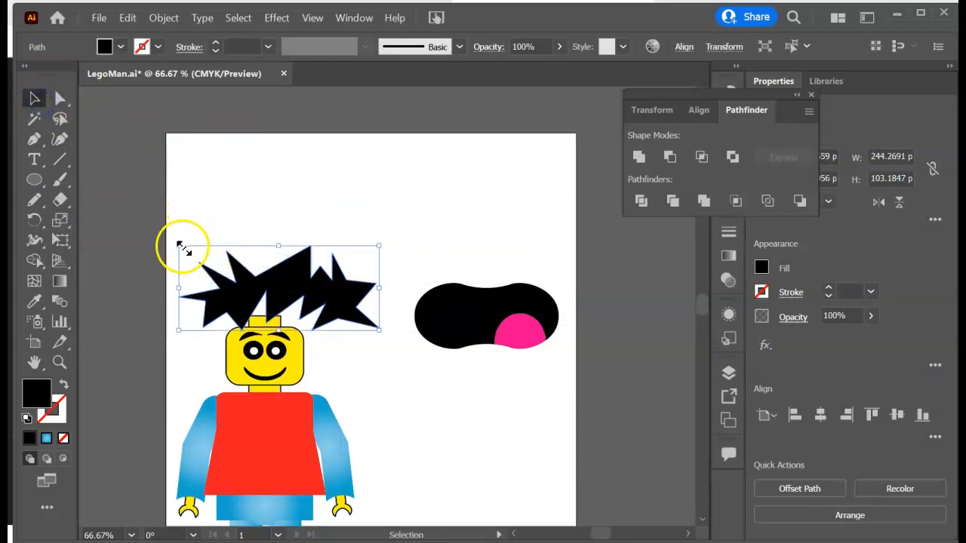
left_click_drag(279, 287, 259, 328)
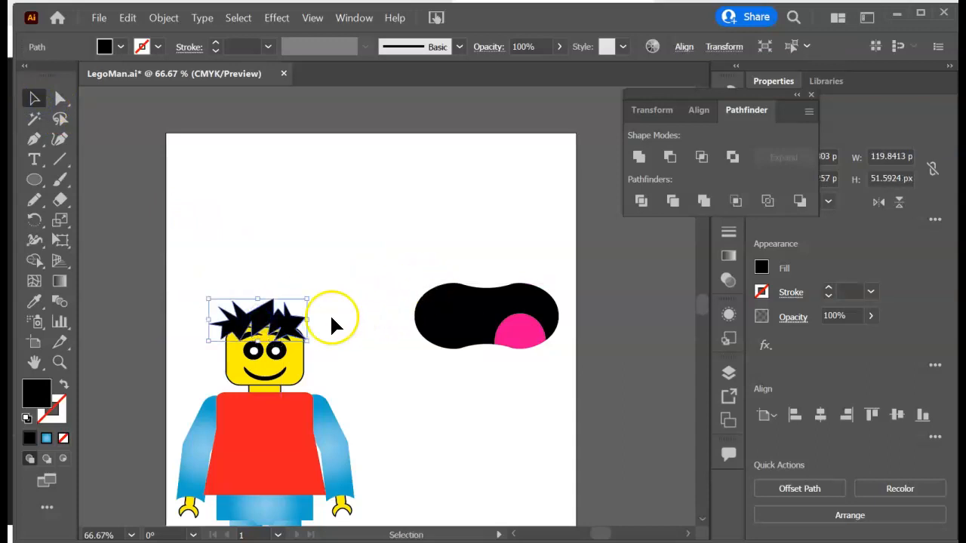
left_click_drag(257, 317, 264, 339)
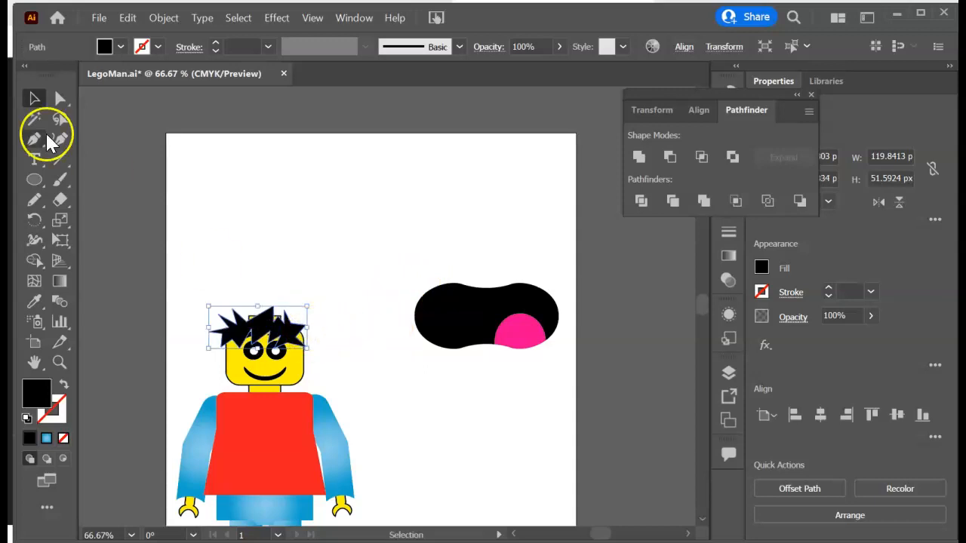
left_click(33, 98)
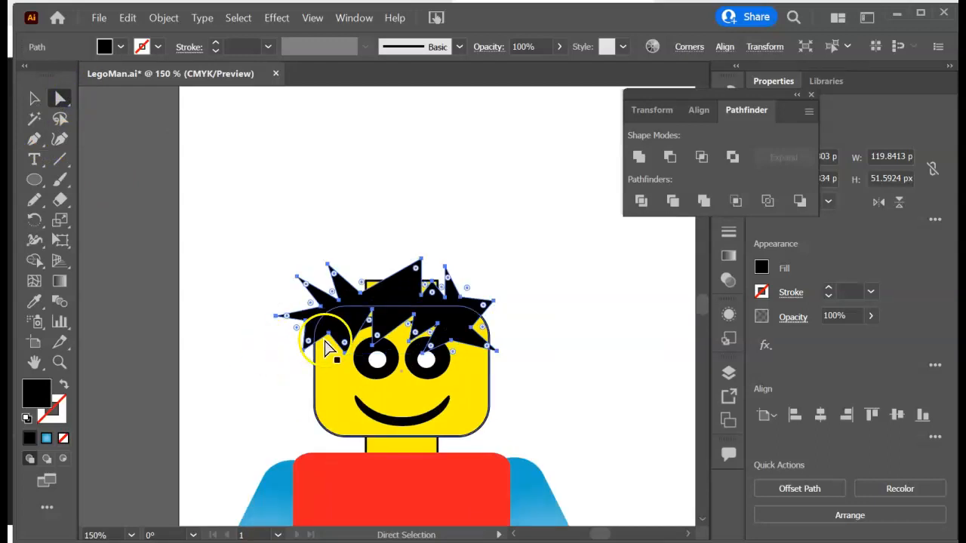
Drag four hair anchor points, including the top and right spikes, to hug the head
left_click_drag(336, 343, 370, 340)
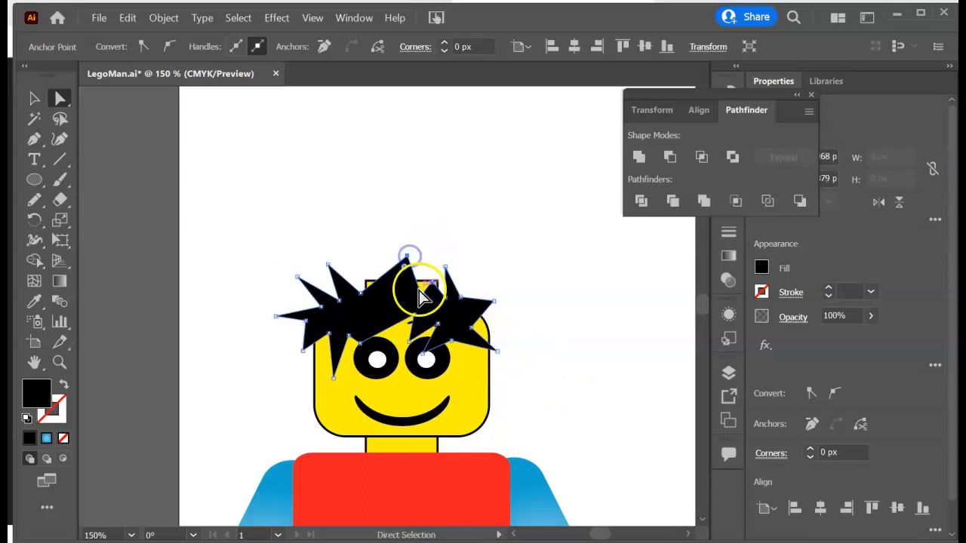
left_click_drag(423, 294, 417, 290)
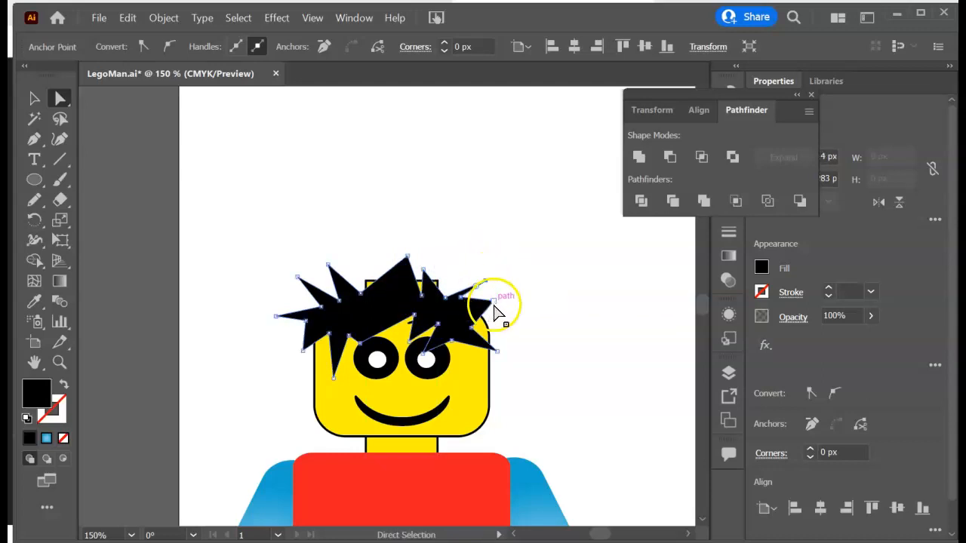
left_click_drag(494, 310, 480, 336)
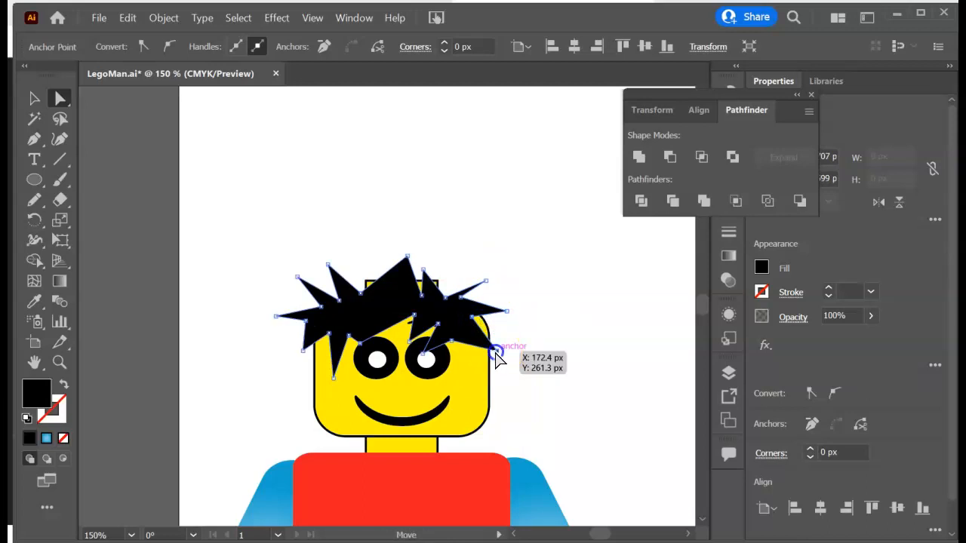
left_click_drag(499, 359, 427, 362)
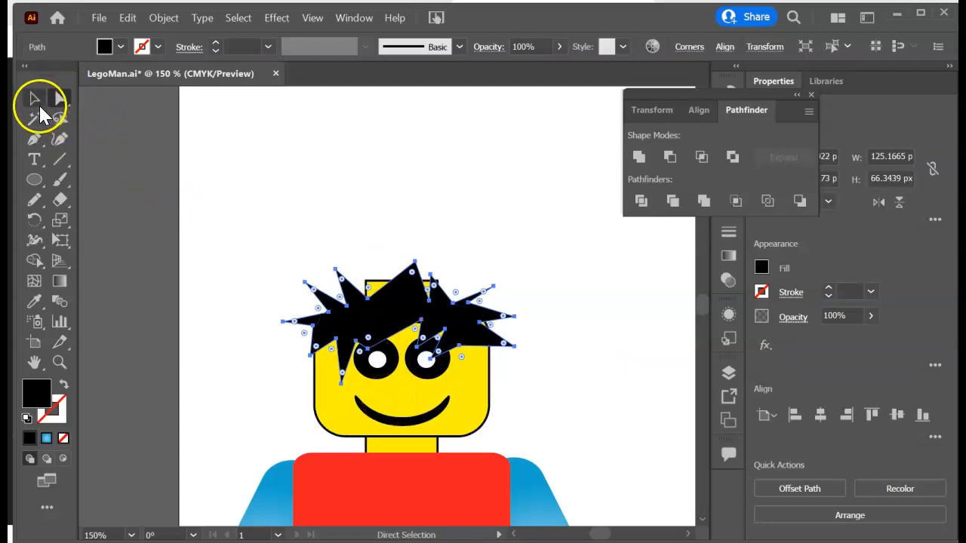
left_click(34, 99)
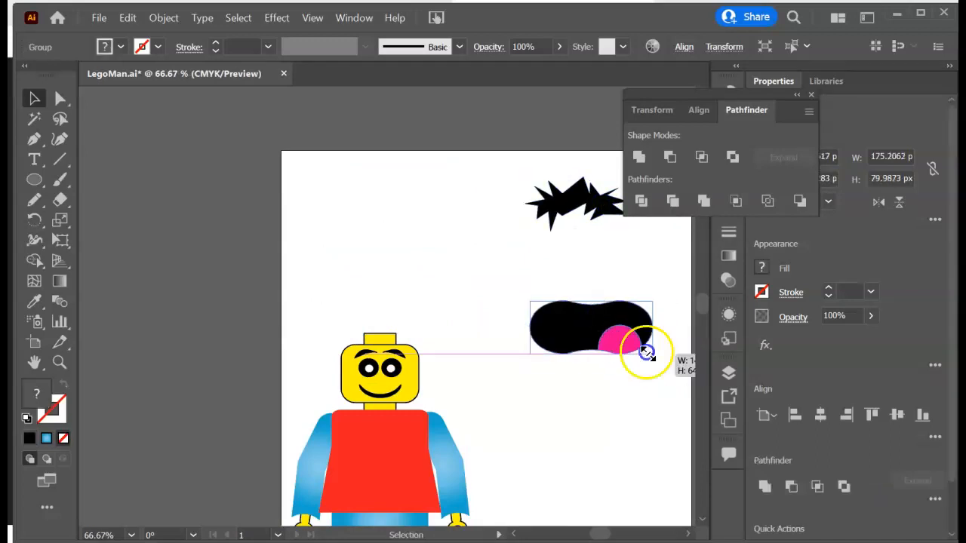
Scale the mouth and tongue group down by a corner handle, then deselect
left_click_drag(647, 354, 577, 344)
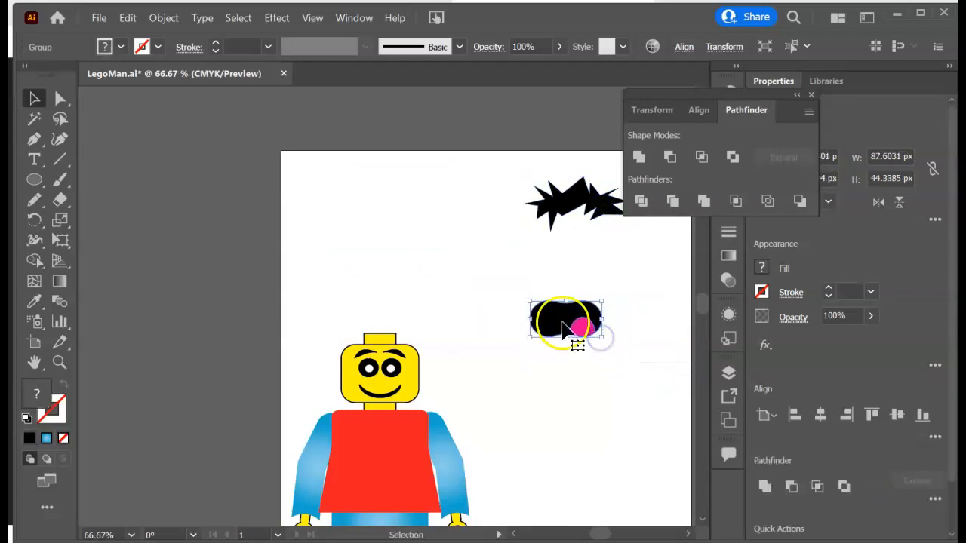
left_click(563, 361)
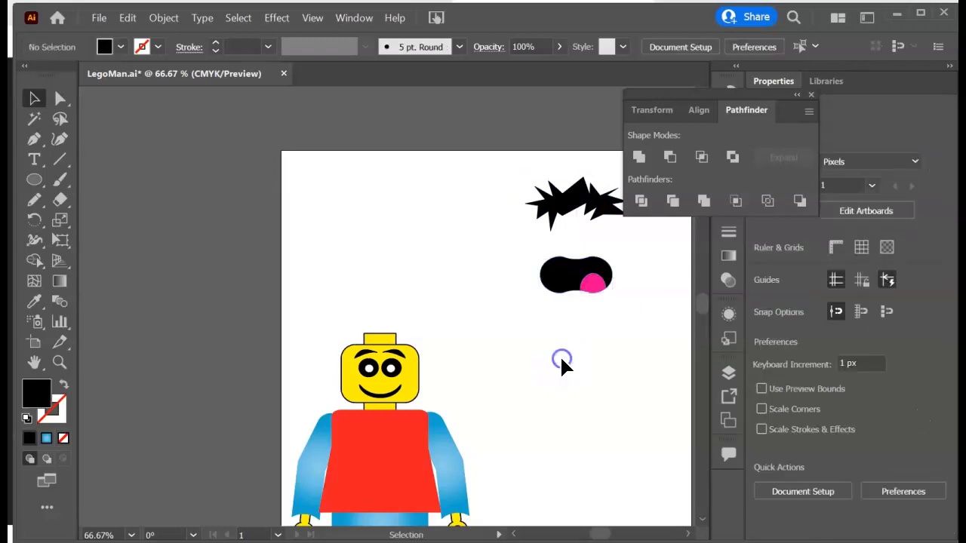